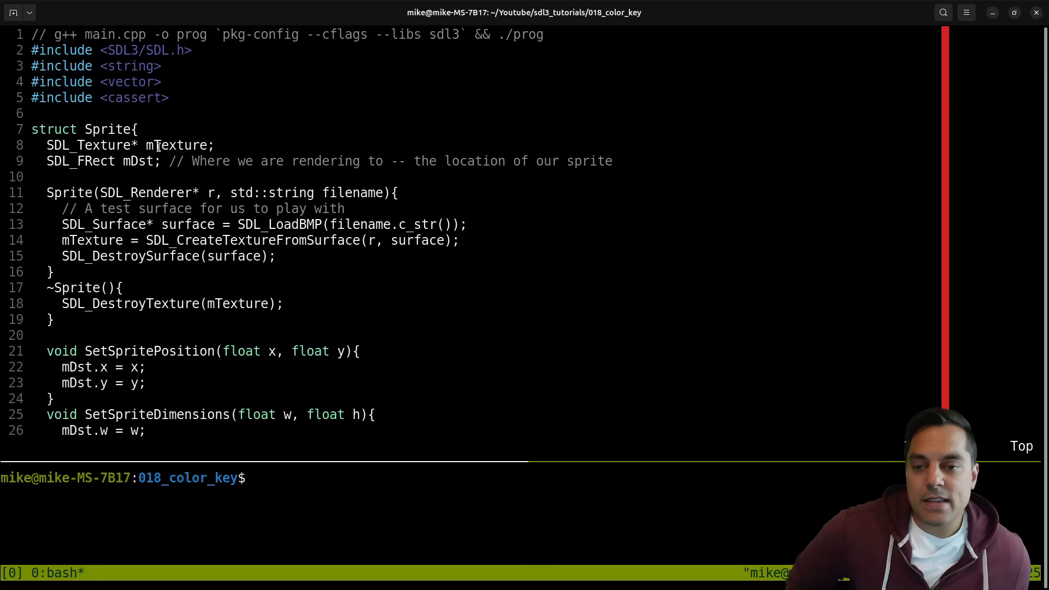
# - View assets/character.bmp and move the running sprite demo window aside to inspect its dark background
pyautogui.doubleClick(136, 161)
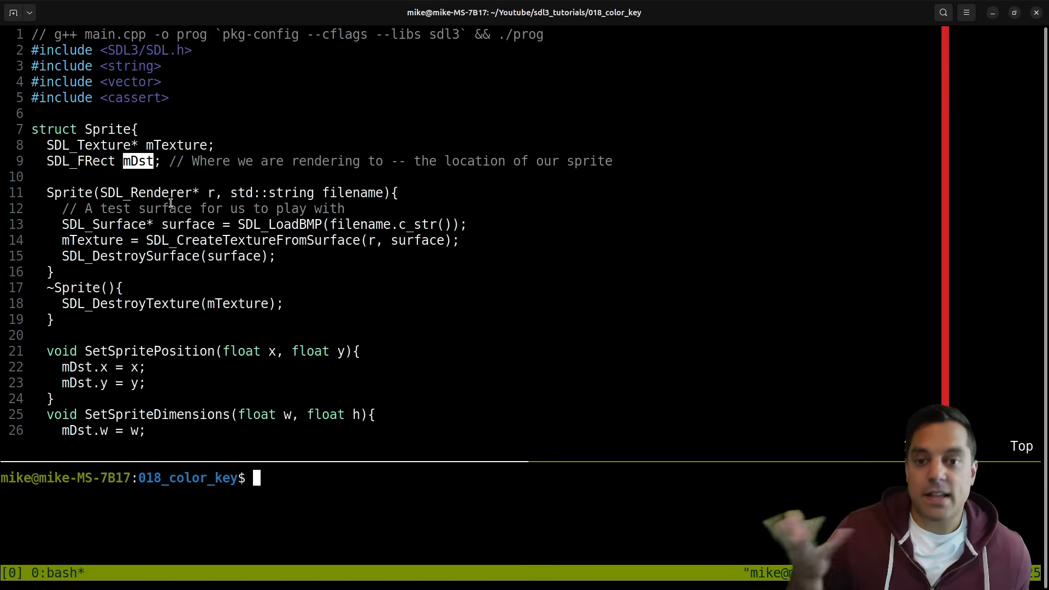
pyautogui.write('xdg-open assets/character.bmp')
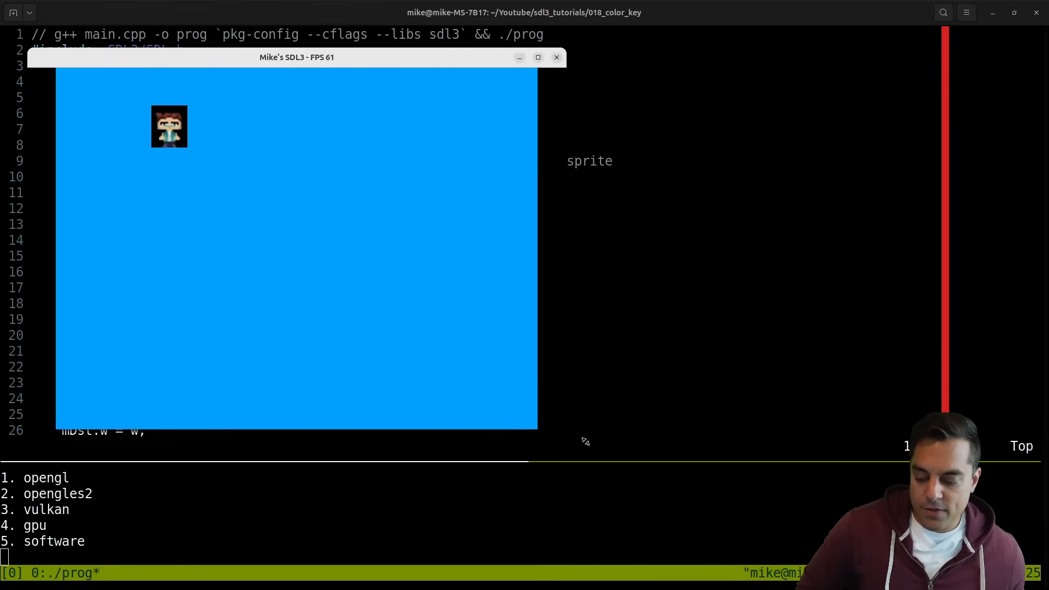
pyautogui.moveTo(296, 57); pyautogui.dragTo(470, 60)
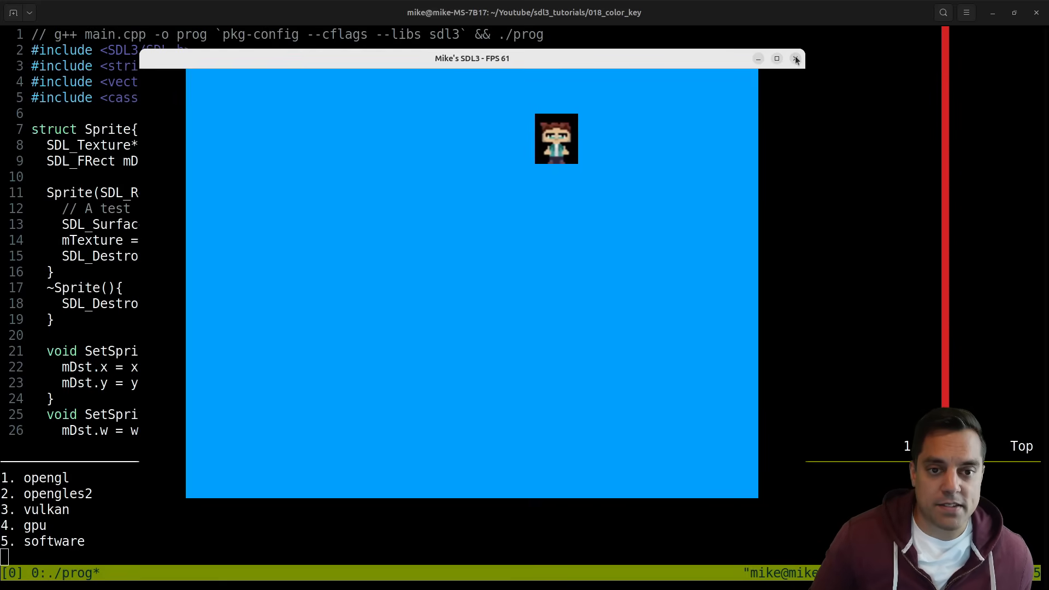
# - Close the demo, handwrite 'color key - sets transparent pixels' and underline 'sets transparent pixels'
pyautogui.click(796, 58)
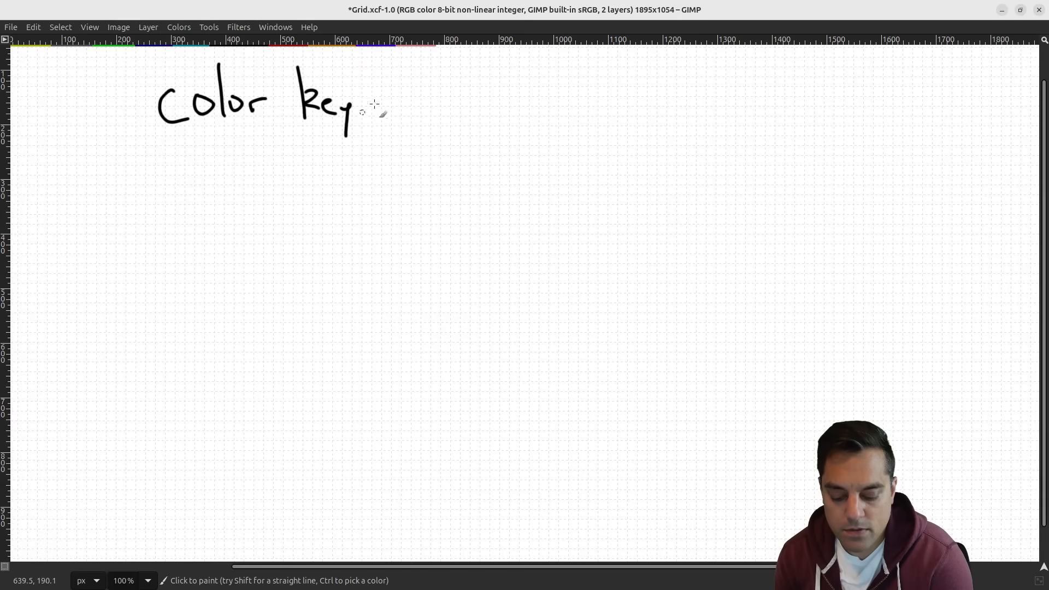
pyautogui.moveTo(375, 103); pyautogui.dragTo(509, 108)
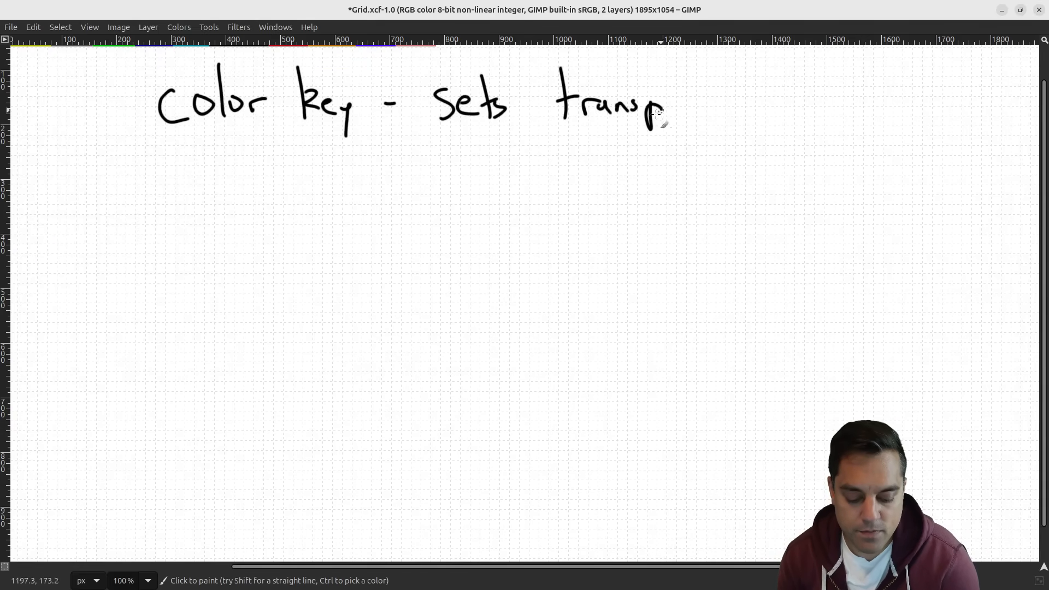
pyautogui.moveTo(665, 110); pyautogui.dragTo(735, 107)
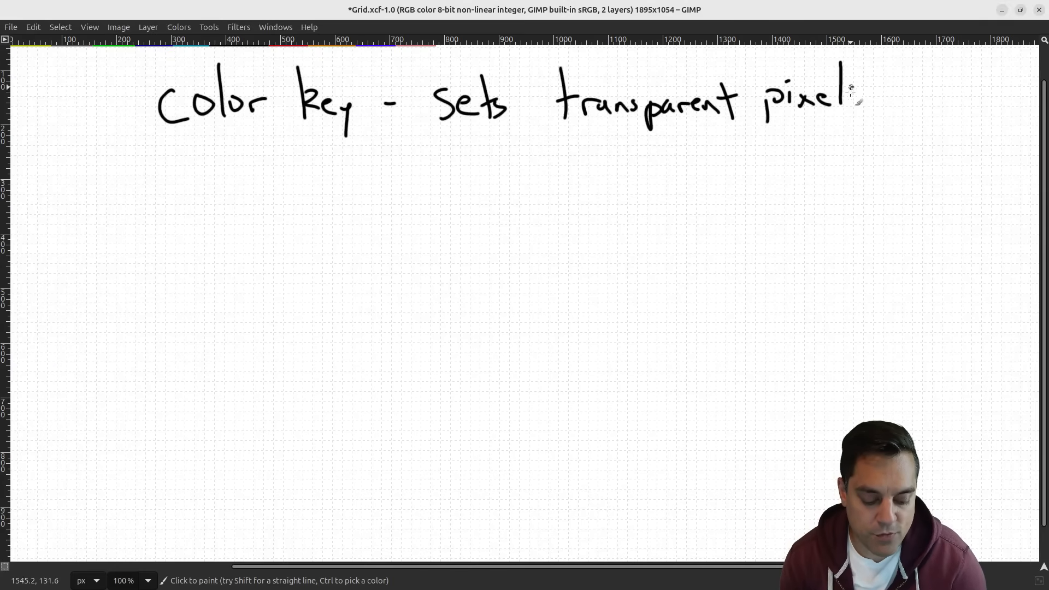
pyautogui.click(857, 103)
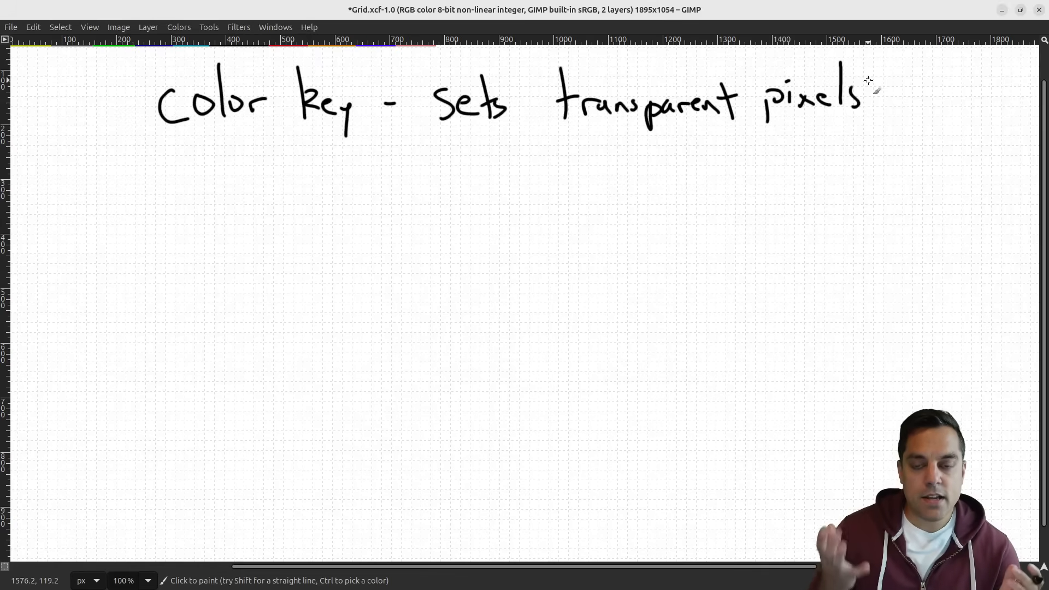
pyautogui.moveTo(445, 144); pyautogui.dragTo(883, 148)
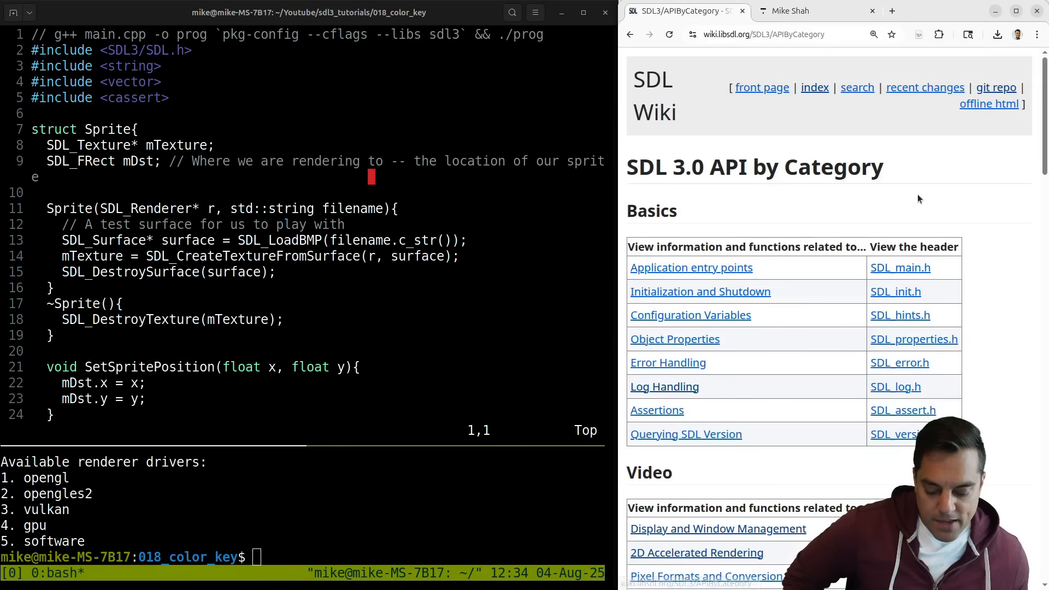
# - Find the Surface Creation category and open the SDL_SetSurfaceColorKey documentation page
pyautogui.write('surface')
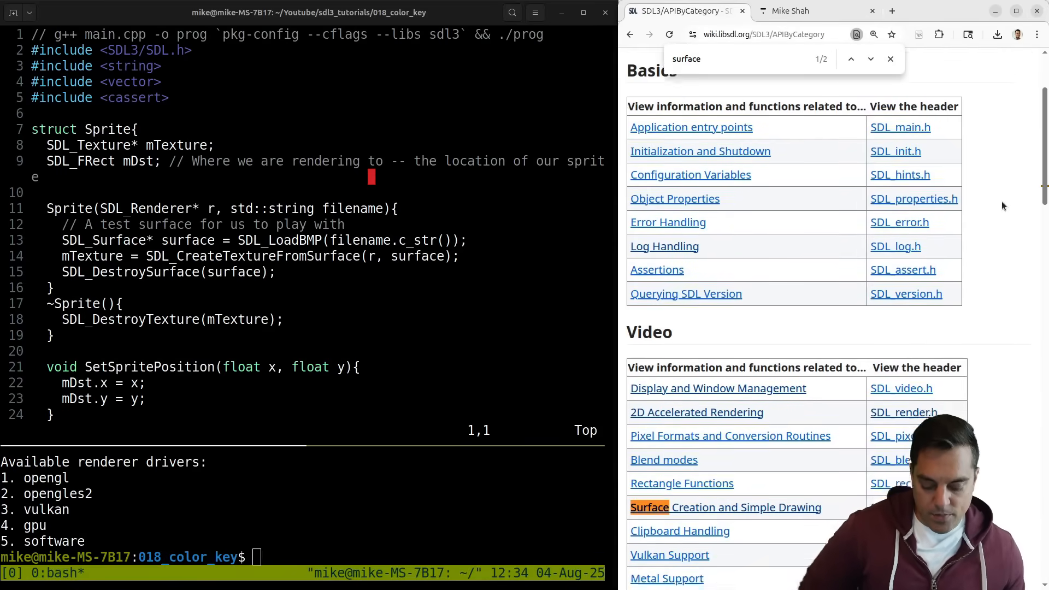
pyautogui.click(725, 507)
pyautogui.write('key')
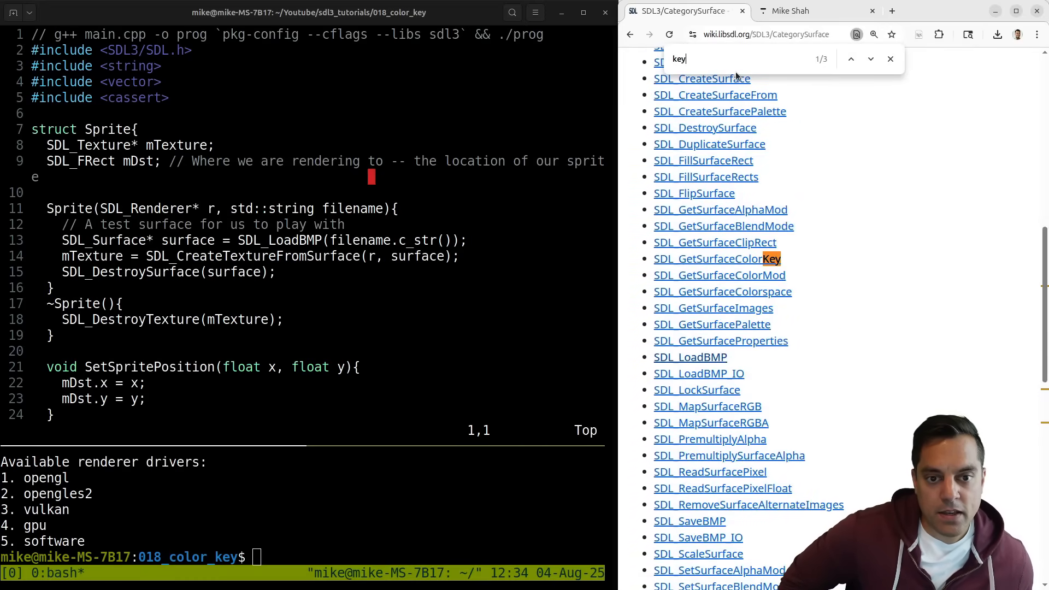
pyautogui.click(851, 59)
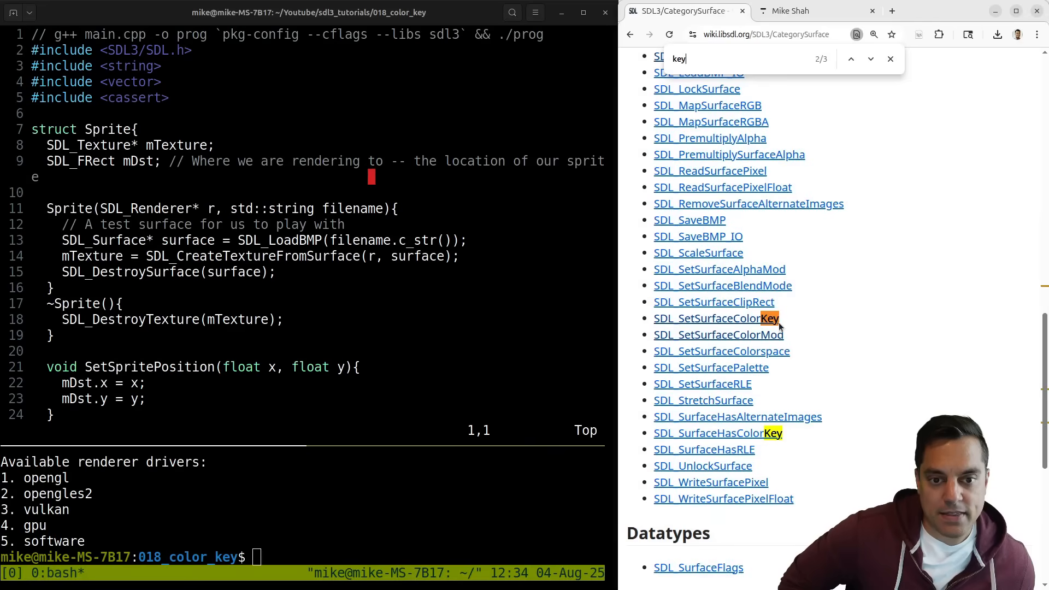
pyautogui.click(716, 319)
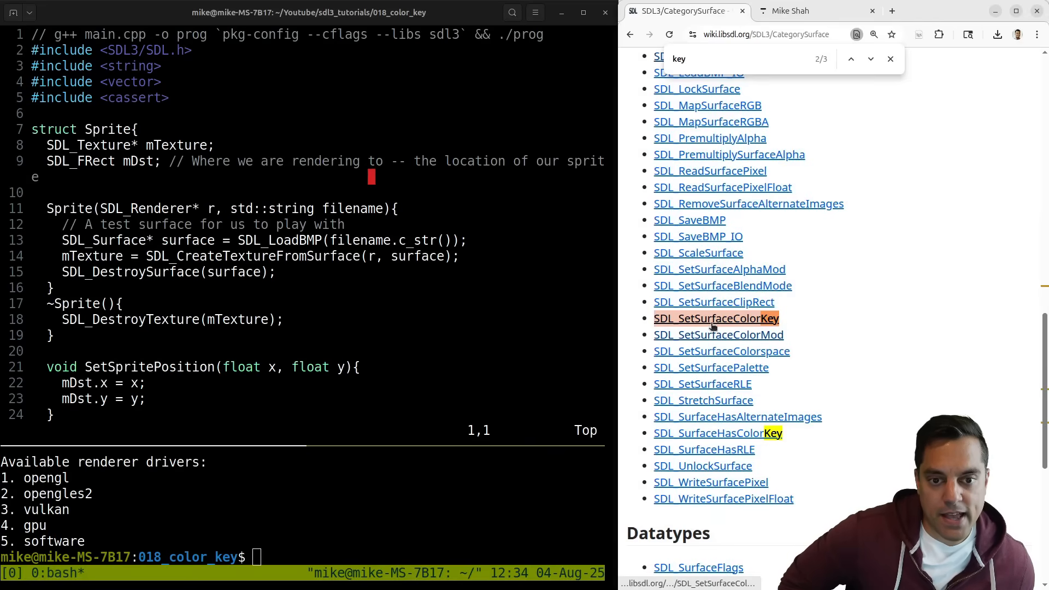
pyautogui.click(716, 318)
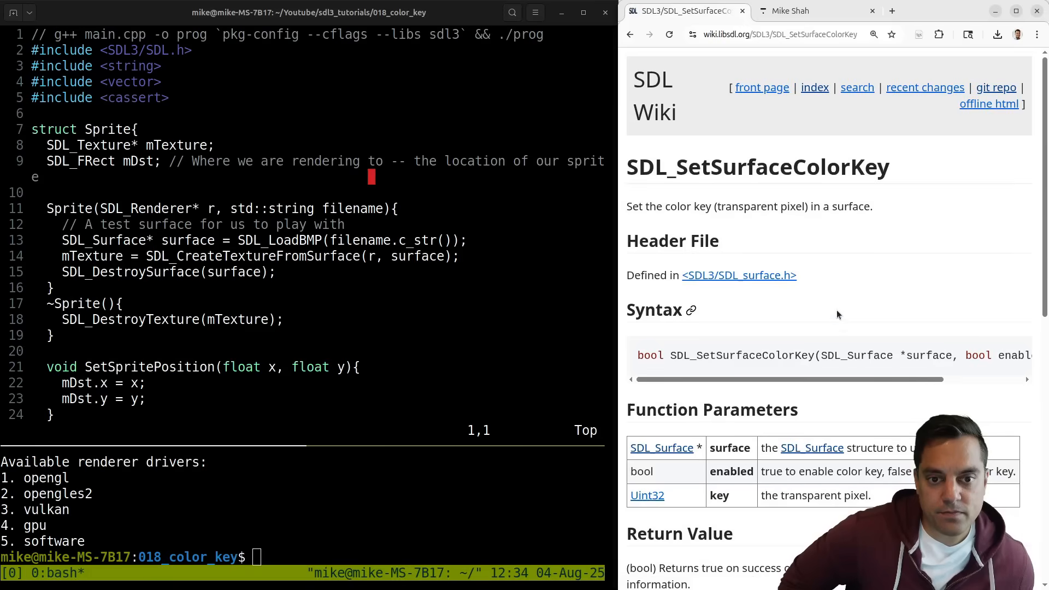
# - Read the SDL_SetSurfaceColorKey parameters, noting the Uint32 key type, and its remarks
pyautogui.scroll(-3)
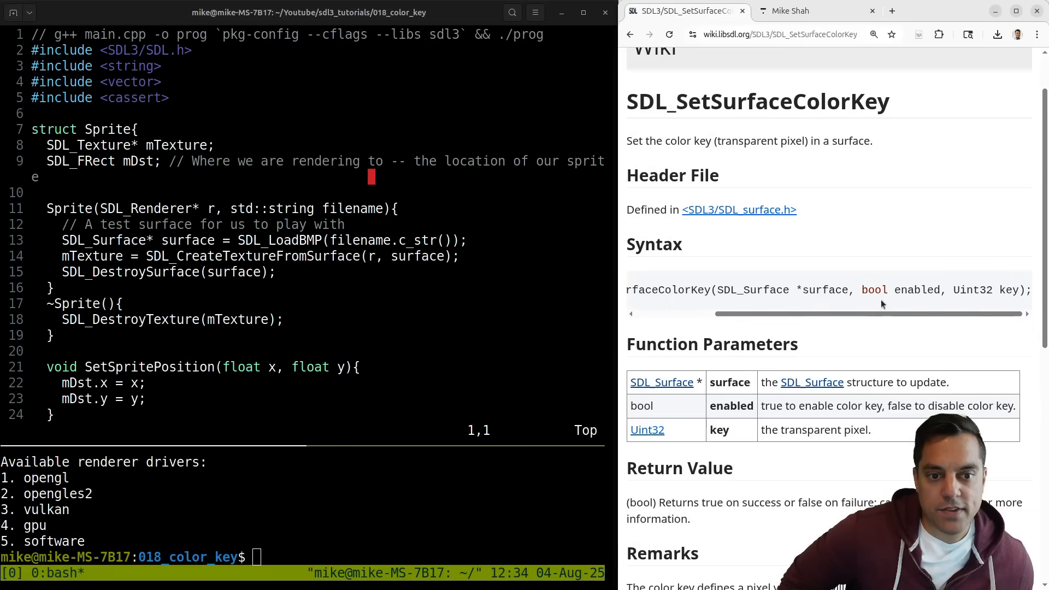
pyautogui.doubleClick(899, 289)
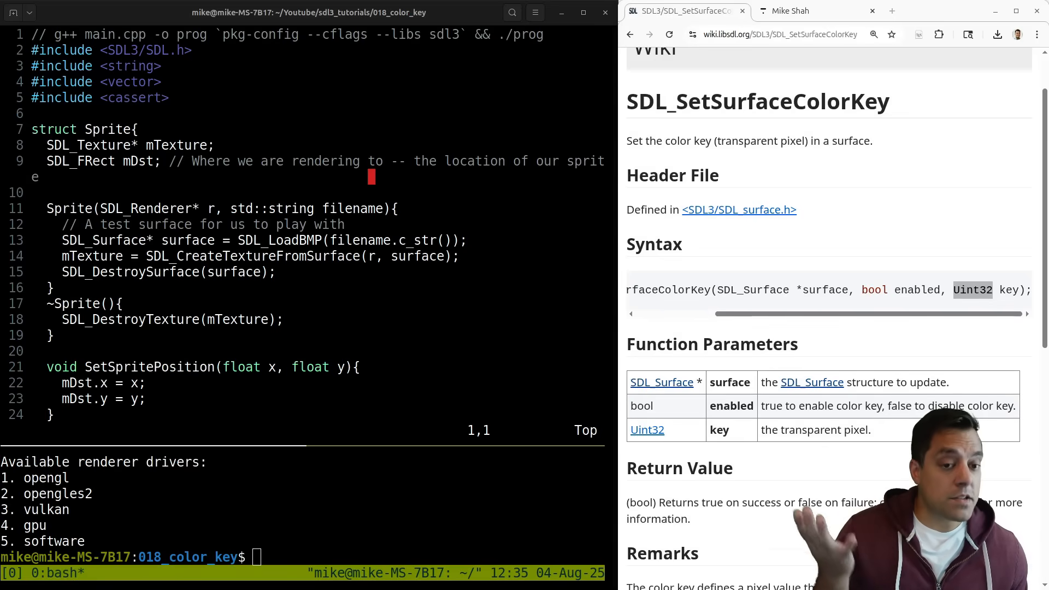
pyautogui.scroll(-3)
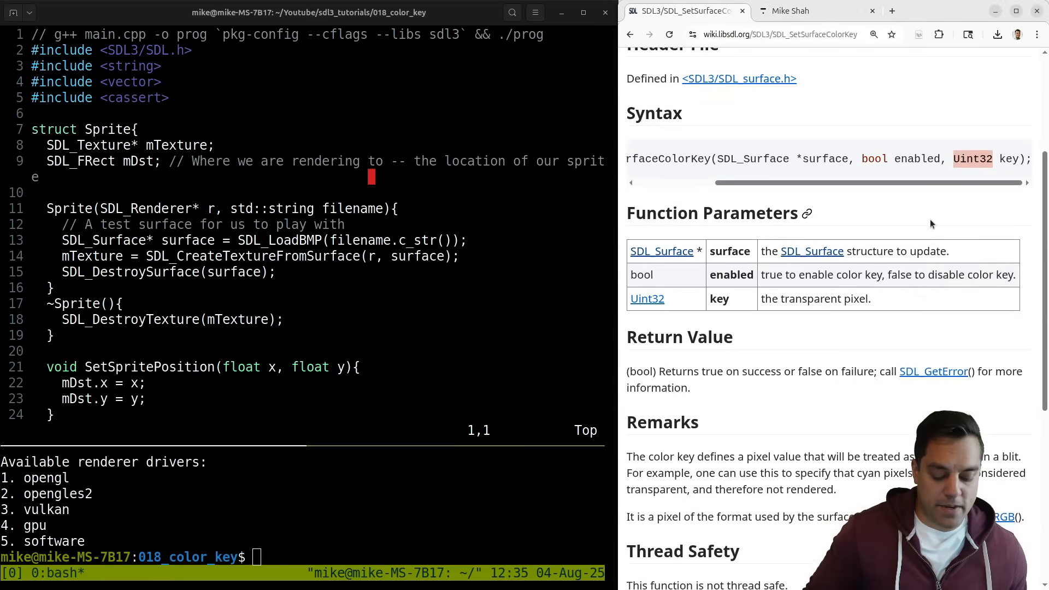
pyautogui.scroll(-3)
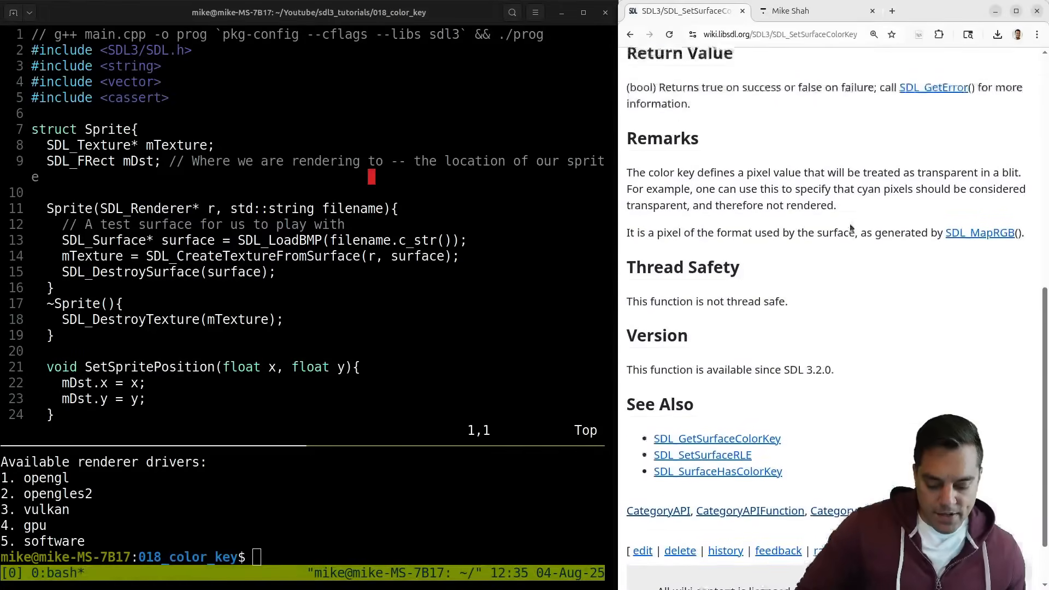
pyautogui.scroll(3)
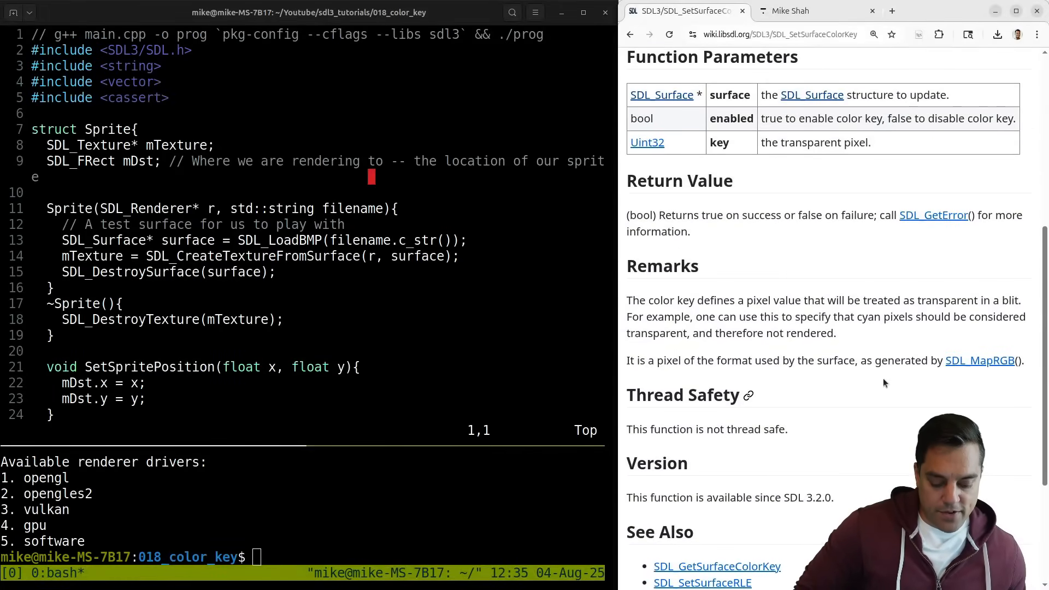
pyautogui.scroll(-3)
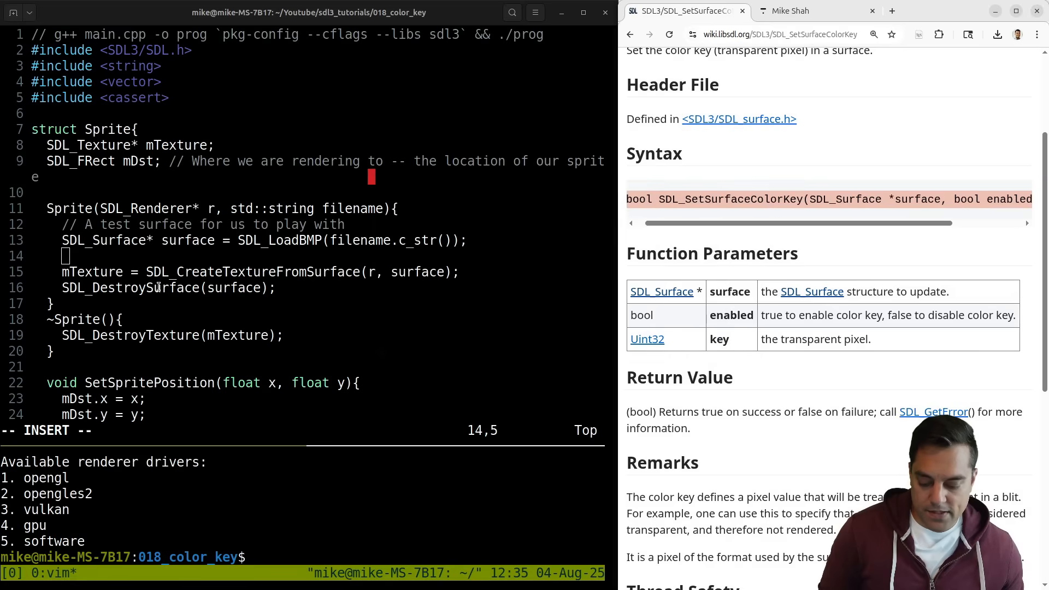
# - Paste the bool SDL_SetSurfaceColorKey(SDL_Surface *surface, bool enabled, Uint32 key) signature after SDL_LoadBMP
pyautogui.write('bool SDL_SetSurfaceColorKey(SDL_Surface *surface, bool enabled, Uint32 key);')
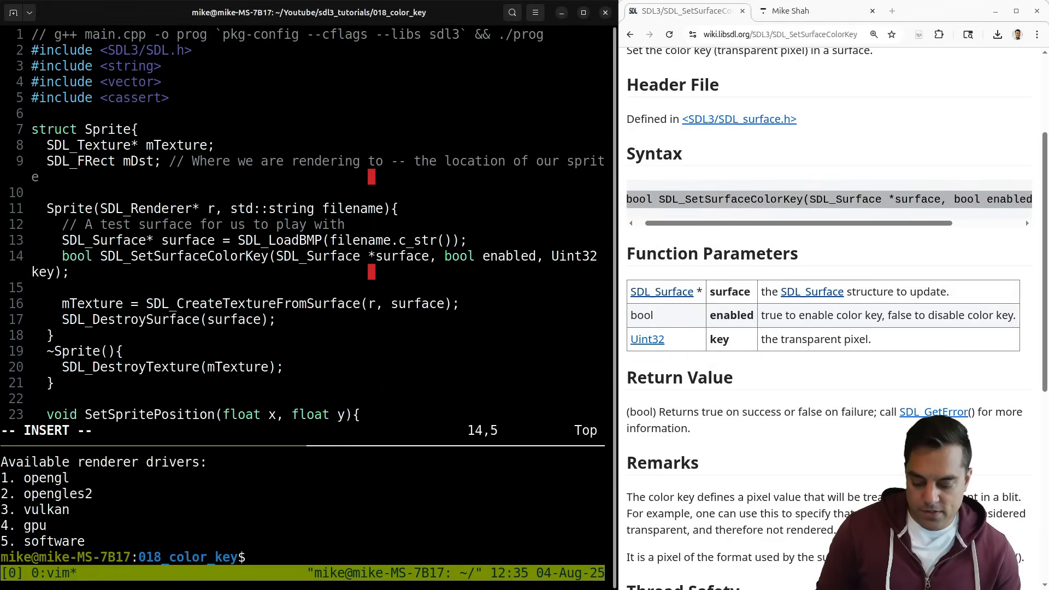
pyautogui.scroll(-3)
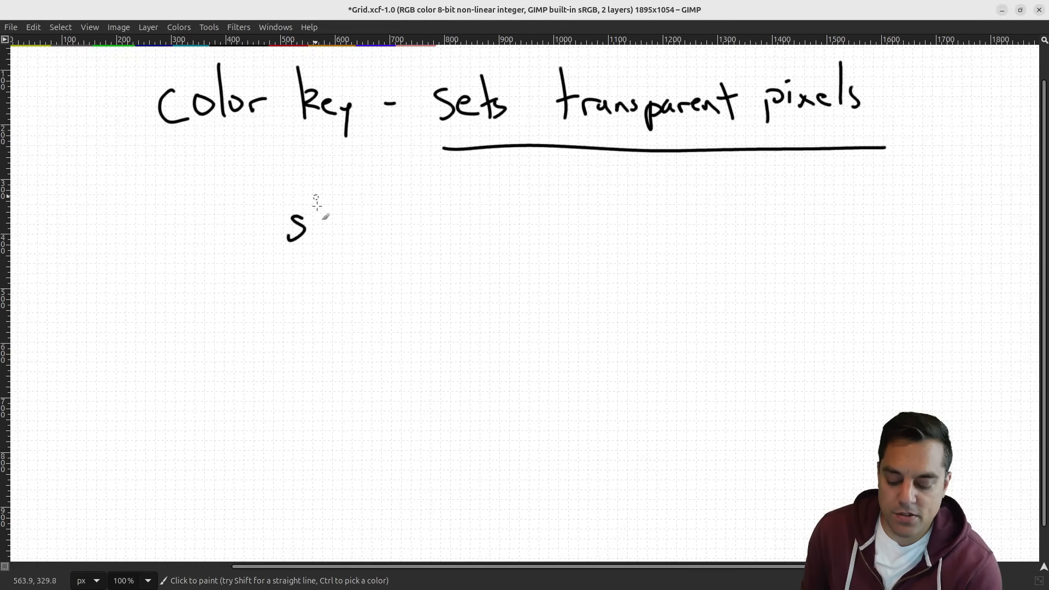
# - Write 'struct RGBA {' with '8 bits' red, green, blue, alpha members below the title
pyautogui.moveTo(315, 228); pyautogui.dragTo(401, 221)
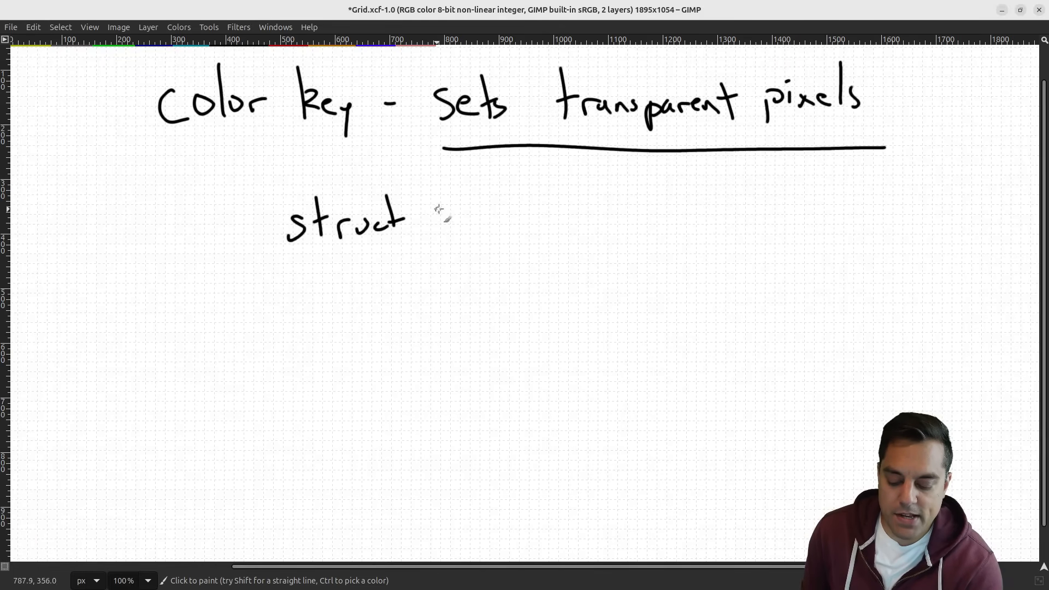
pyautogui.moveTo(445, 201); pyautogui.dragTo(514, 240)
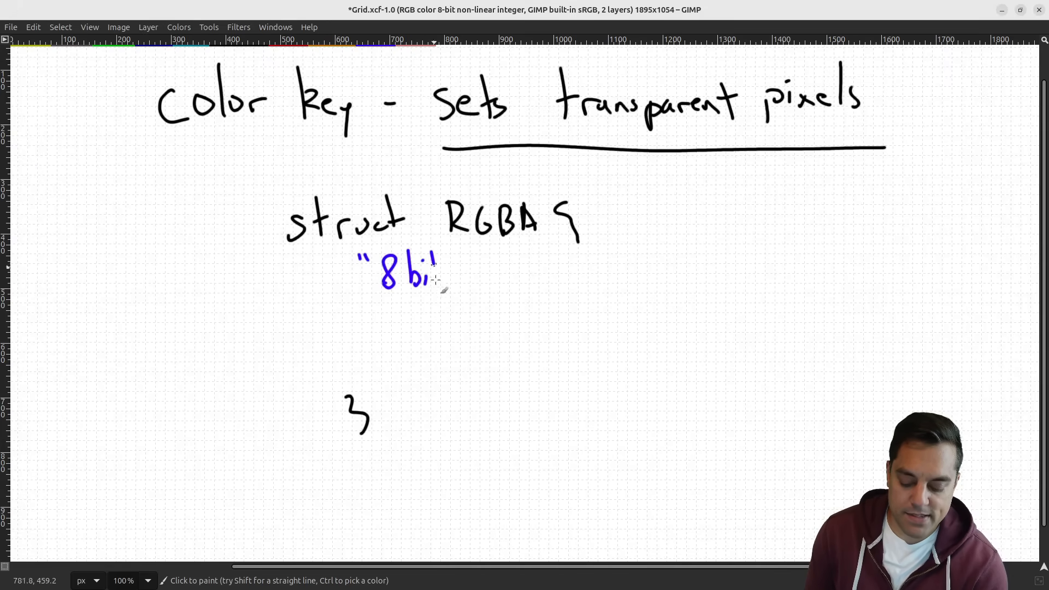
pyautogui.moveTo(422, 274); pyautogui.dragTo(461, 268)
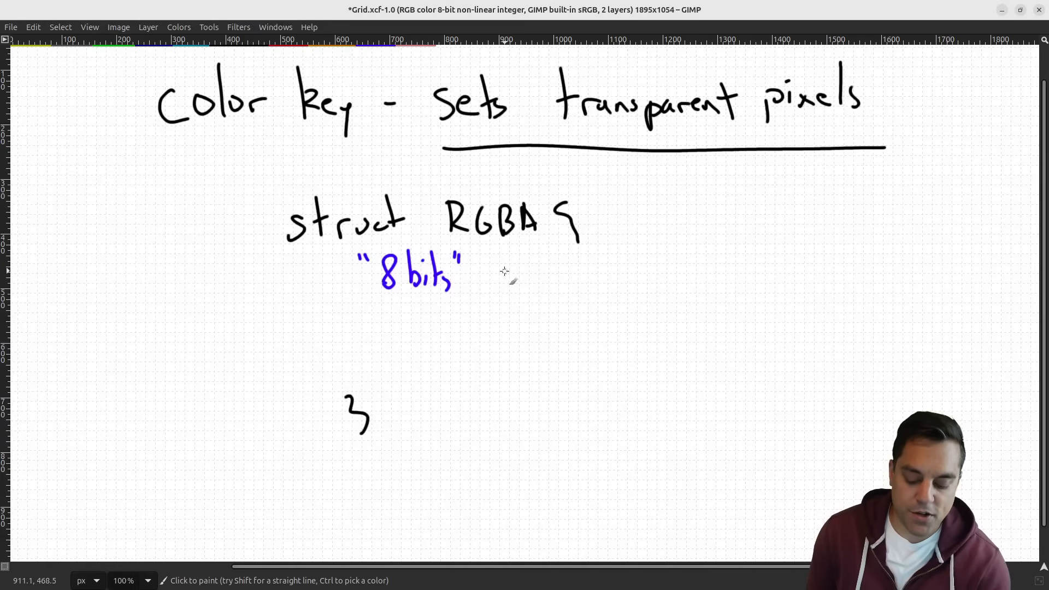
pyautogui.moveTo(501, 281); pyautogui.dragTo(552, 267)
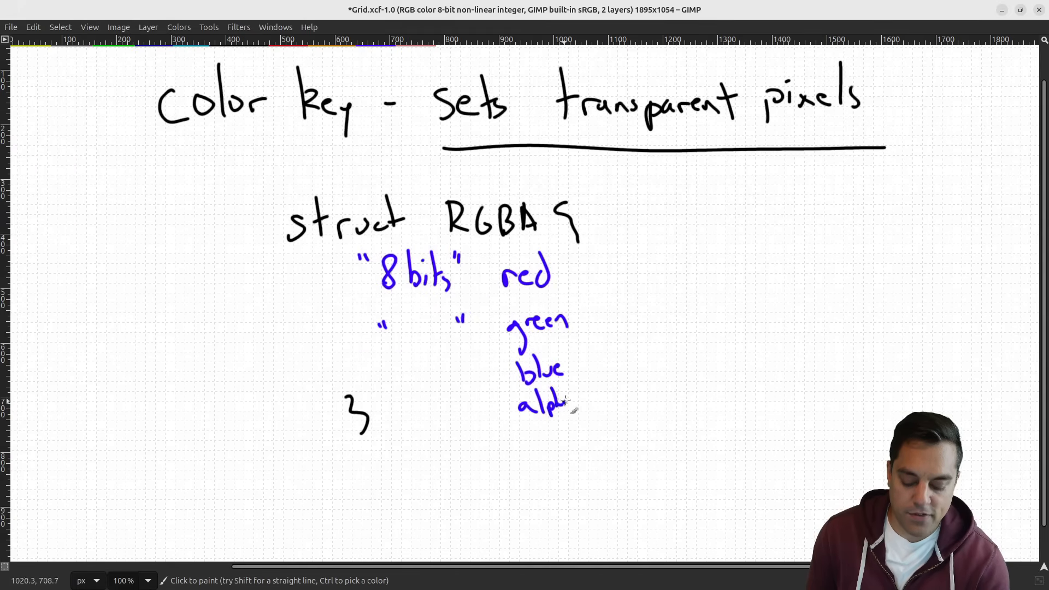
# - Group the four 8-bit color members with a bracket in the sketch
pyautogui.moveTo(595, 251); pyautogui.dragTo(619, 412)
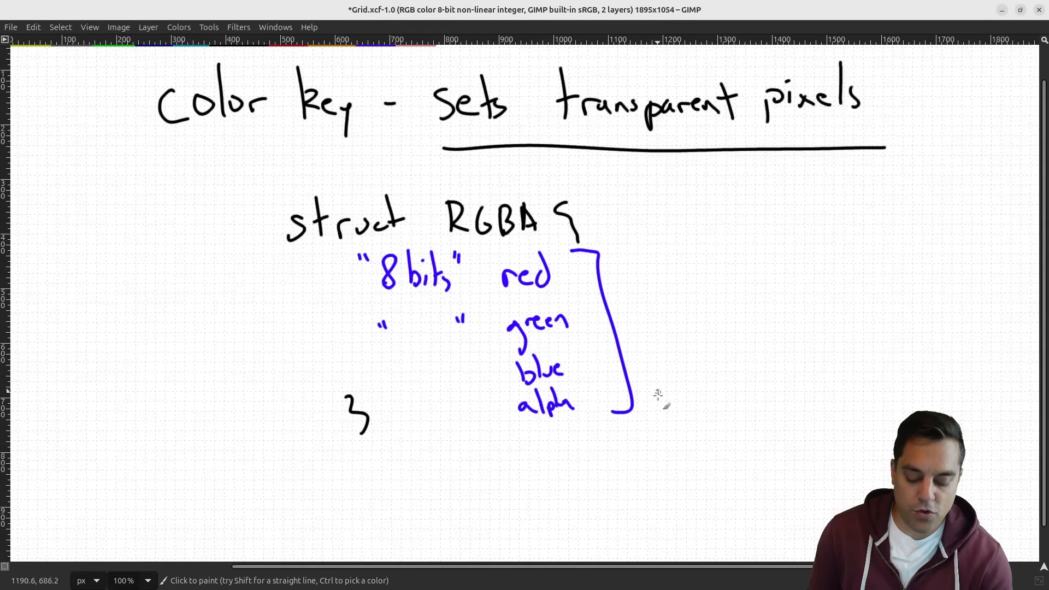
pyautogui.moveTo(572, 281); pyautogui.dragTo(579, 378)
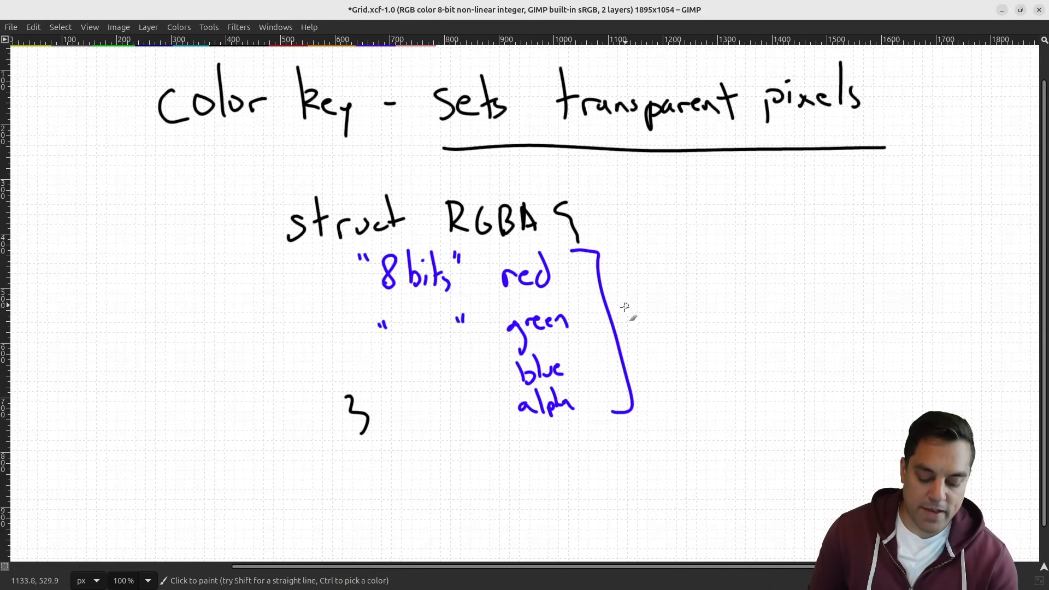
pyautogui.moveTo(610, 291)
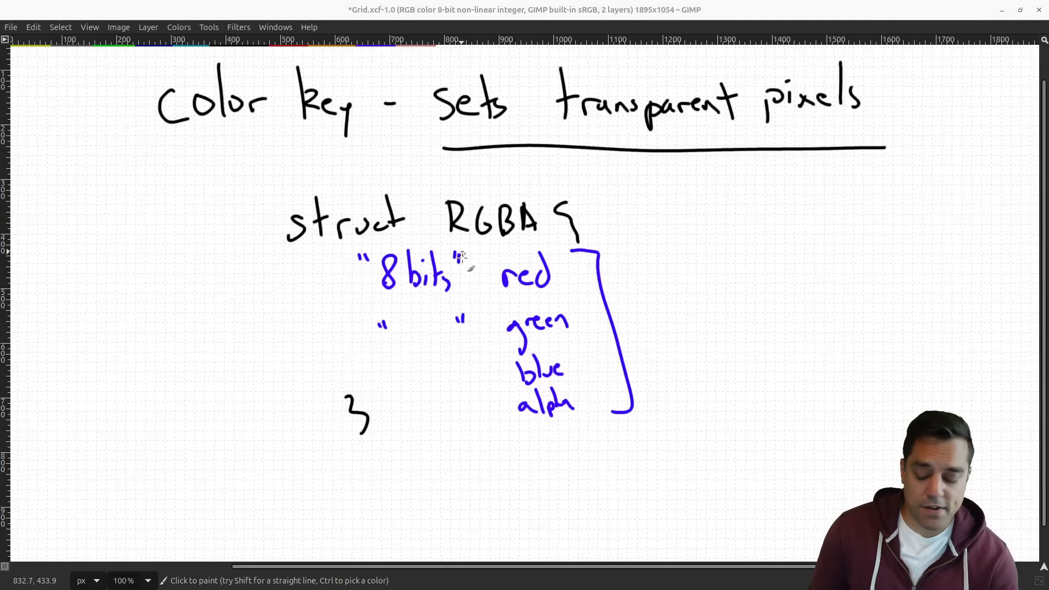
pyautogui.moveTo(375, 296); pyautogui.dragTo(451, 294)
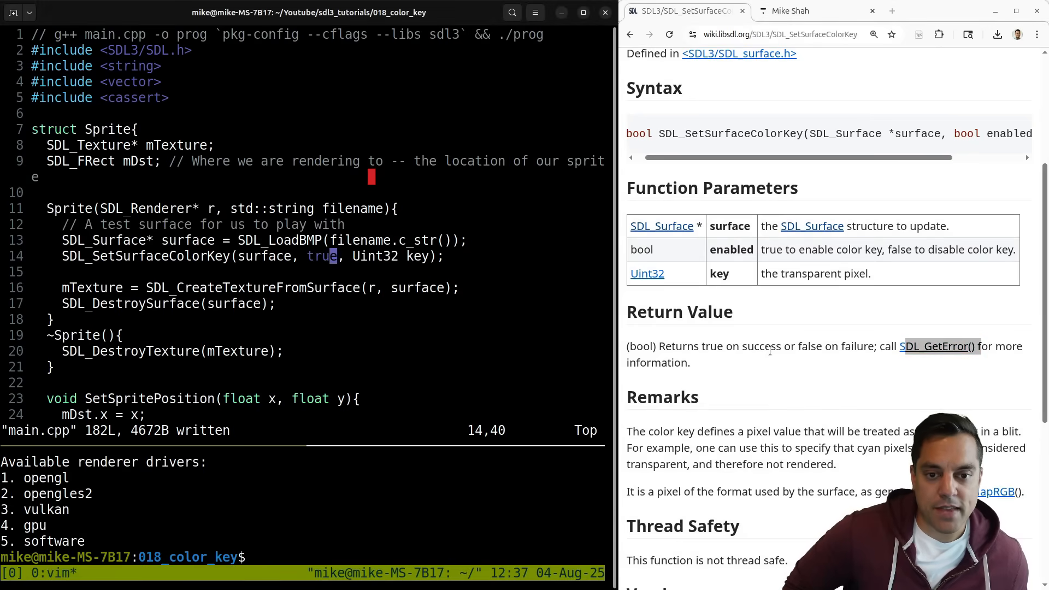
# - Scroll to Remarks and open the SDL_MapRGB page, reading its RGB description and parameters
pyautogui.scroll(-3)
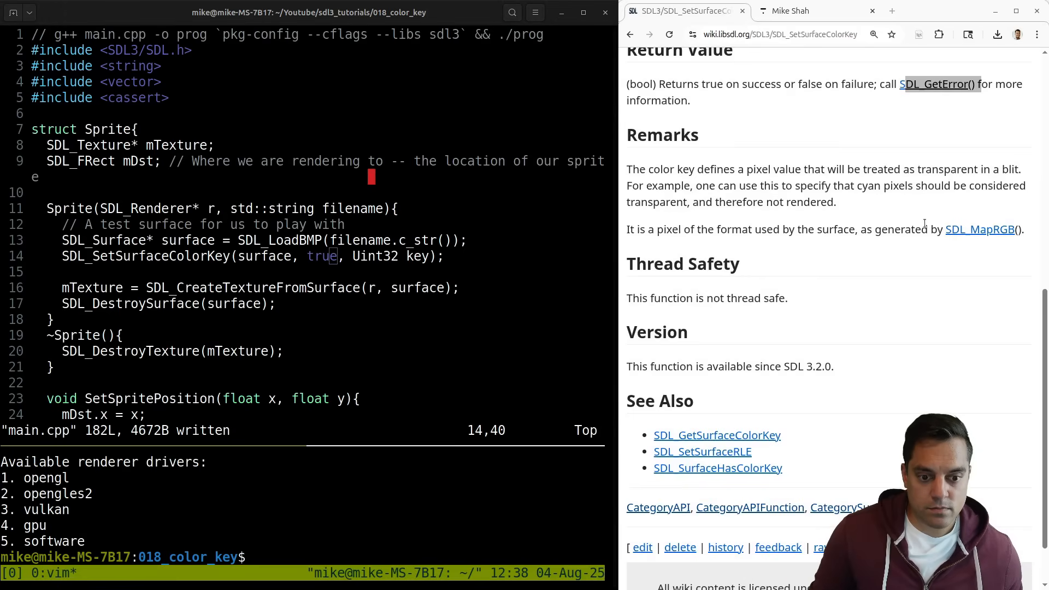
pyautogui.moveTo(982, 229)
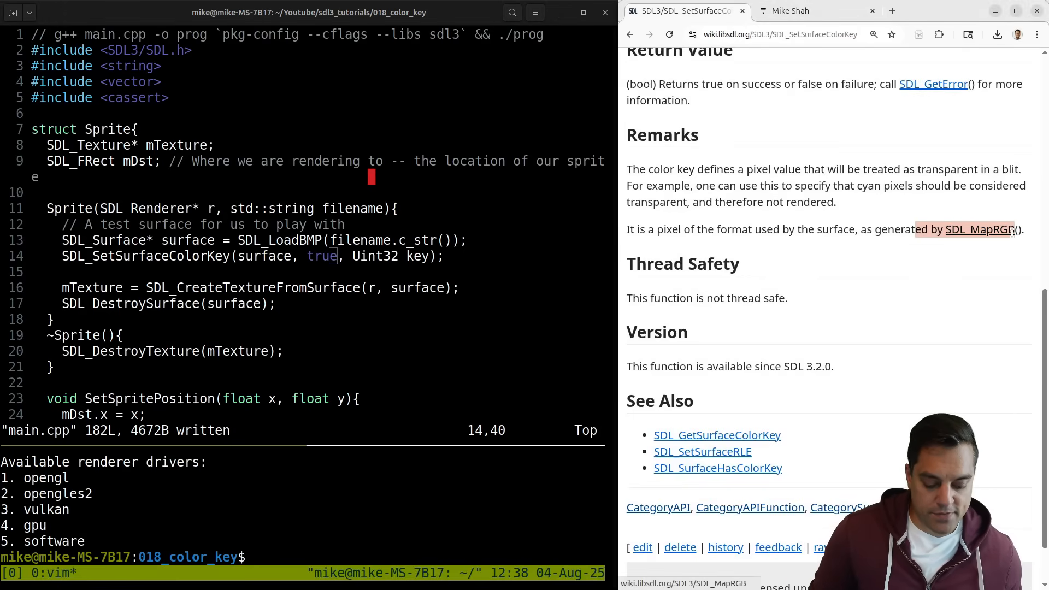
pyautogui.click(982, 230)
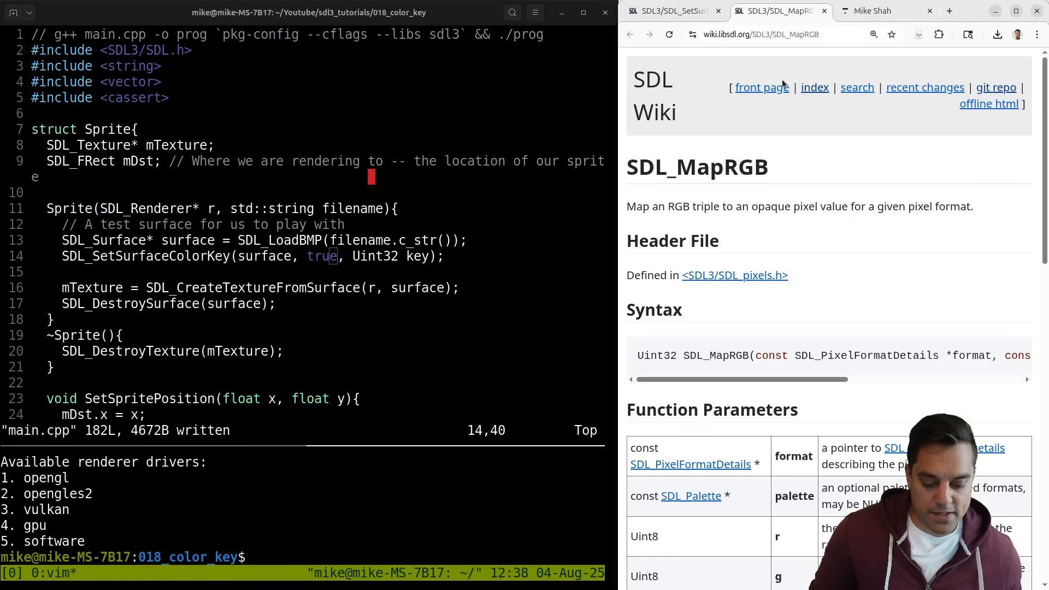
pyautogui.doubleClick(678, 207)
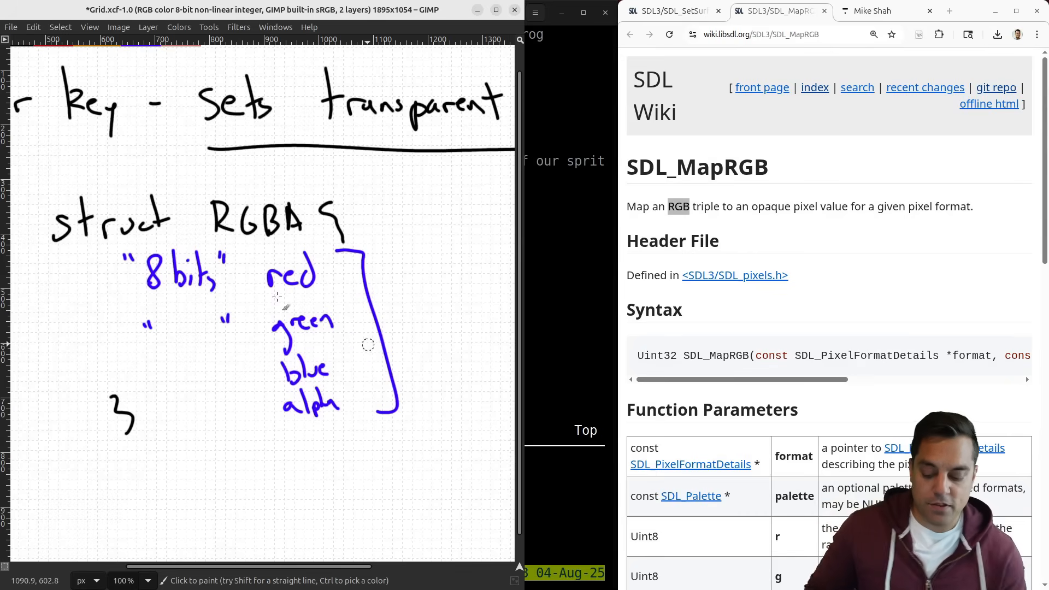
pyautogui.moveTo(265, 287); pyautogui.dragTo(298, 388)
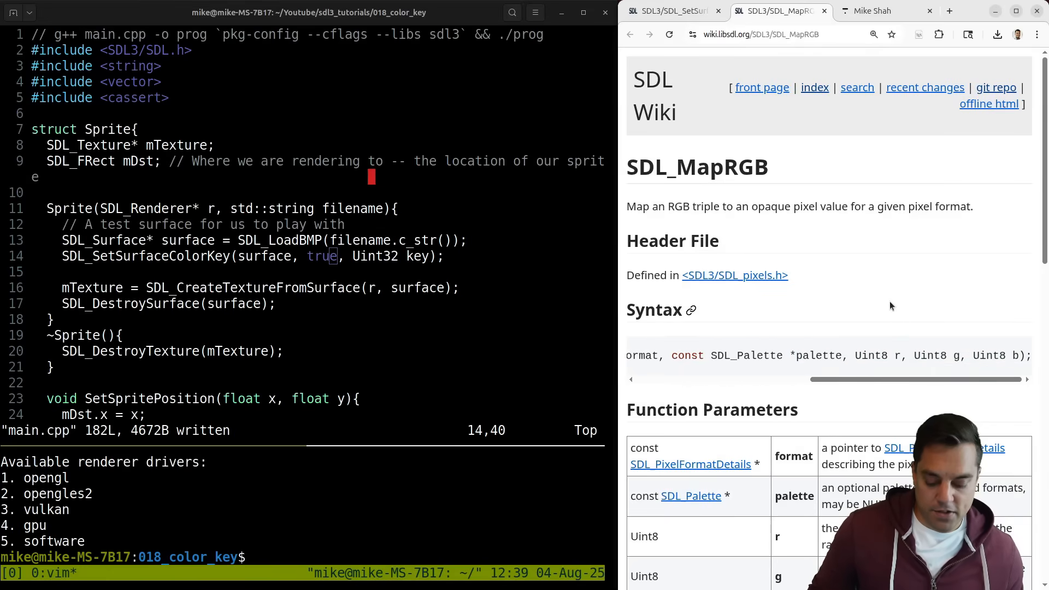
# - Store the pasted SDL_MapRGB call in a 'colorKey =' variable above the SetSurfaceColorKey line
pyautogui.scroll(-3)
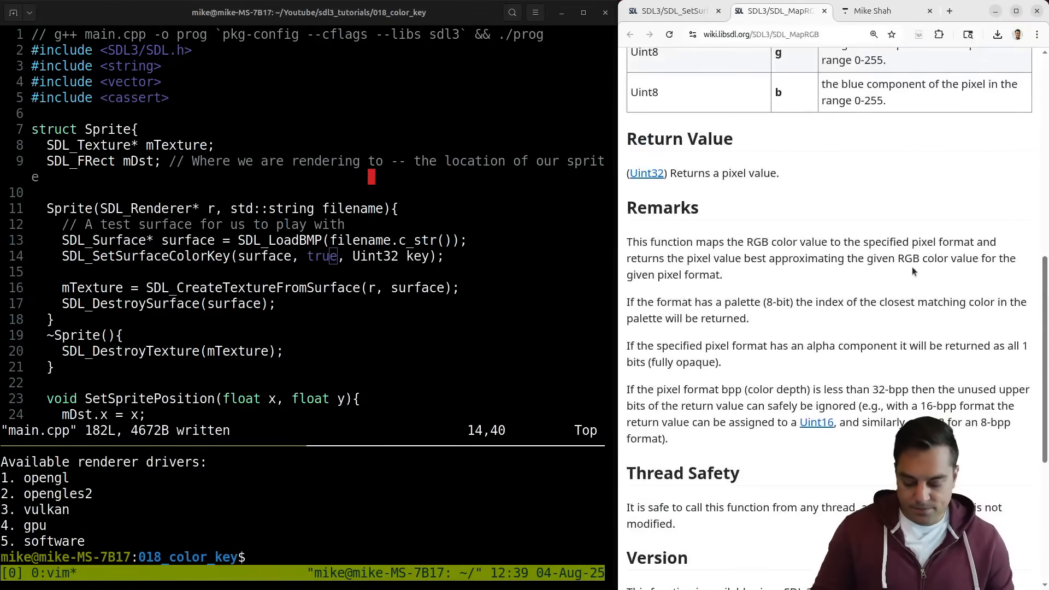
pyautogui.scroll(-3)
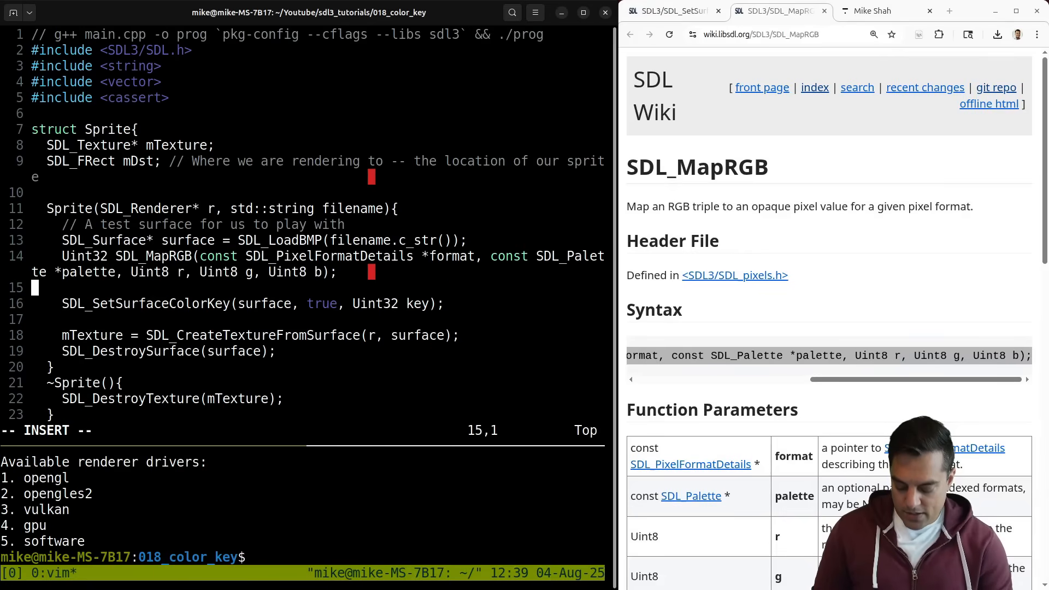
pyautogui.press('Up')
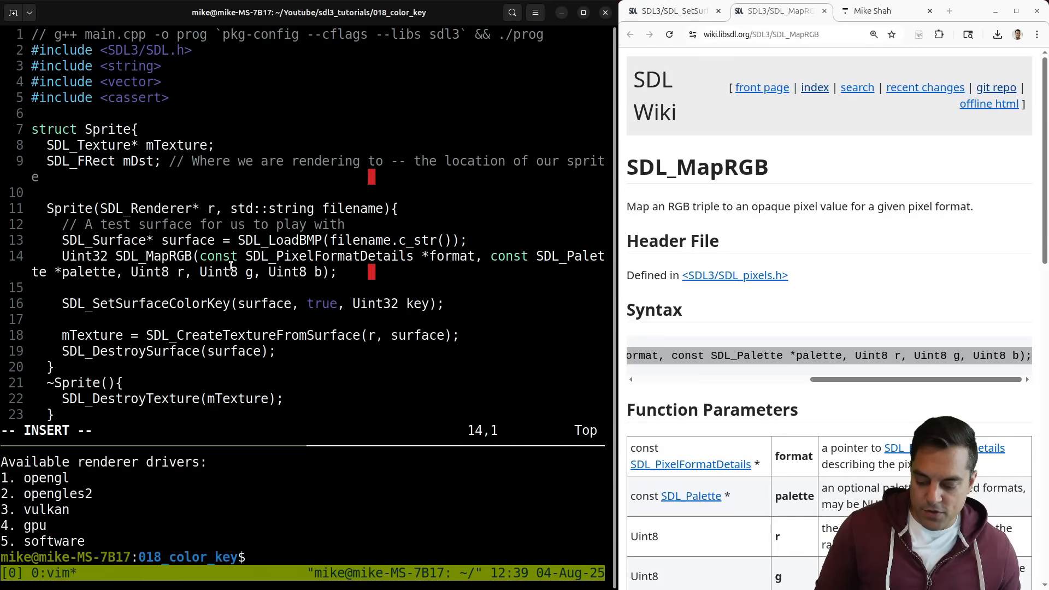
pyautogui.write('key')
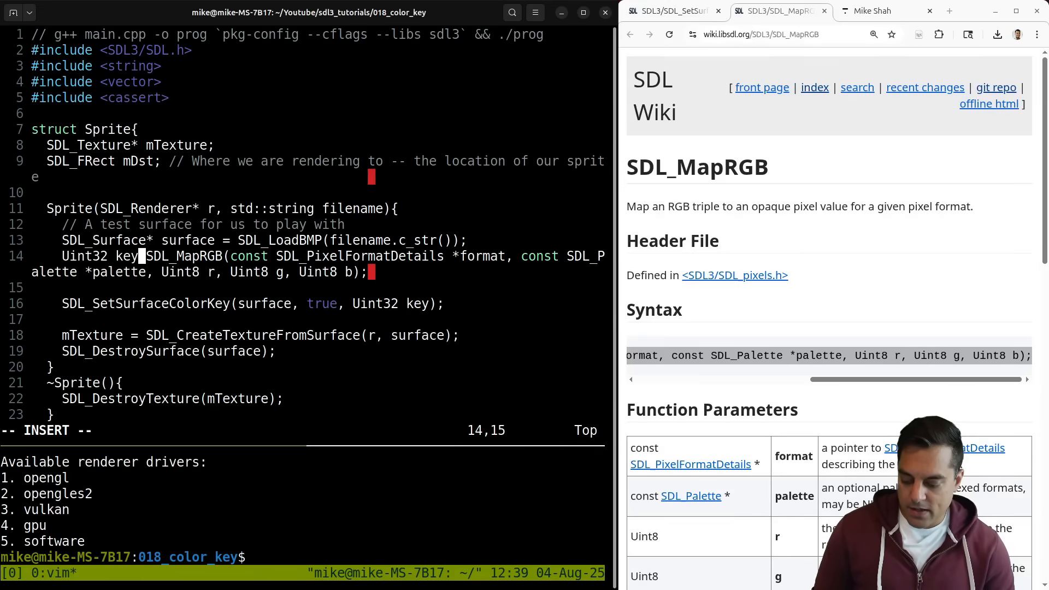
pyautogui.write('olorKey =')
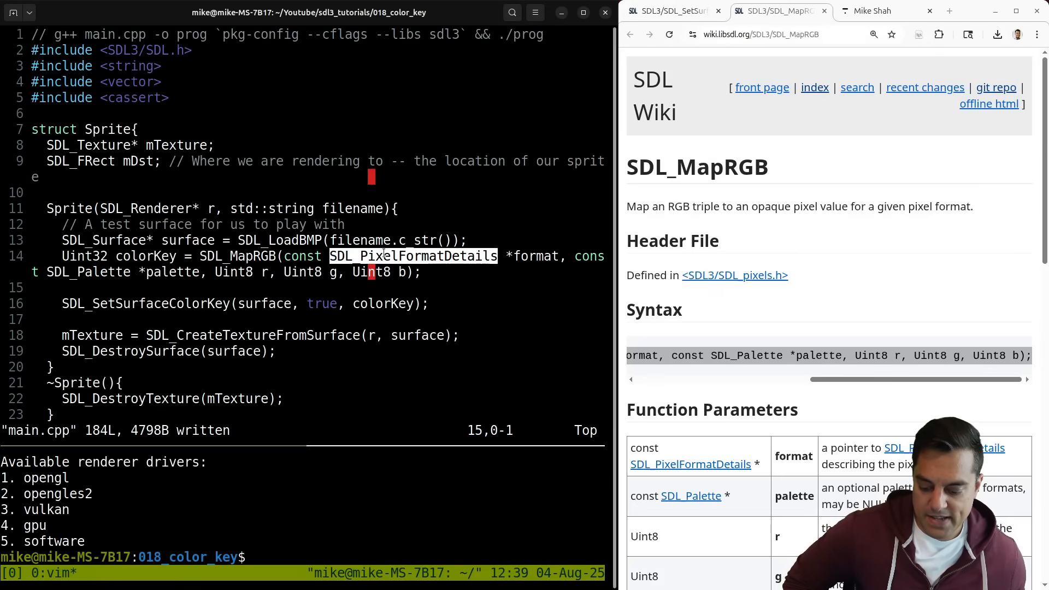
# - Read the SDL_Surface struct, select its SDL_PixelFormat type and open the SDL_PixelFormat page via the address bar
pyautogui.scroll(-3)
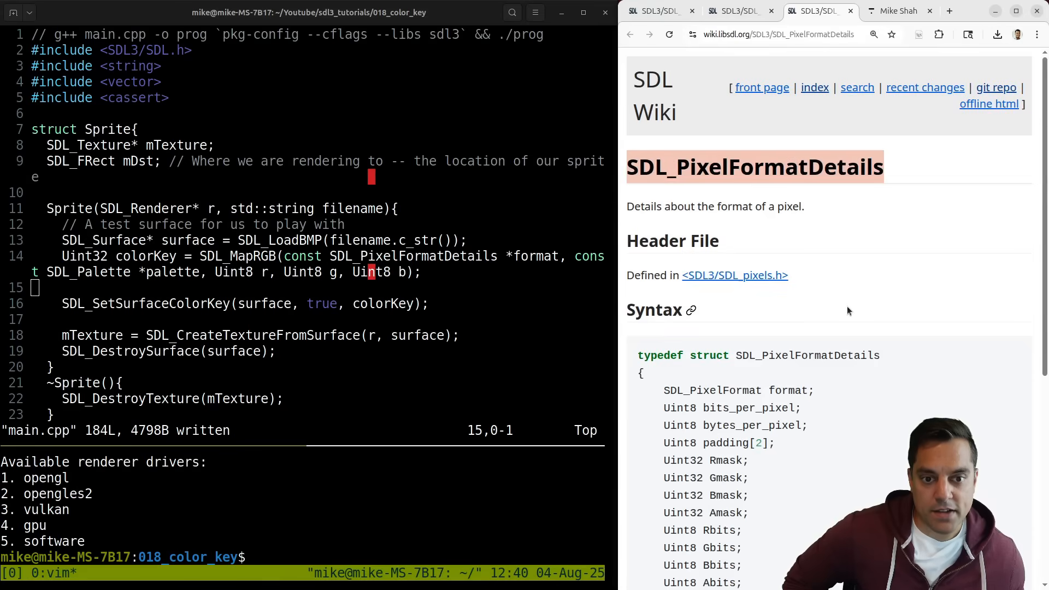
pyautogui.scroll(-3)
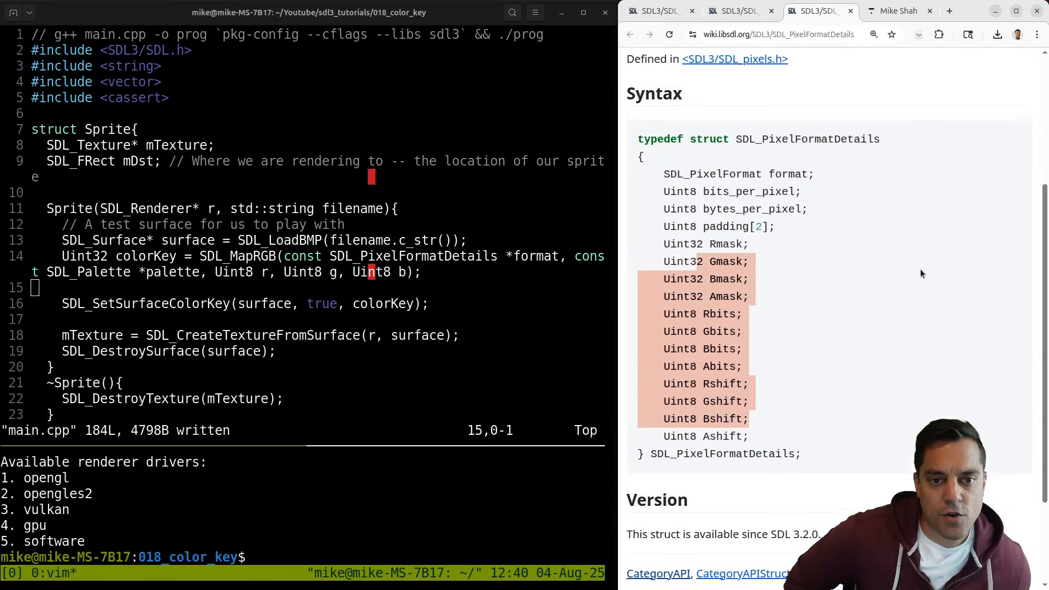
pyautogui.scroll(-3)
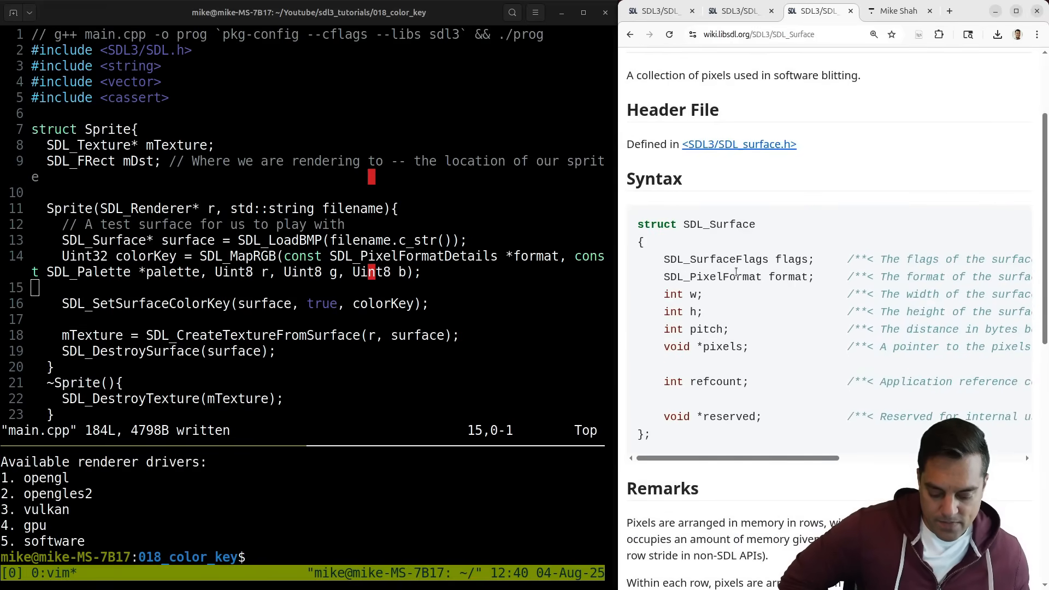
pyautogui.doubleClick(712, 276)
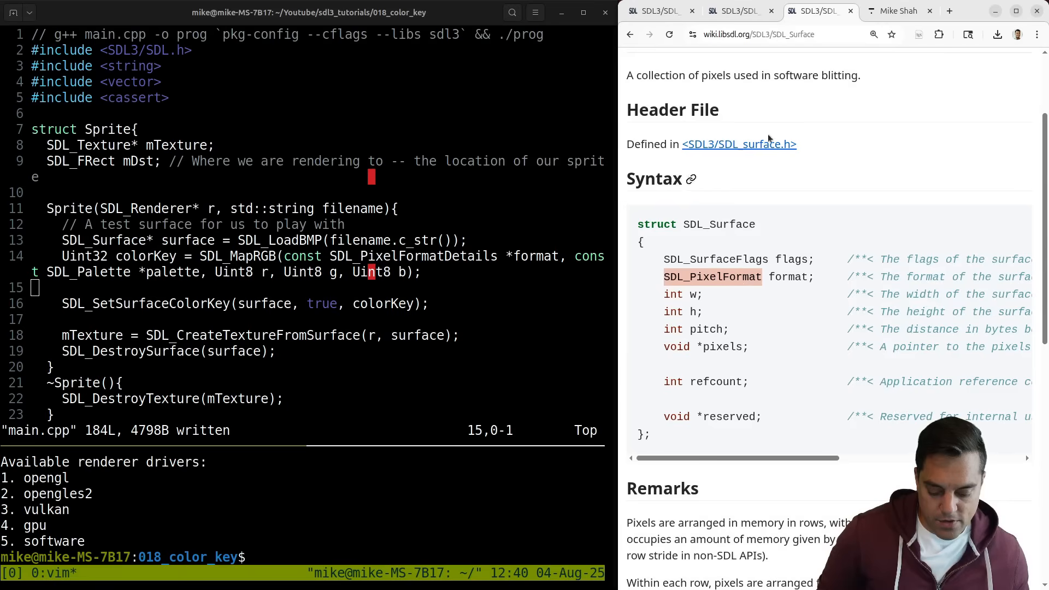
pyautogui.click(770, 33)
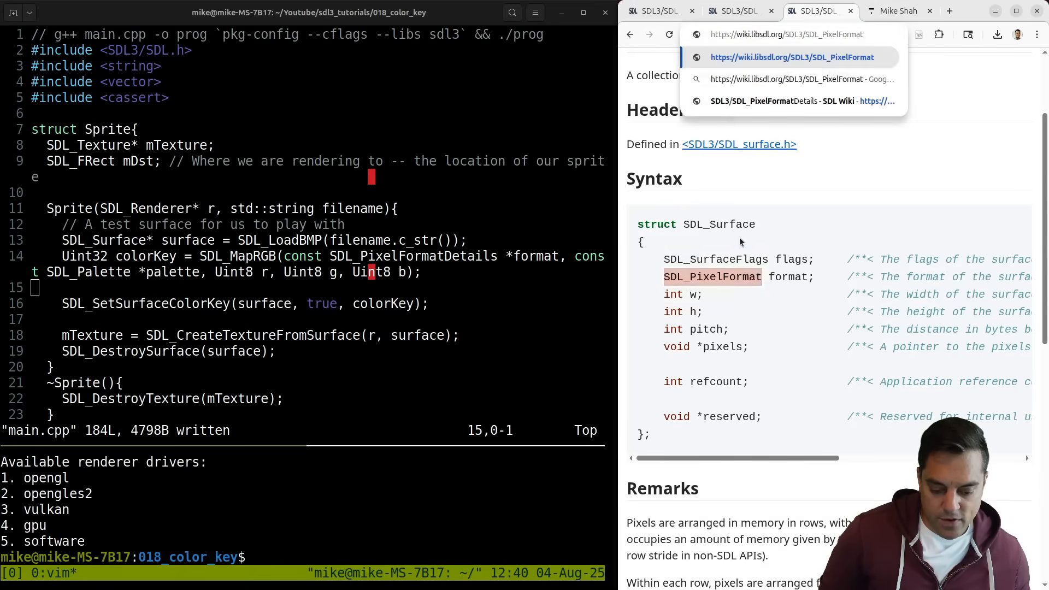
pyautogui.click(793, 56)
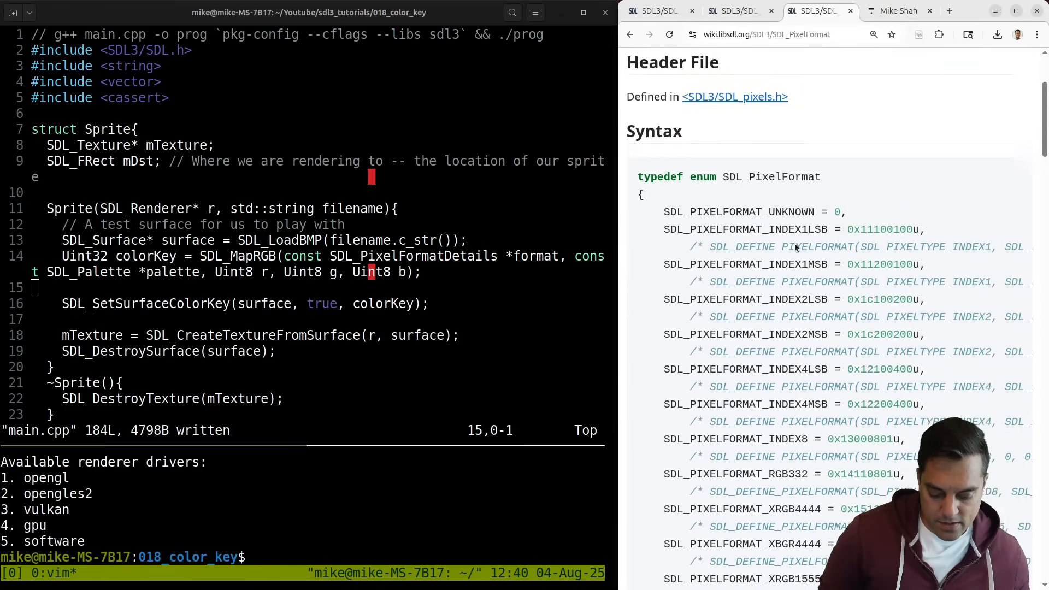
# - Scroll through the SDL_PixelFormat enum values on the reference page
pyautogui.scroll(-3)
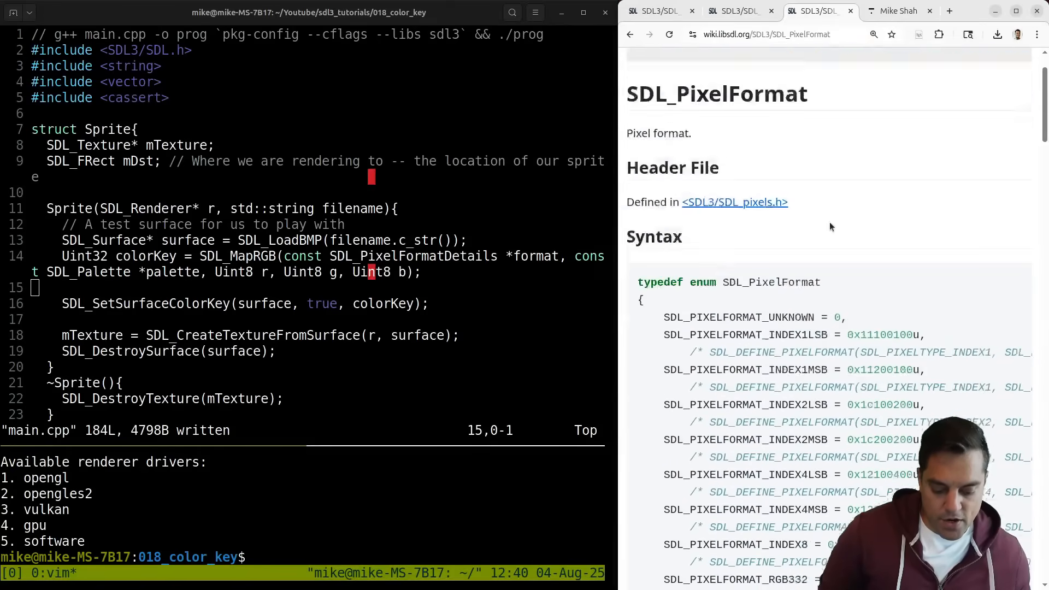
pyautogui.scroll(-3)
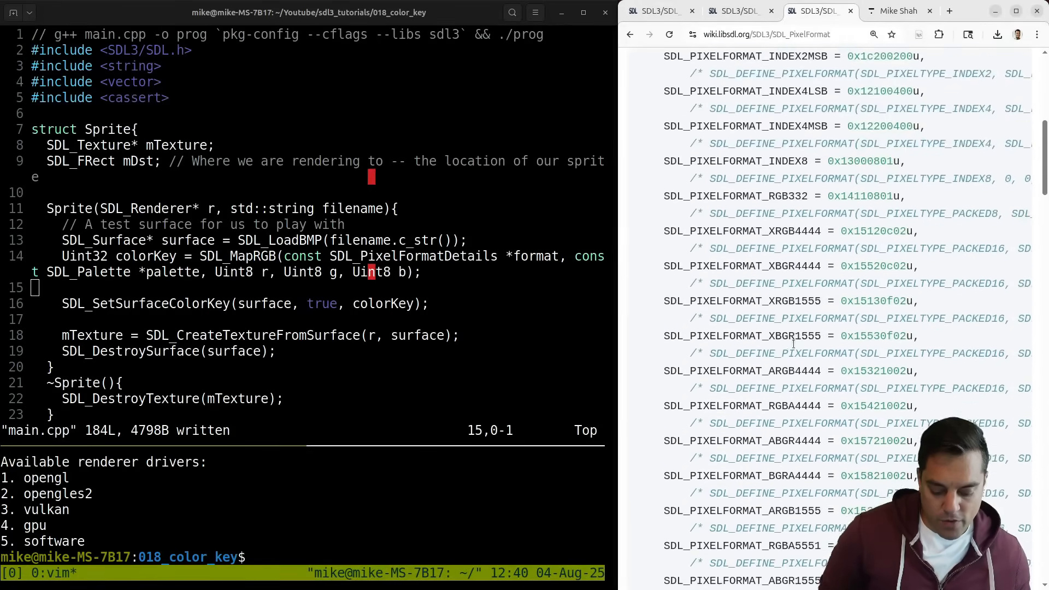
pyautogui.scroll(-3)
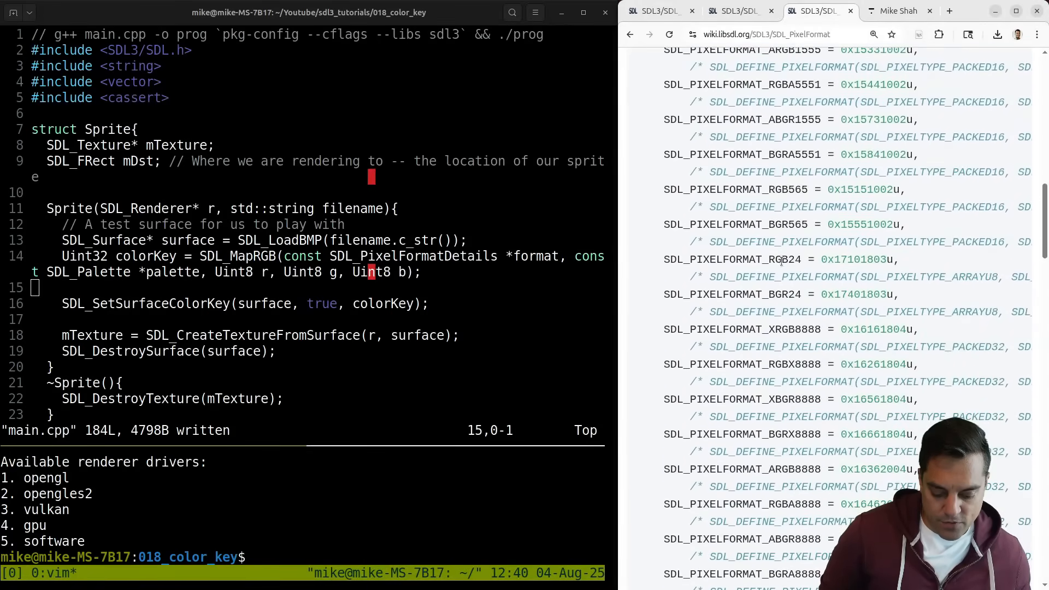
pyautogui.doubleClick(731, 260)
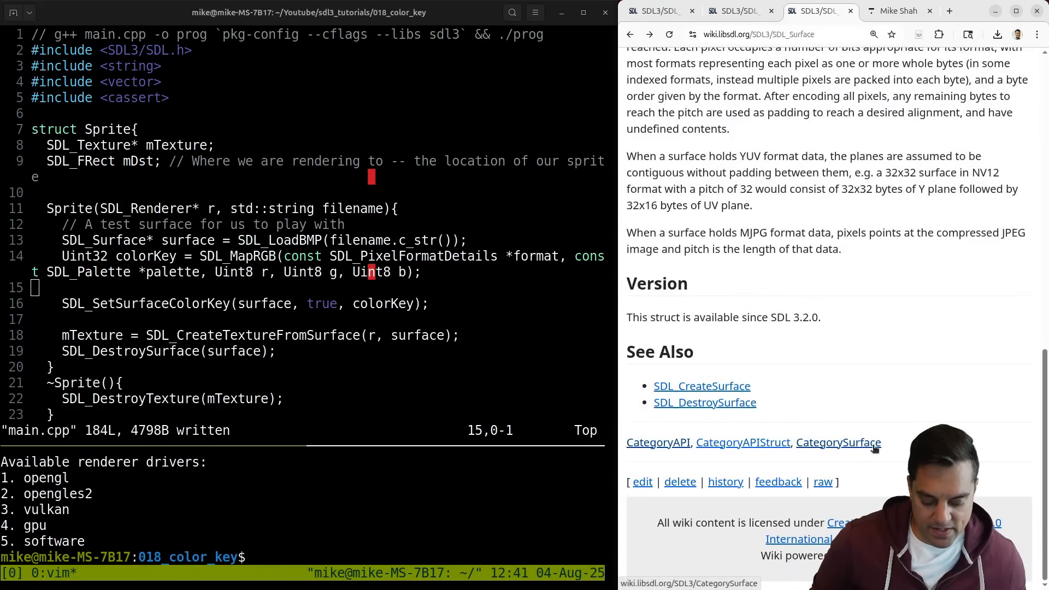
# - Open the CategorySurface function list and search it for 'PixelFo' matches
pyautogui.doubleClick(839, 443)
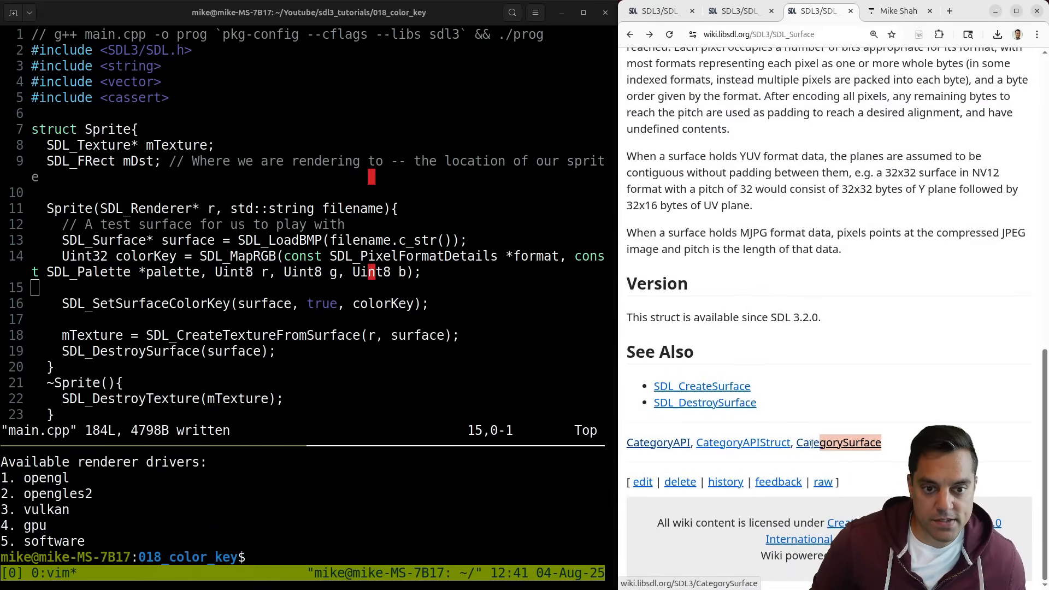
pyautogui.click(839, 443)
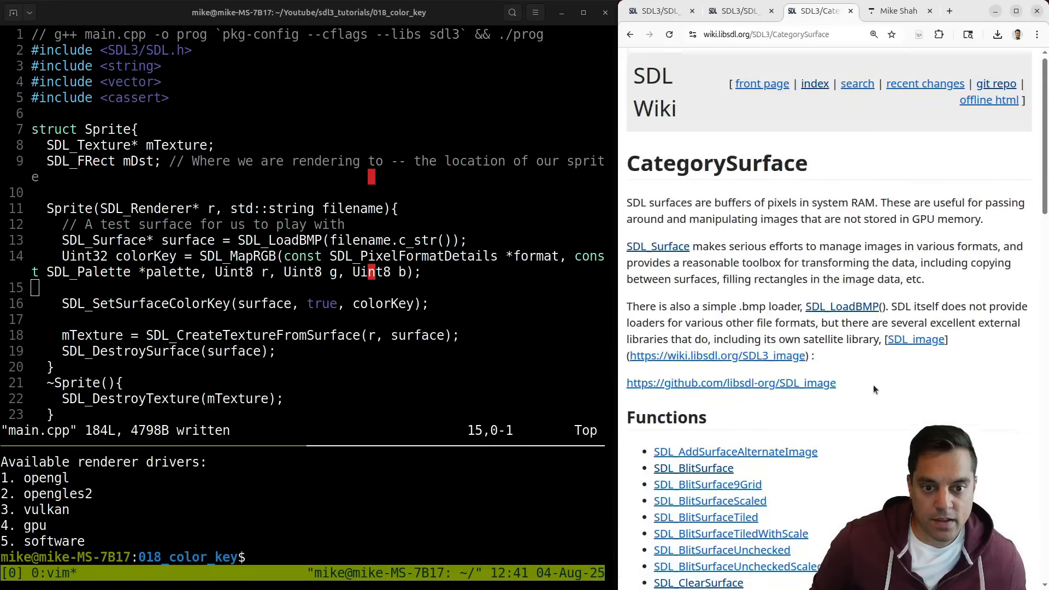
pyautogui.write('Pixel')
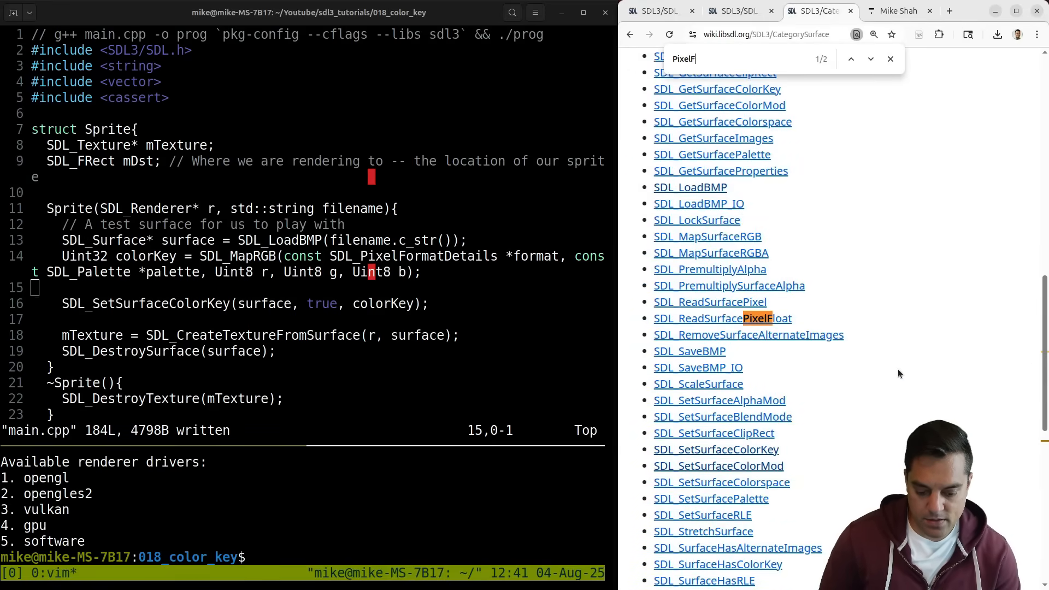
pyautogui.write('Format')
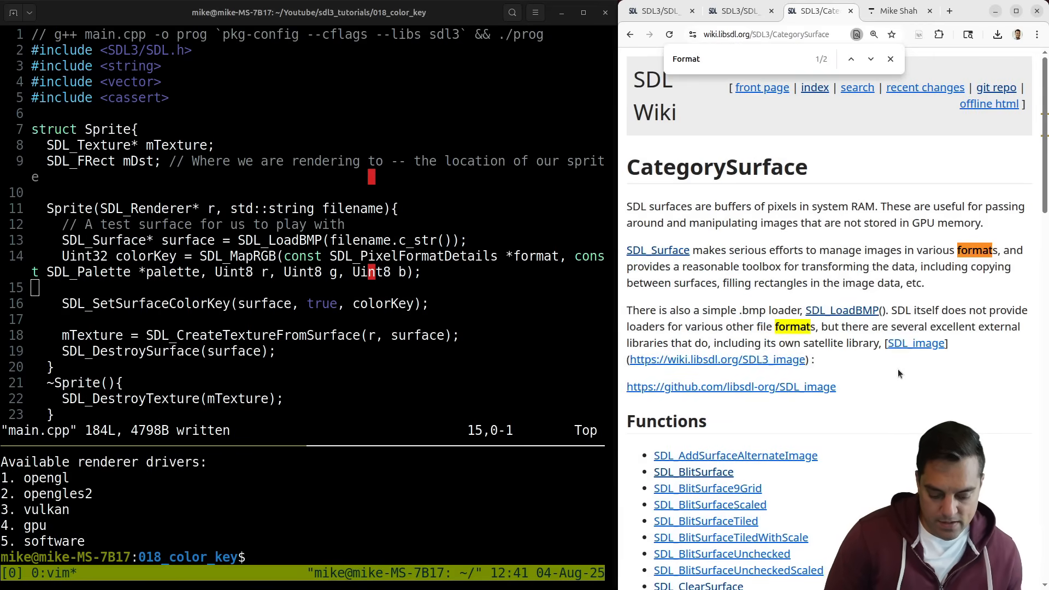
pyautogui.click(870, 59)
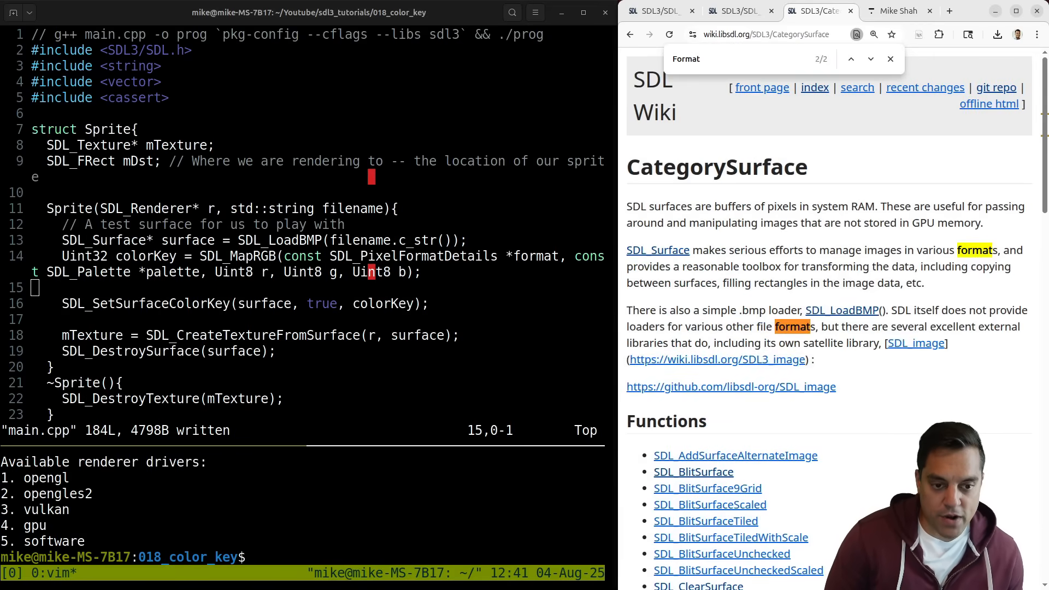
pyautogui.scroll(-3)
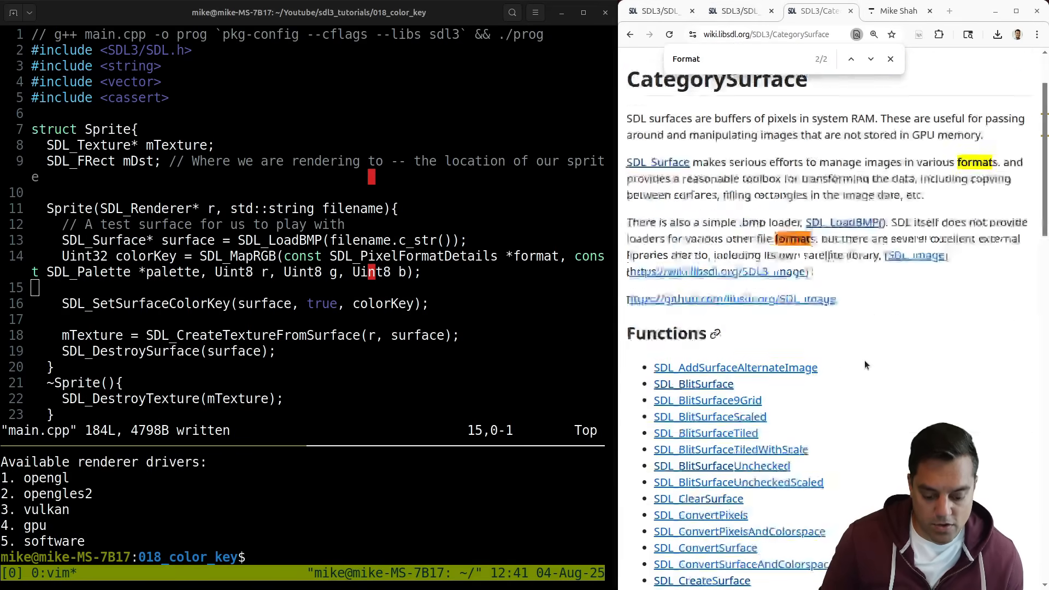
pyautogui.scroll(-3)
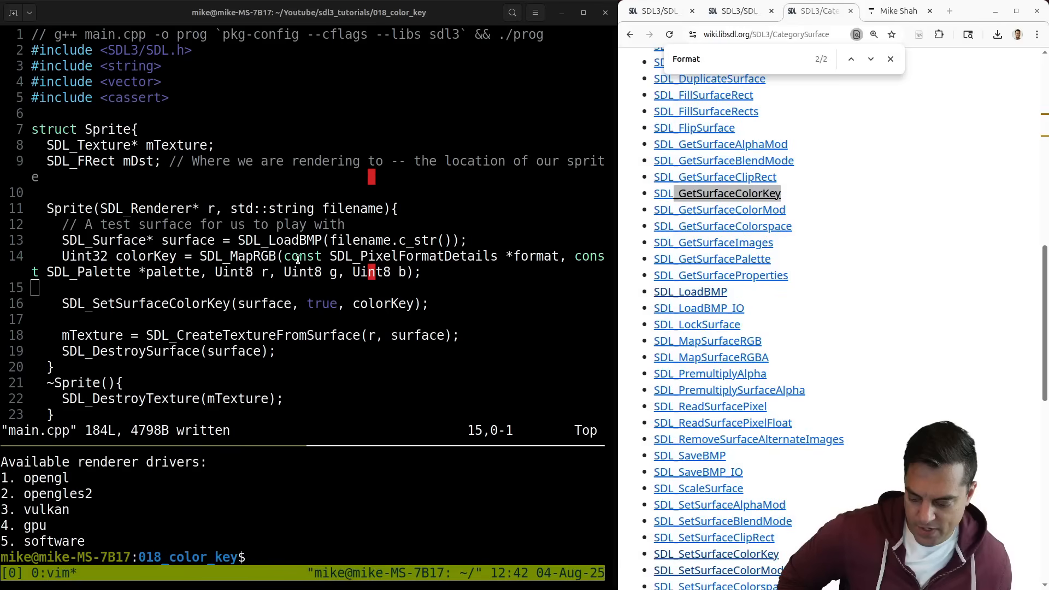
# - From the SDL_MapRGB tab follow SDL_PixelFormatDetails and search 'PixelFormat' to reach SDL_GetPixelFormatDetails
pyautogui.doubleClick(413, 256)
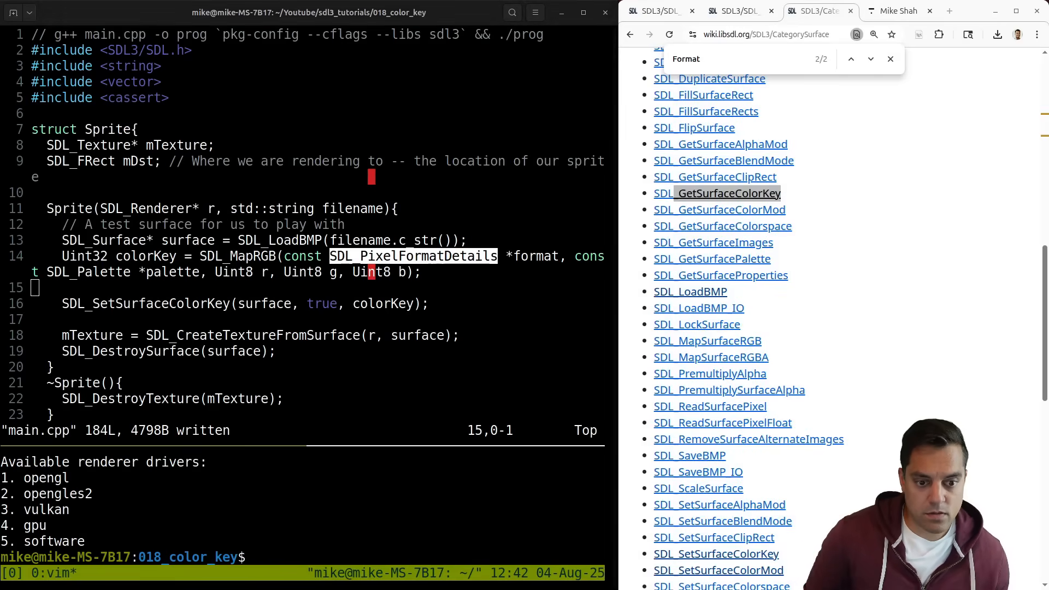
pyautogui.click(736, 11)
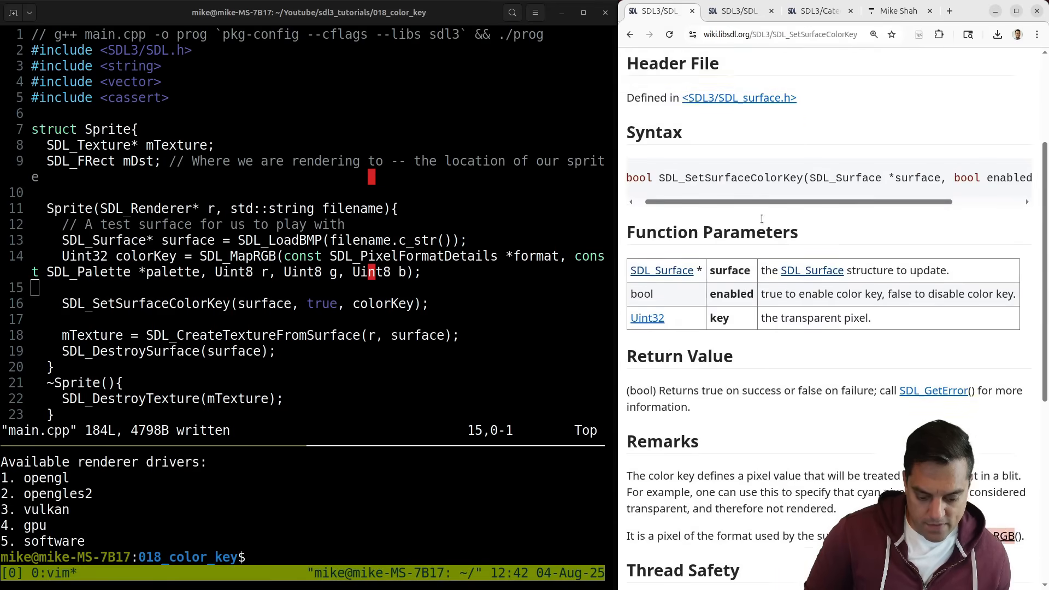
pyautogui.click(736, 10)
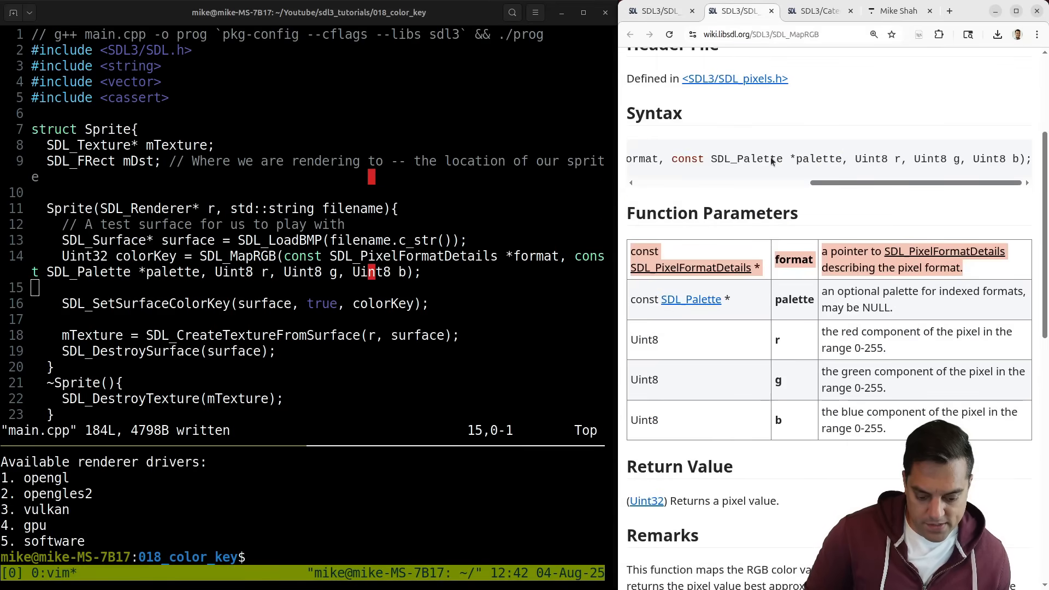
pyautogui.click(811, 11)
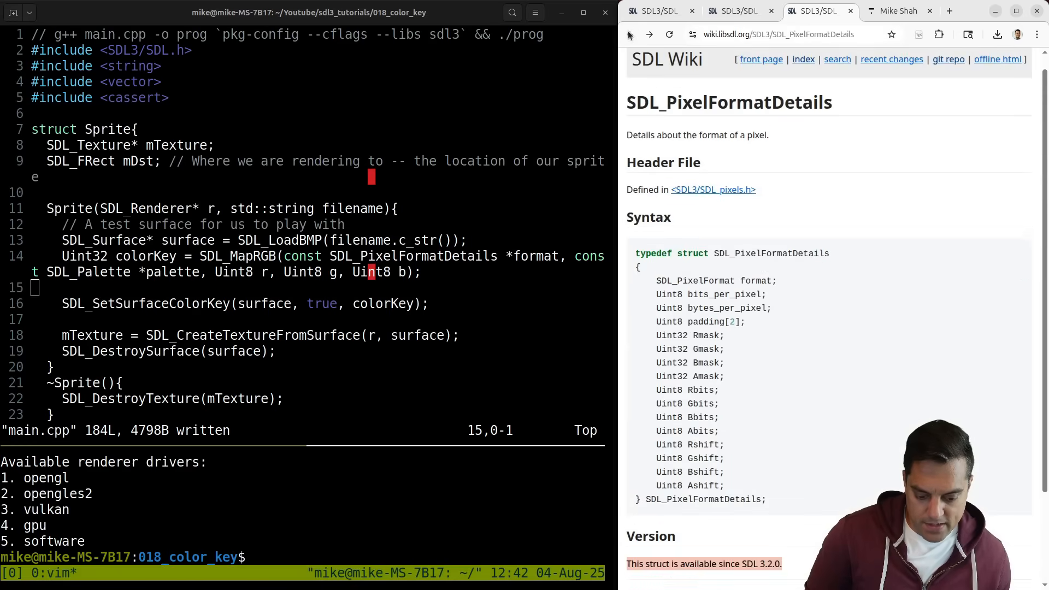
pyautogui.moveTo(803, 59)
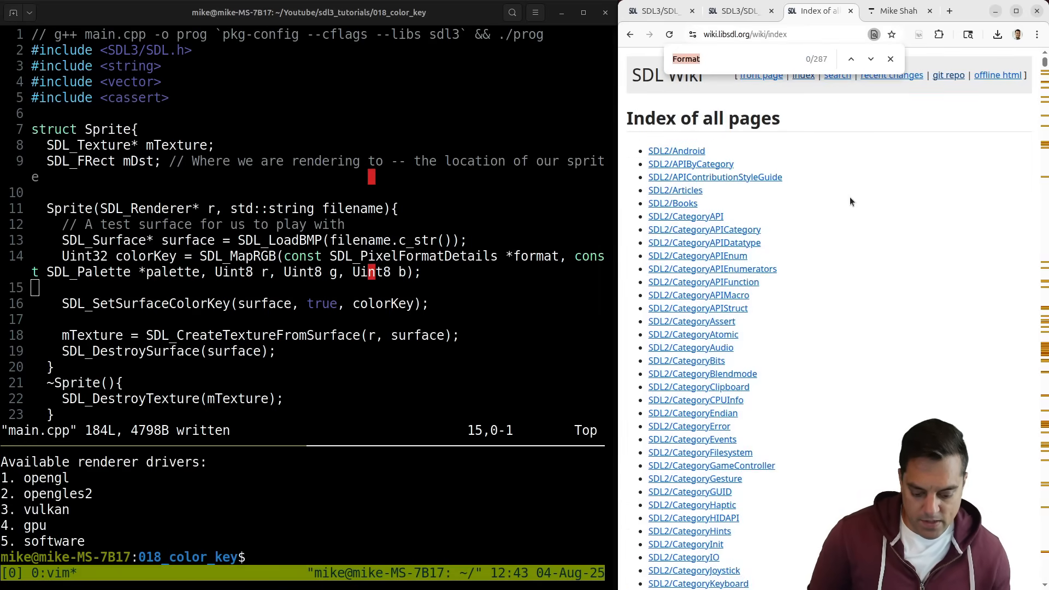
pyautogui.write('PixelFormat')
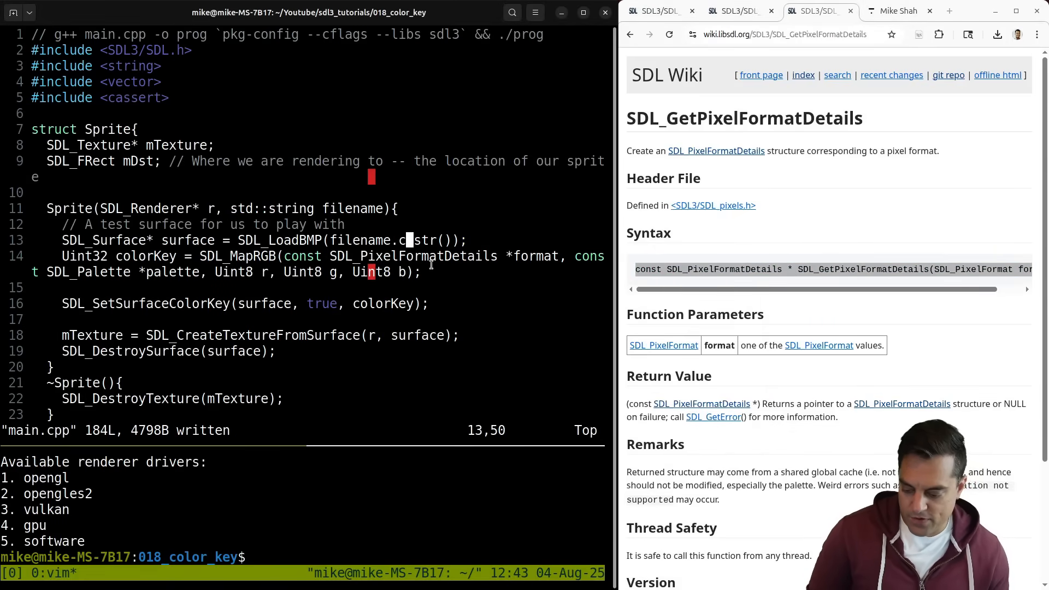
# - Add 'const SDL_PixelFormatDetails* details = SDL_GetPixelFormatDetails(surface->format);' after SDL_LoadBMP
pyautogui.press('o')
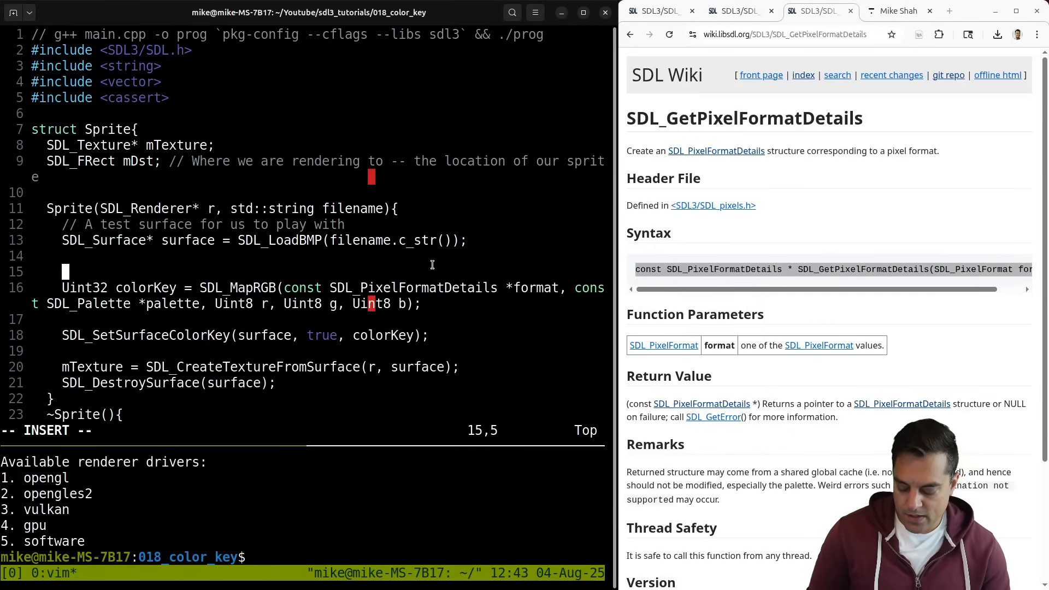
pyautogui.write('const SDL_PixelFormatDetails * SDL_GetPixelFormatDetails(SDL_PixelFormat format);')
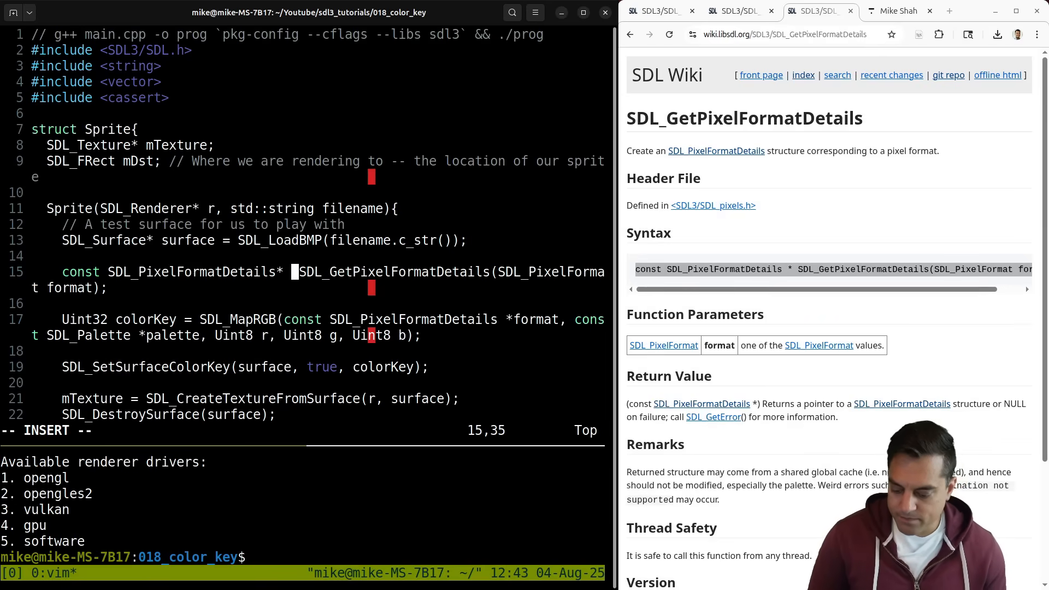
pyautogui.write('=')
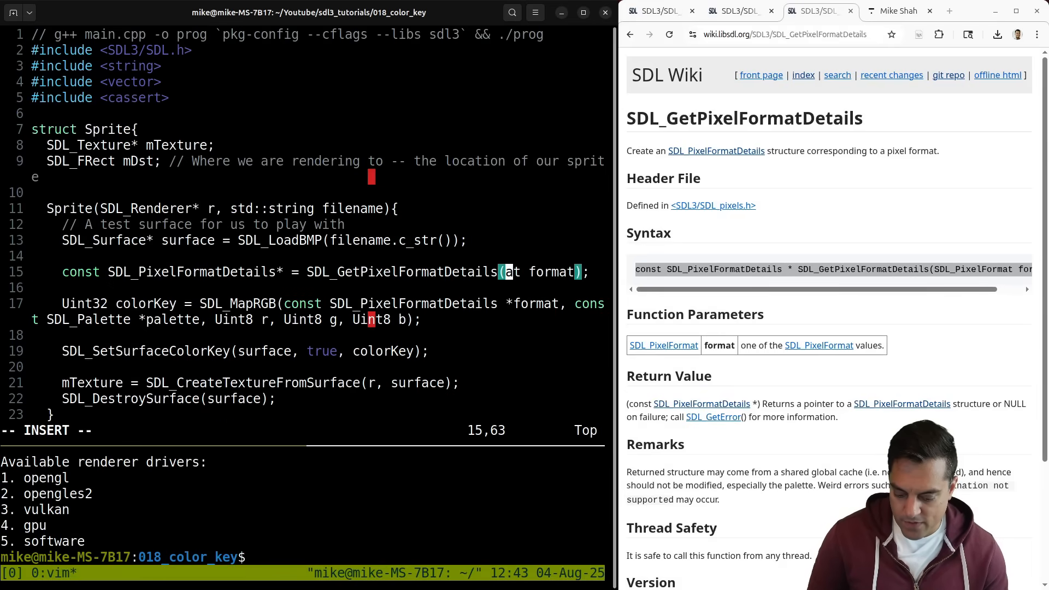
pyautogui.write('s')
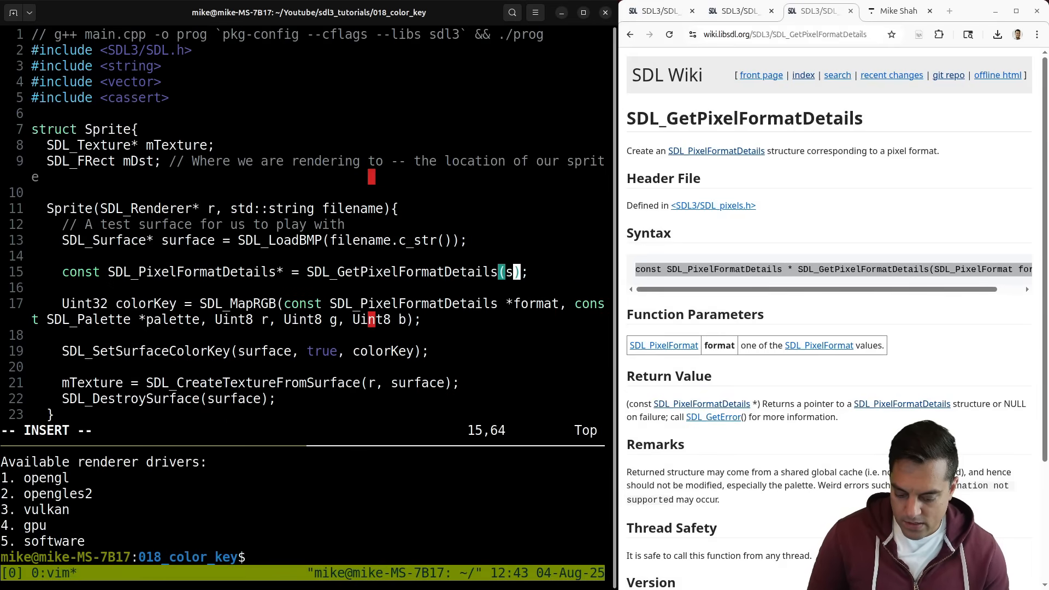
pyautogui.write('urface->')
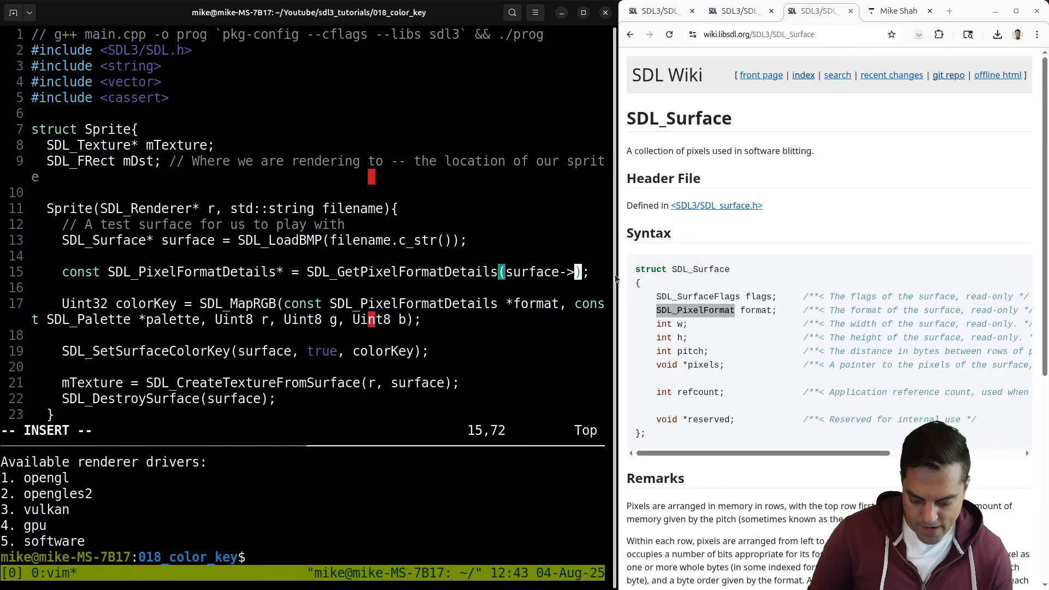
pyautogui.write('format')
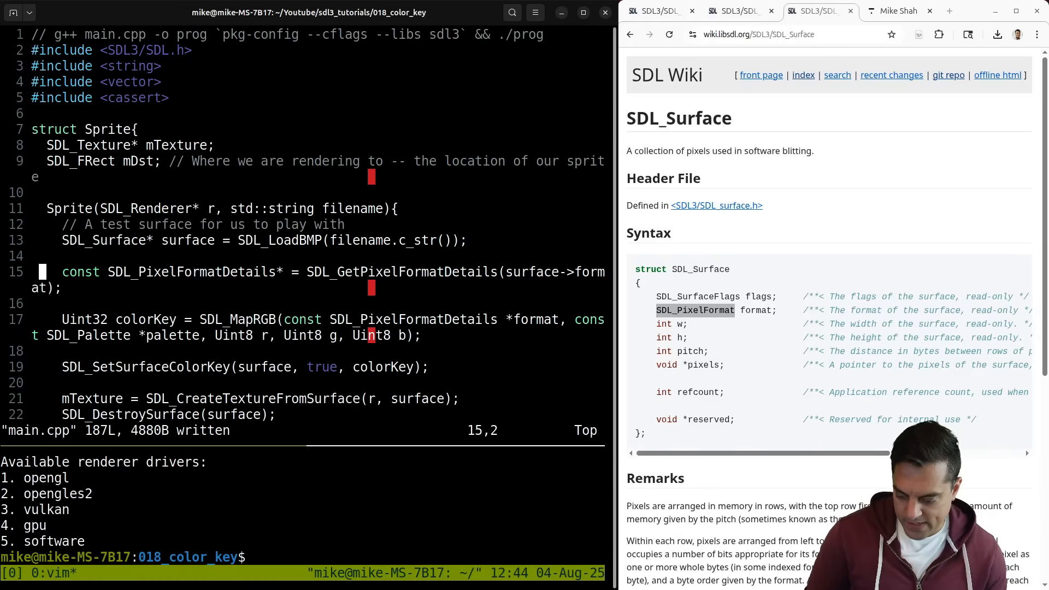
pyautogui.press('i')
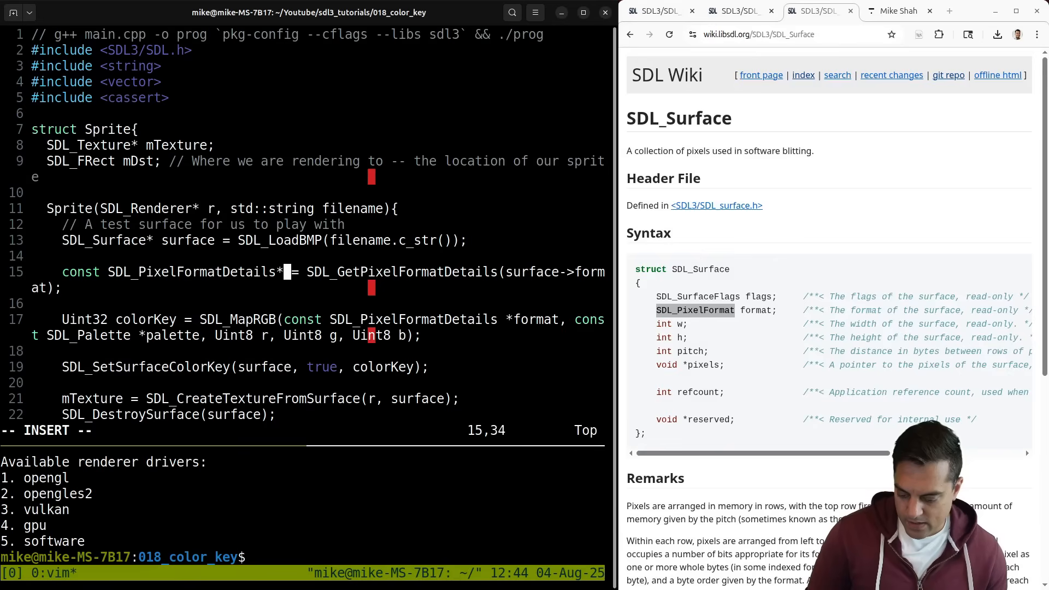
pyautogui.write('details')
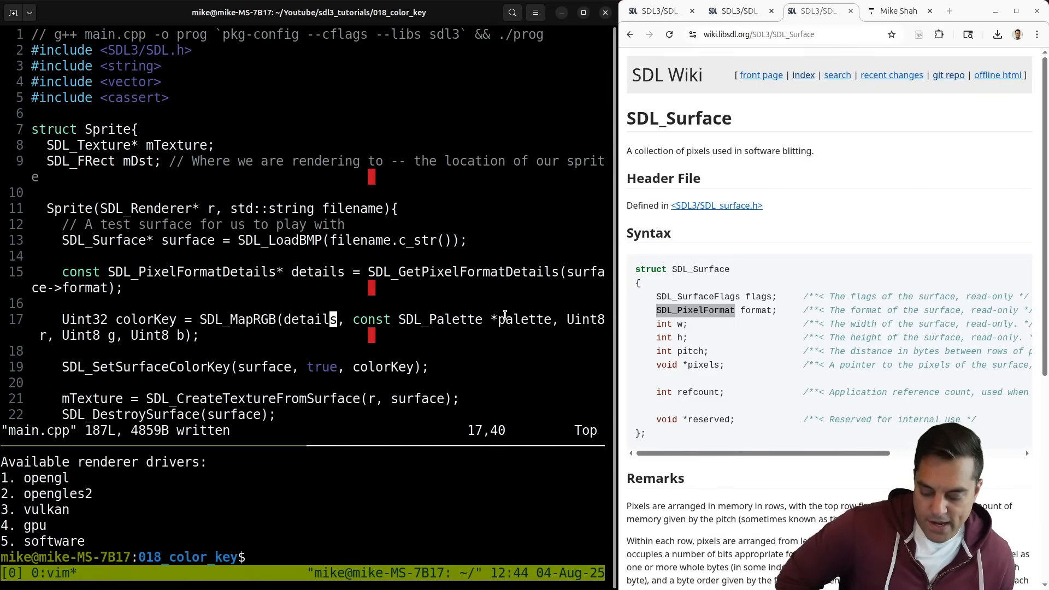
# - Navigate the SDL Wiki from SDL_MapRGB through SDL_Palette and SDL_Surface to the SDL_GetSurfacePalette reference
pyautogui.click(733, 11)
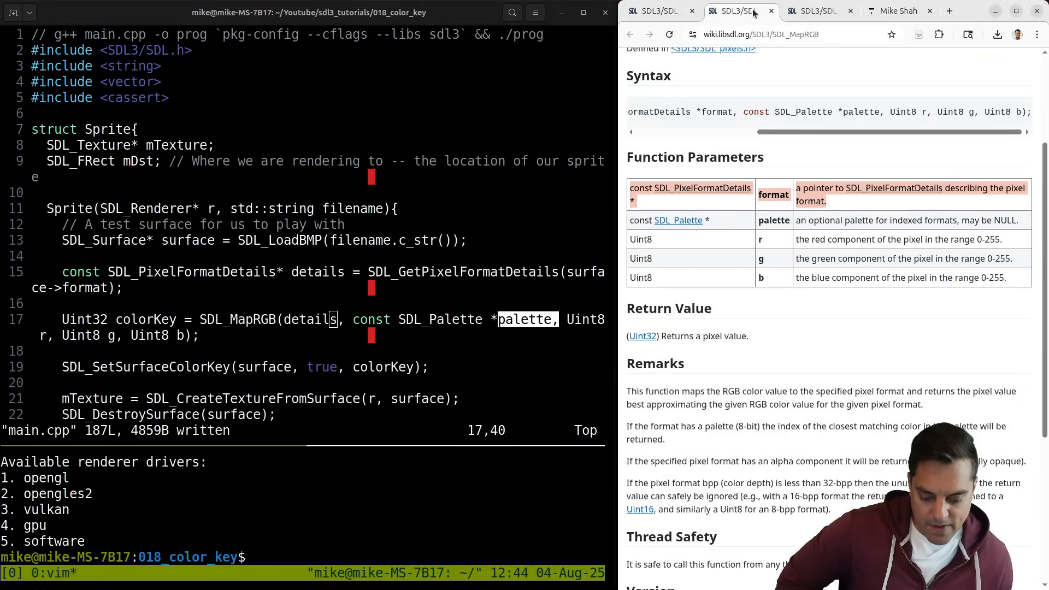
pyautogui.moveTo(677, 220)
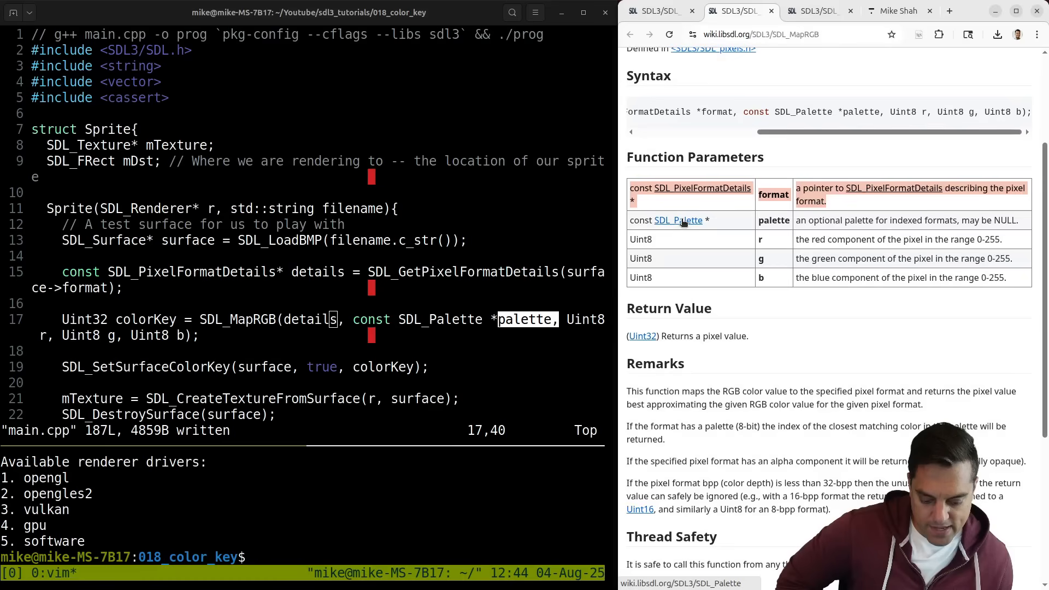
pyautogui.click(677, 220)
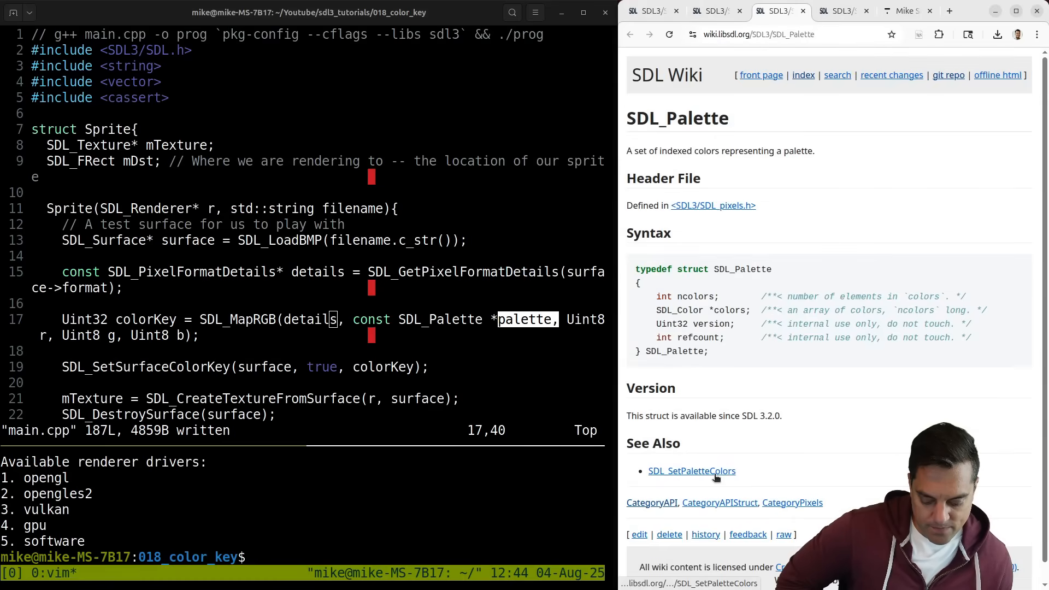
pyautogui.click(692, 471)
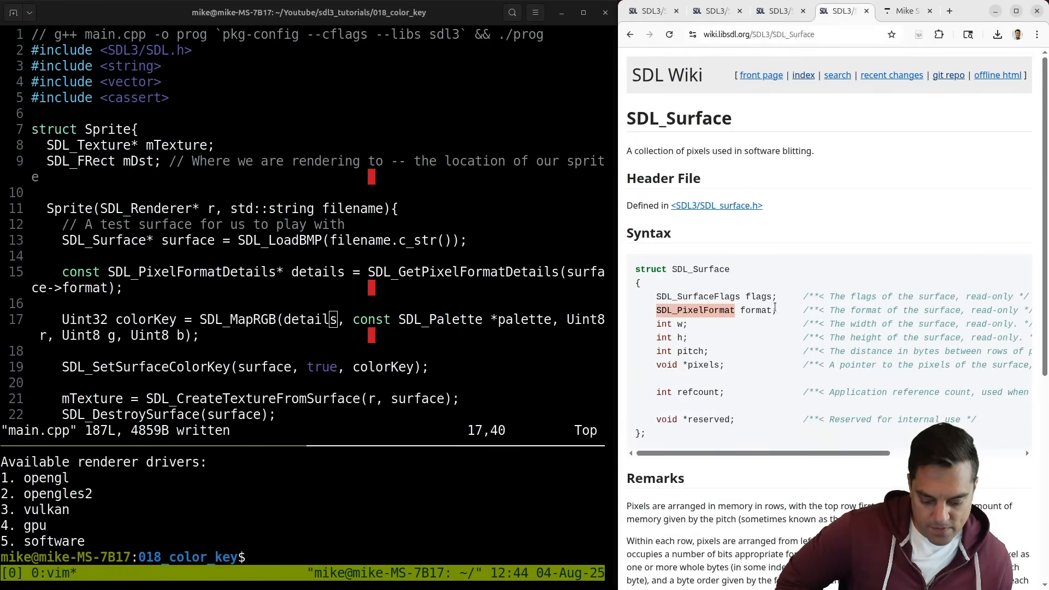
pyautogui.scroll(-3)
pyautogui.write('palet')
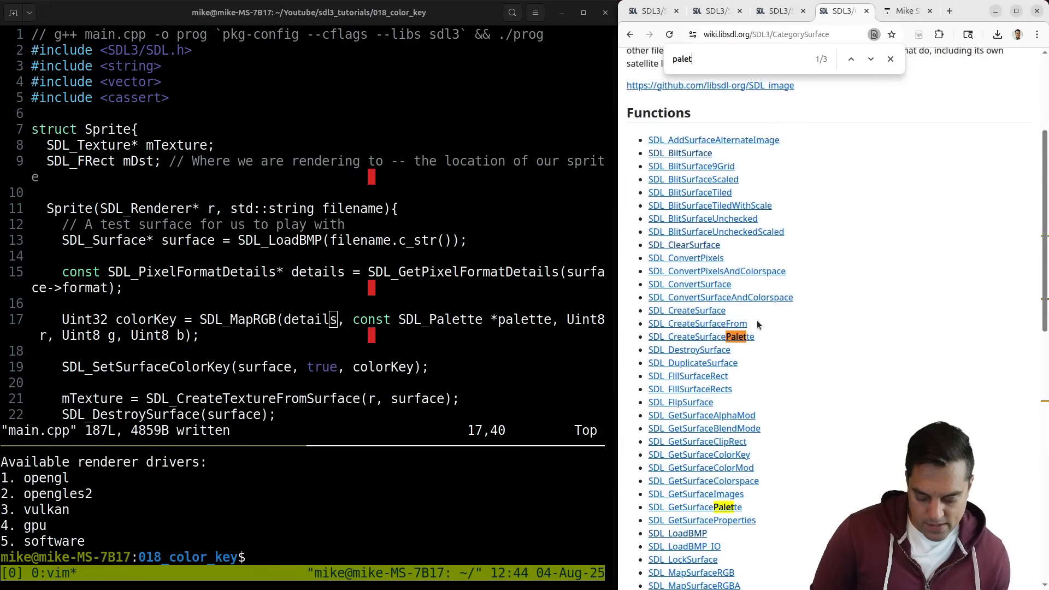
pyautogui.click(871, 59)
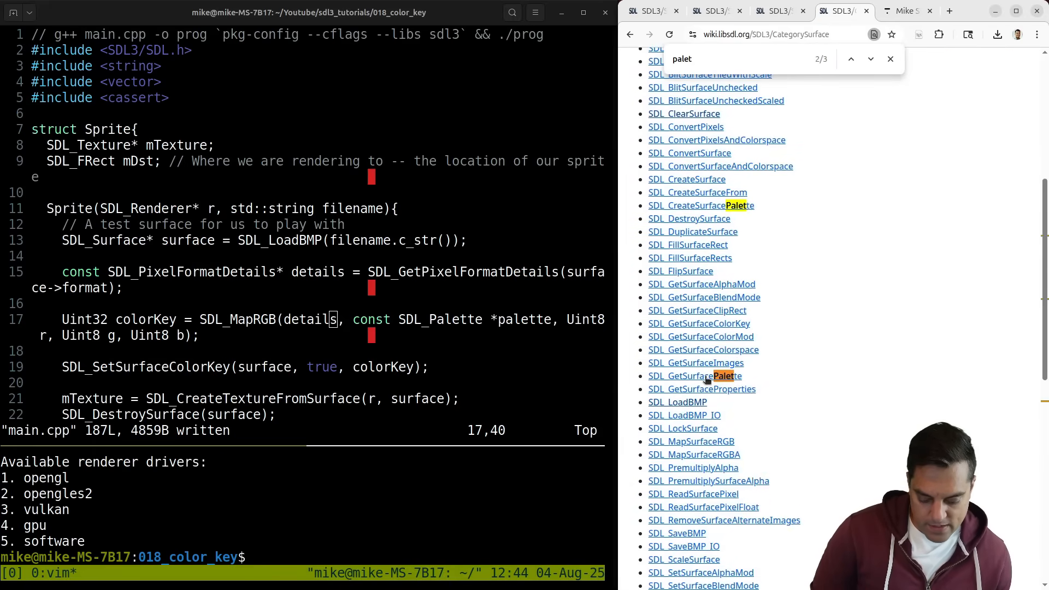
pyautogui.click(695, 375)
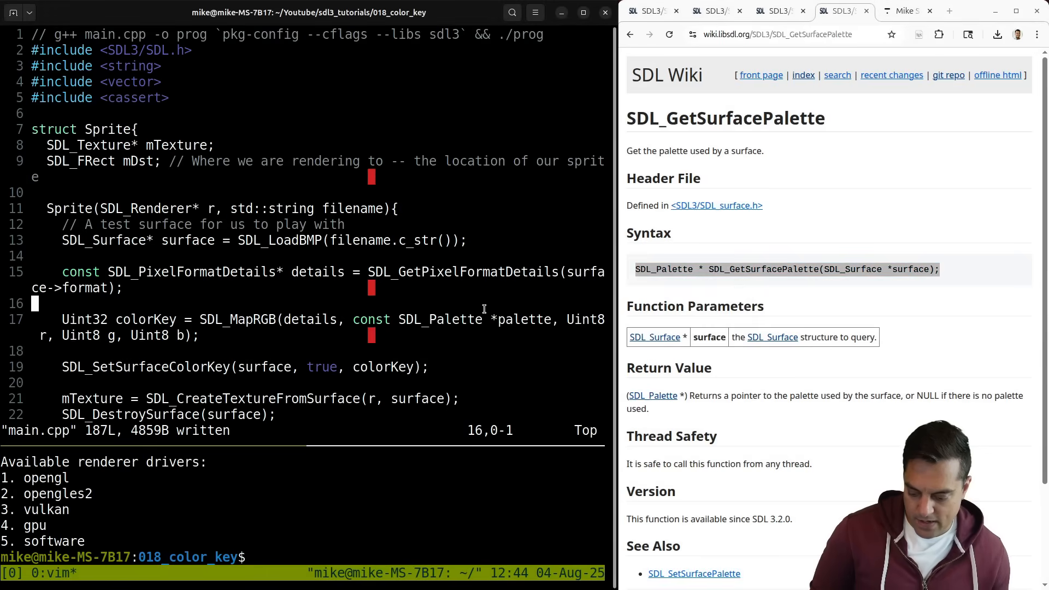
# - Add comments for format details and color palette, then adapt SDL_GetSurfacePalette's signature into a palette variable
pyautogui.write('// G')
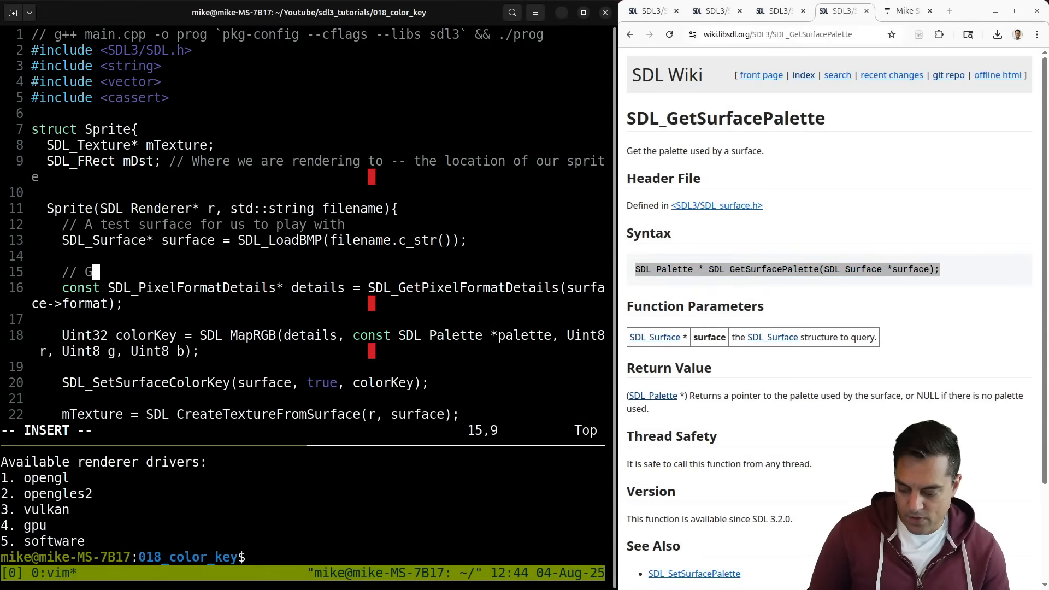
pyautogui.write('et the format details')
pyautogui.write('//')
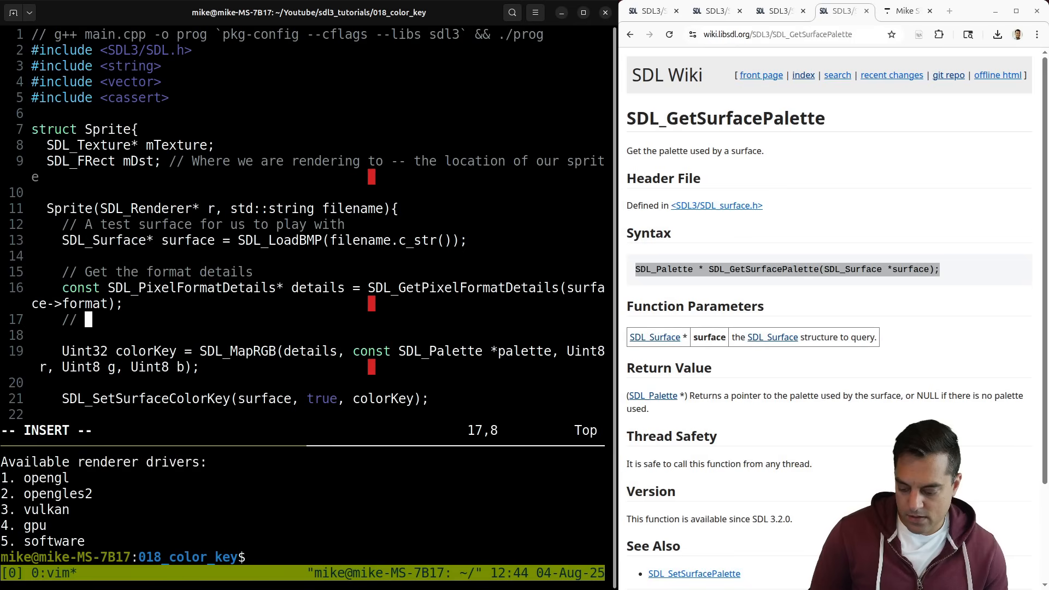
pyautogui.write('Get the color plaette')
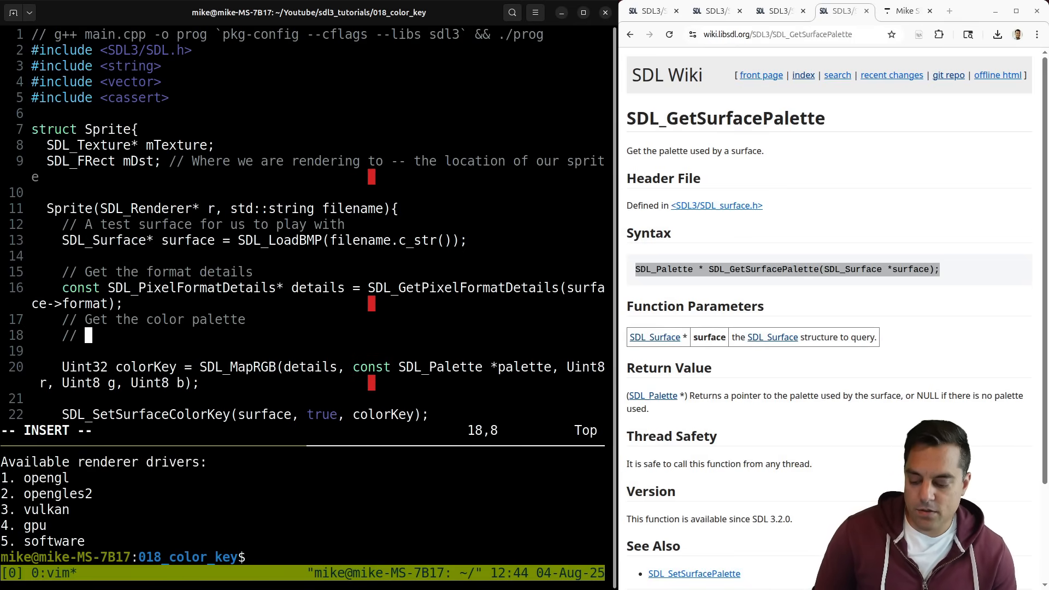
pyautogui.write('SDL_Palette * SDL_GetSurfacePalette(SDL_Surface *surface);')
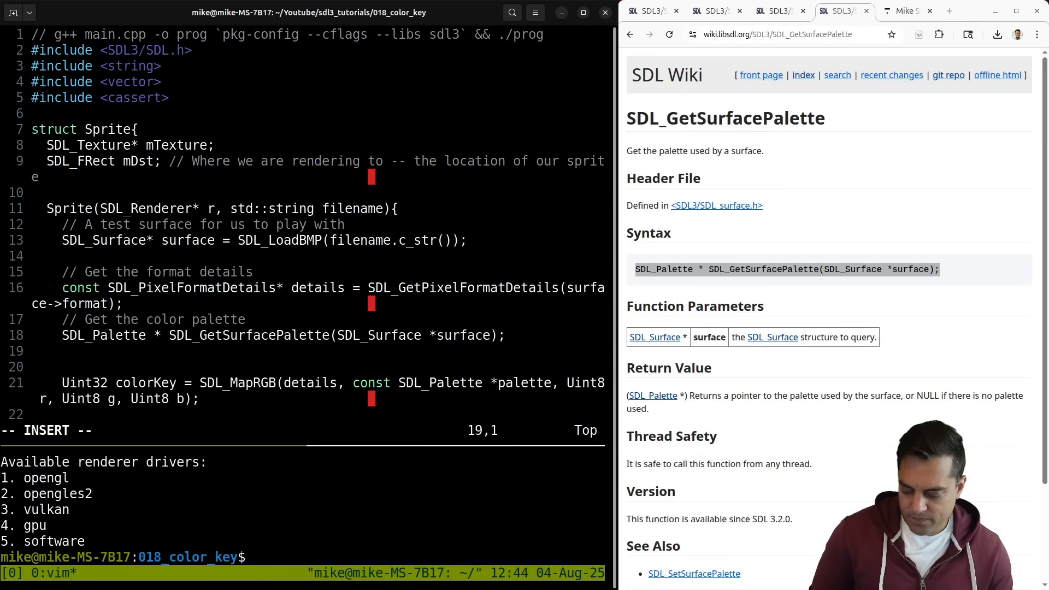
pyautogui.press('Escape')
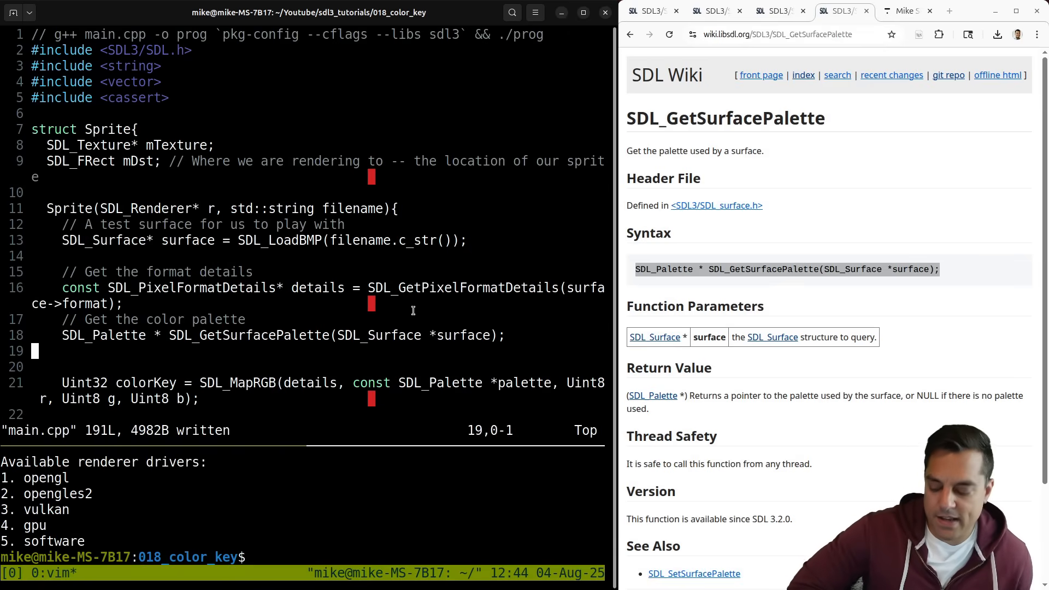
pyautogui.doubleClick(248, 335)
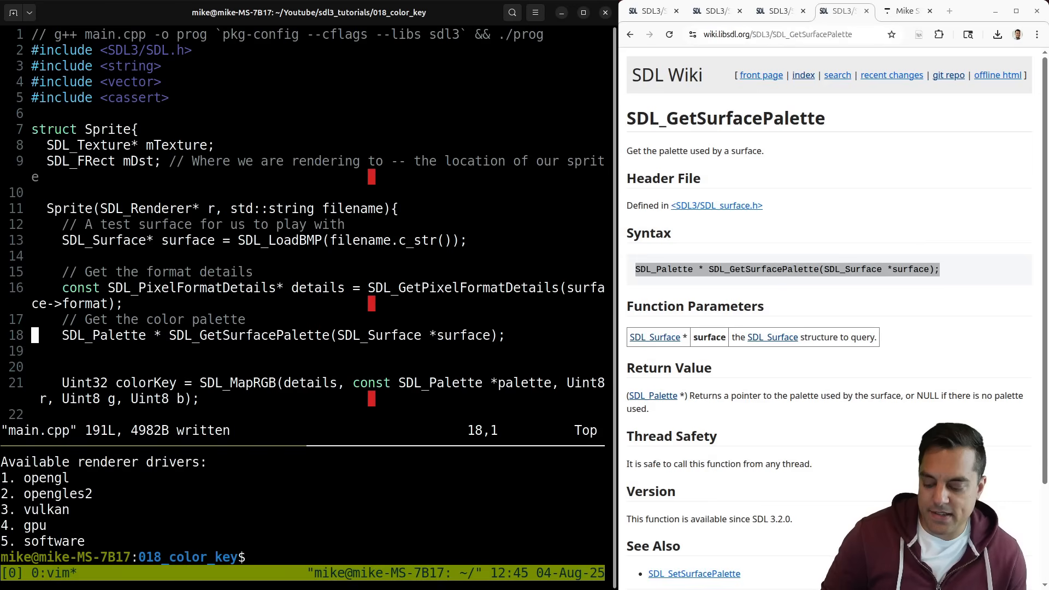
pyautogui.press('i')
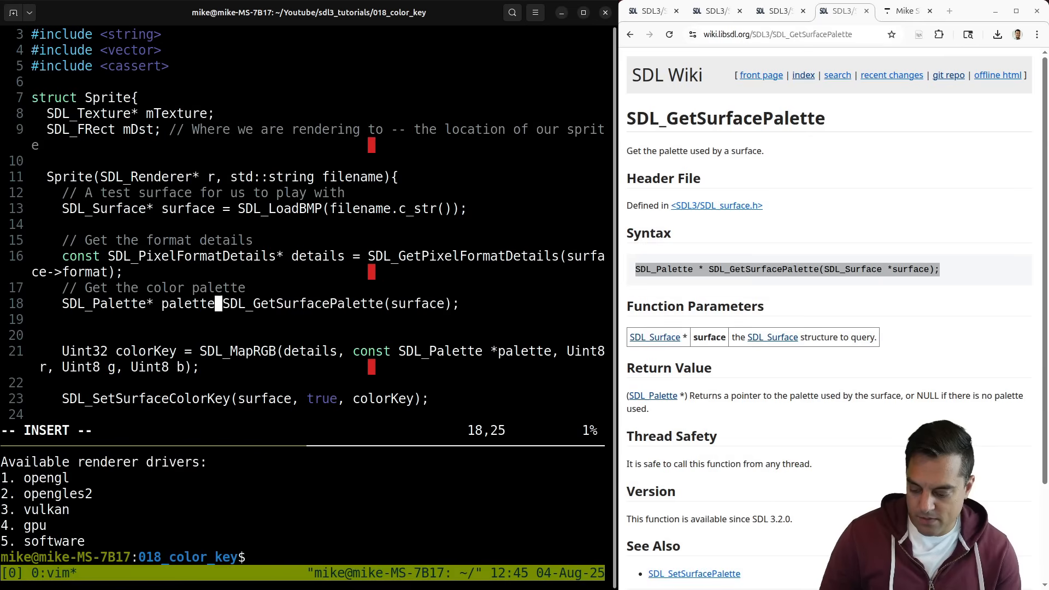
pyautogui.press('Escape')
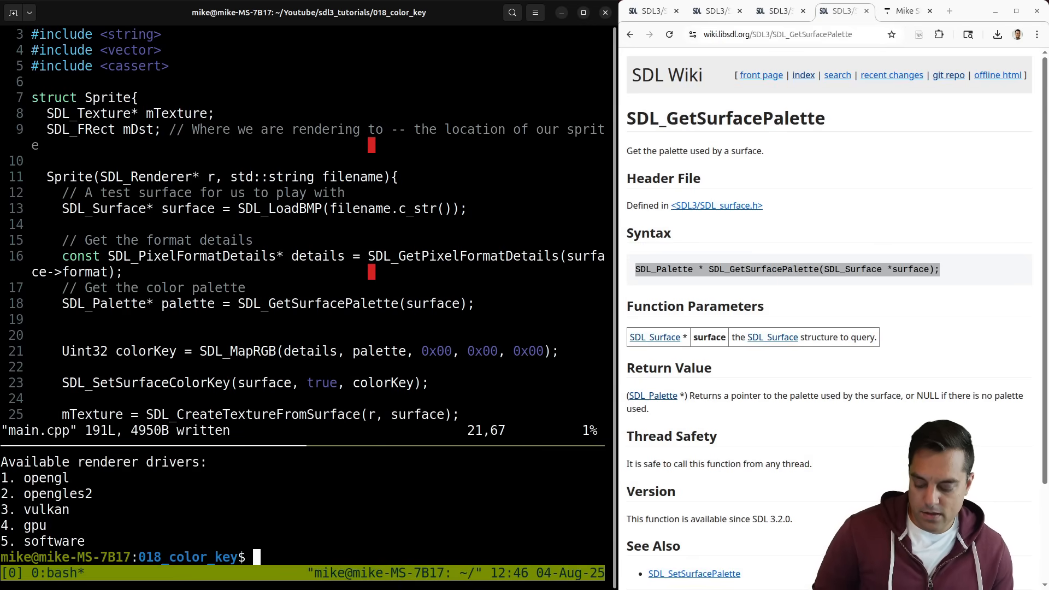
# - Rebuild main.cpp with g++ and pkg-config sdl3 flags and launch ./prog
pyautogui.write('g++ main.cpp -o prog `pkg-config --cflags --libs sdl3` && ./prog')
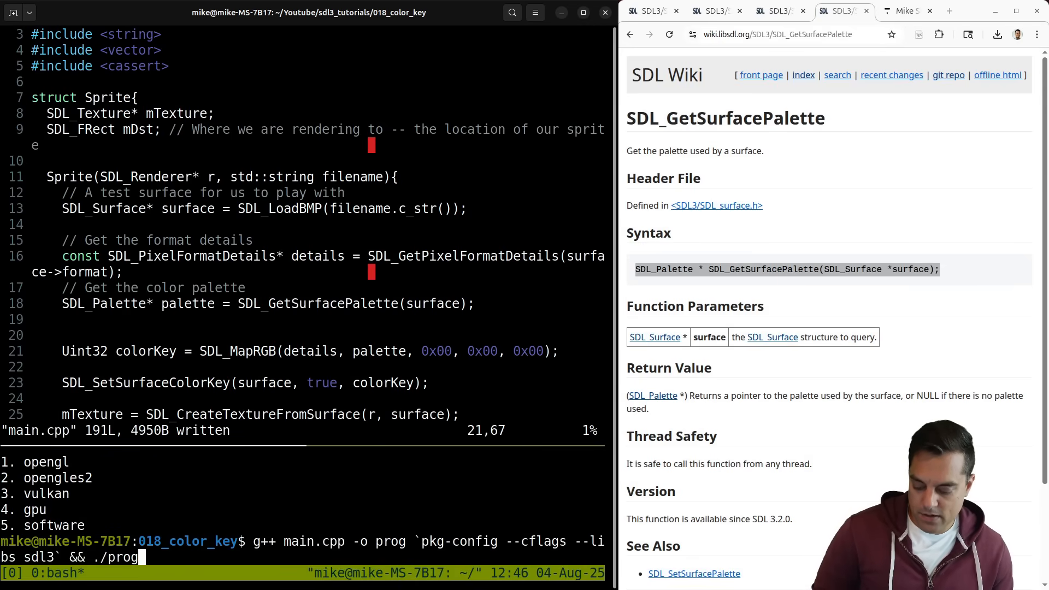
pyautogui.press('Return')
pyautogui.write('//')
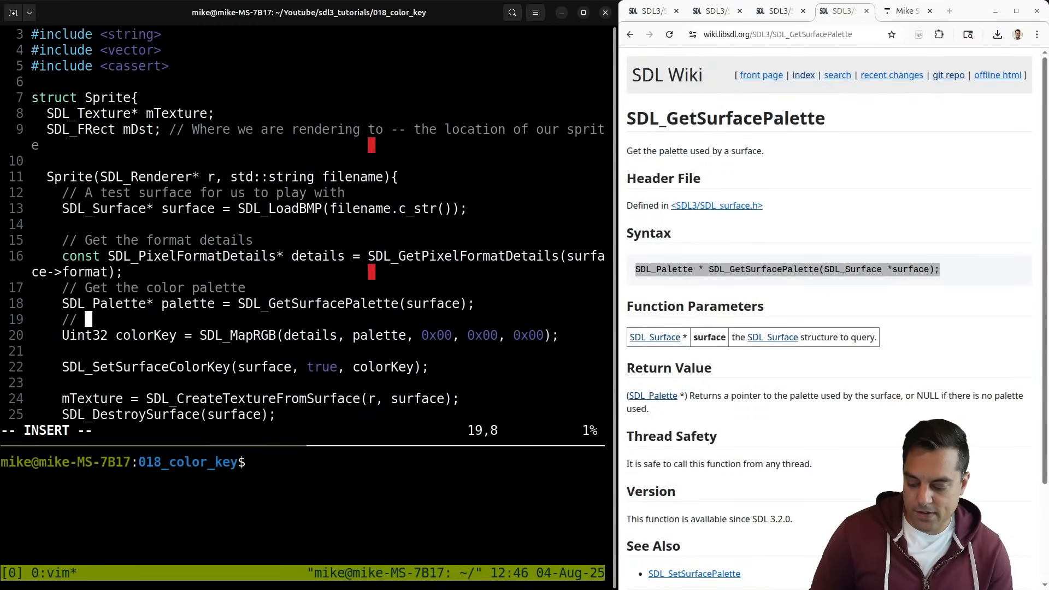
# - Add the '// Set the color key' comment, save main.cpp, rebuild, run and close the sprite program
pyautogui.write('Set the color dk')
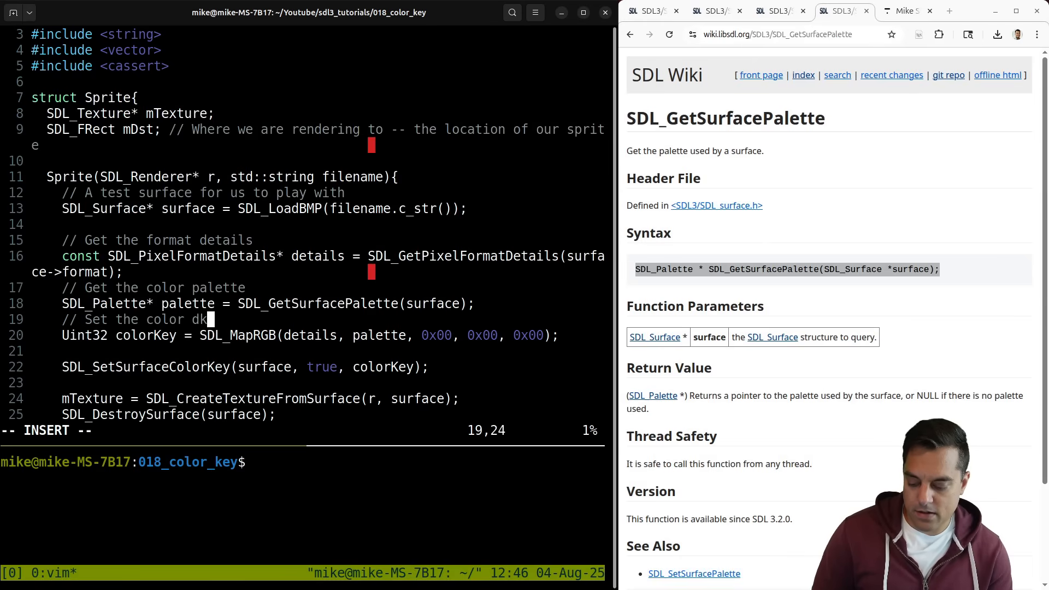
pyautogui.write('key')
pyautogui.click(318, 351)
pyautogui.write('// Set the surface')
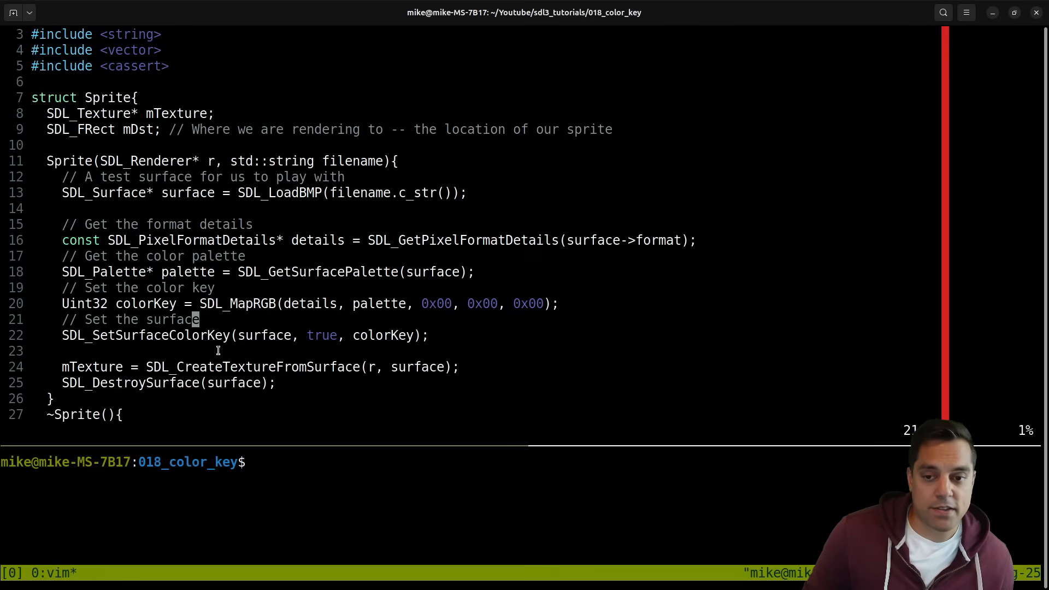
pyautogui.press('V')
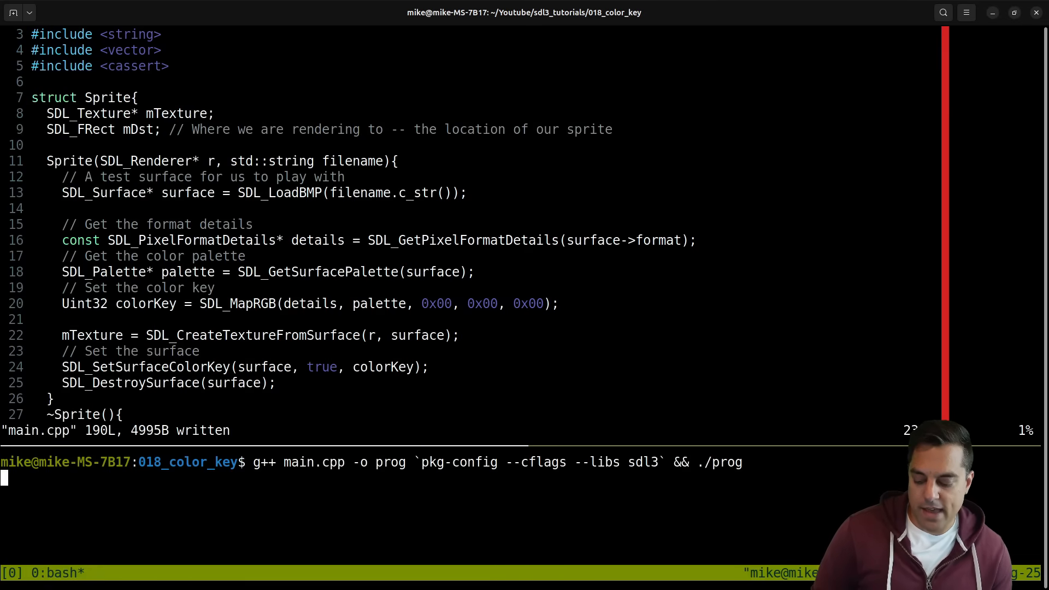
pyautogui.press('Return')
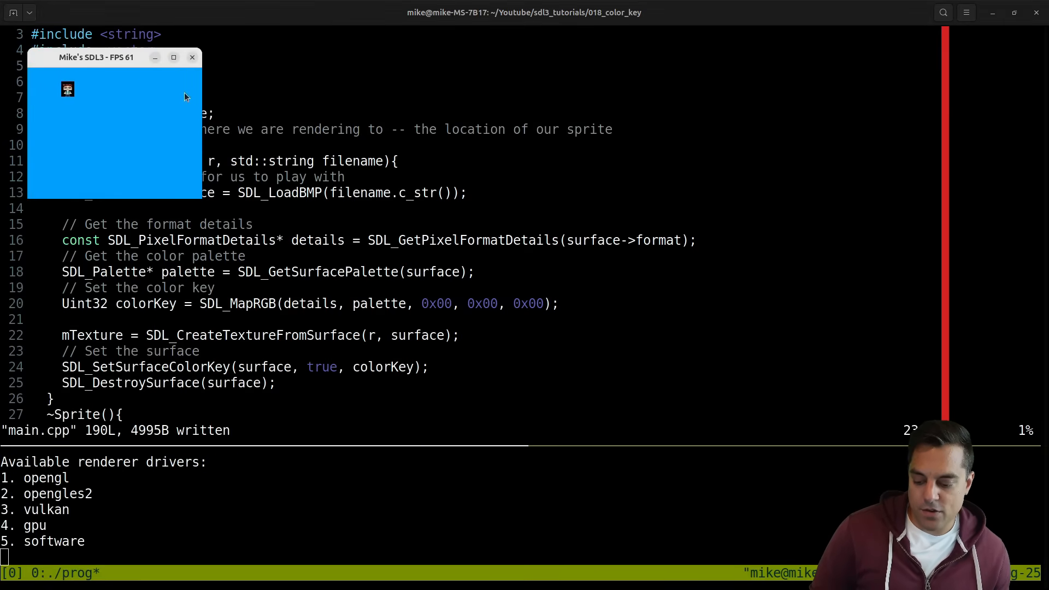
pyautogui.click(173, 57)
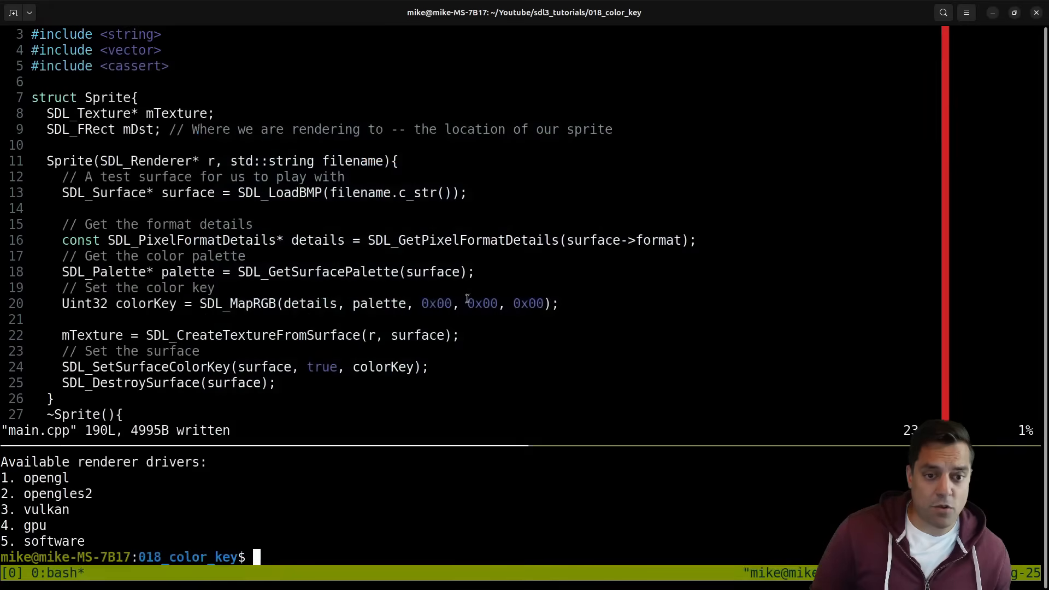
pyautogui.doubleClick(241, 336)
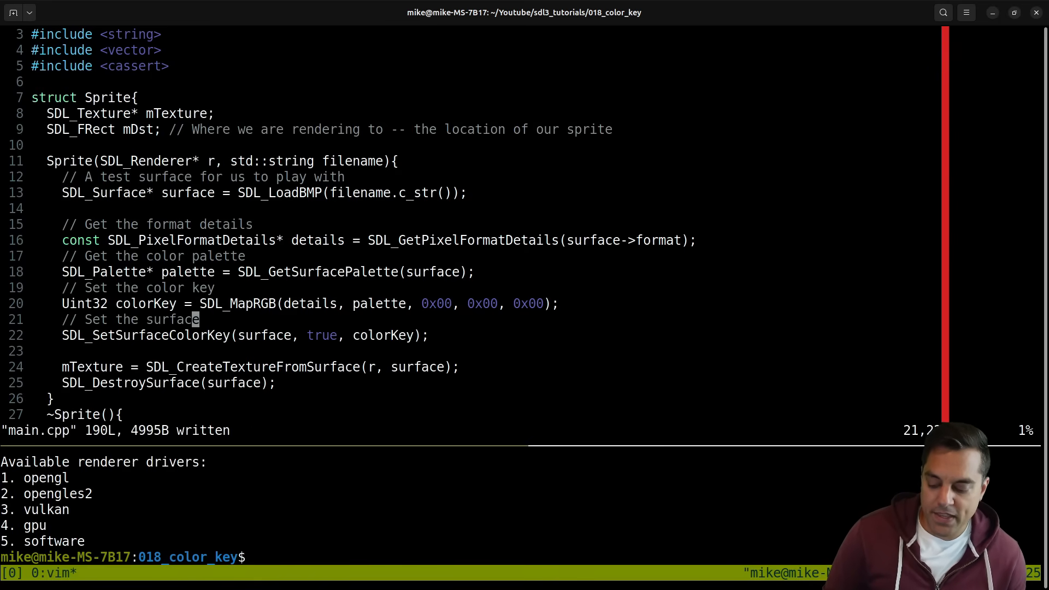
# - Enter the g++ rebuild command again and start an xdg-open assets/ command for the sprite
pyautogui.write('g++ main.cpp -o prog `pkg-config --cflags --libs sdl3` && ./prog')
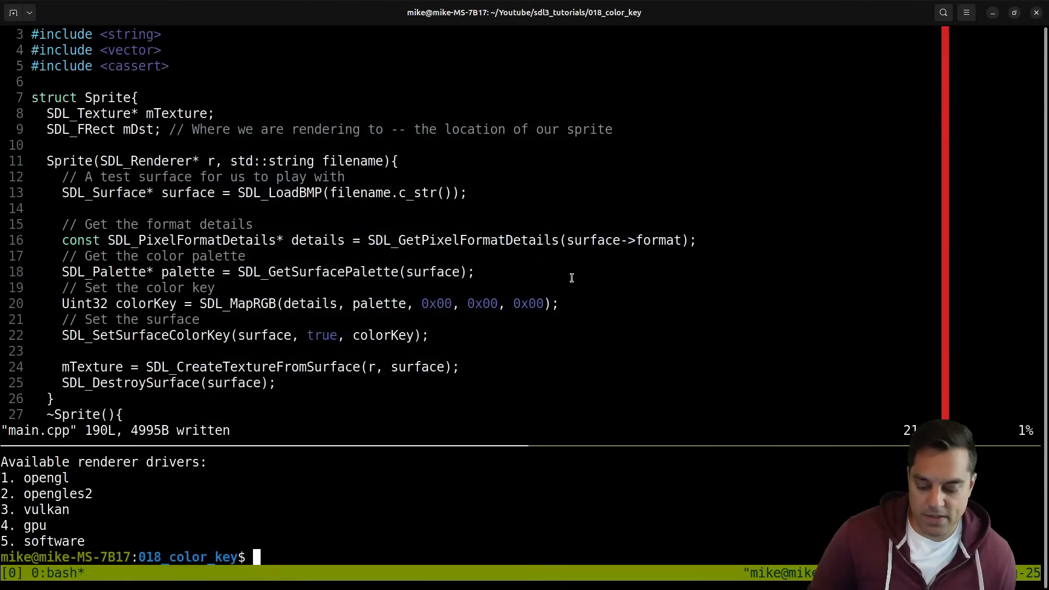
pyautogui.write('xdg-open assets/character.bmp')
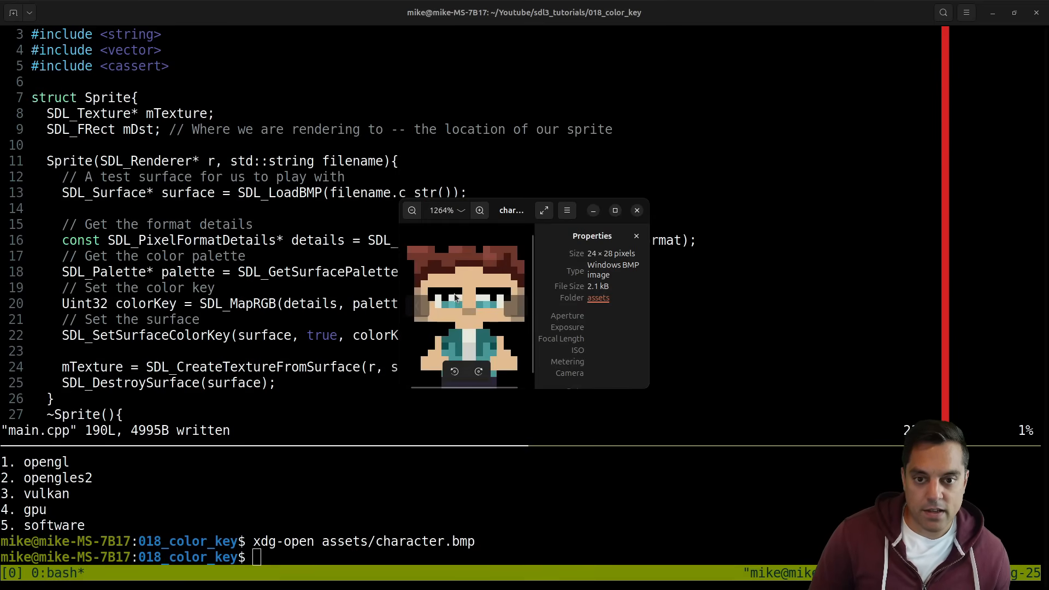
# - Zoom into character.bmp in the image viewer to check its black background, then close it
pyautogui.click(479, 210)
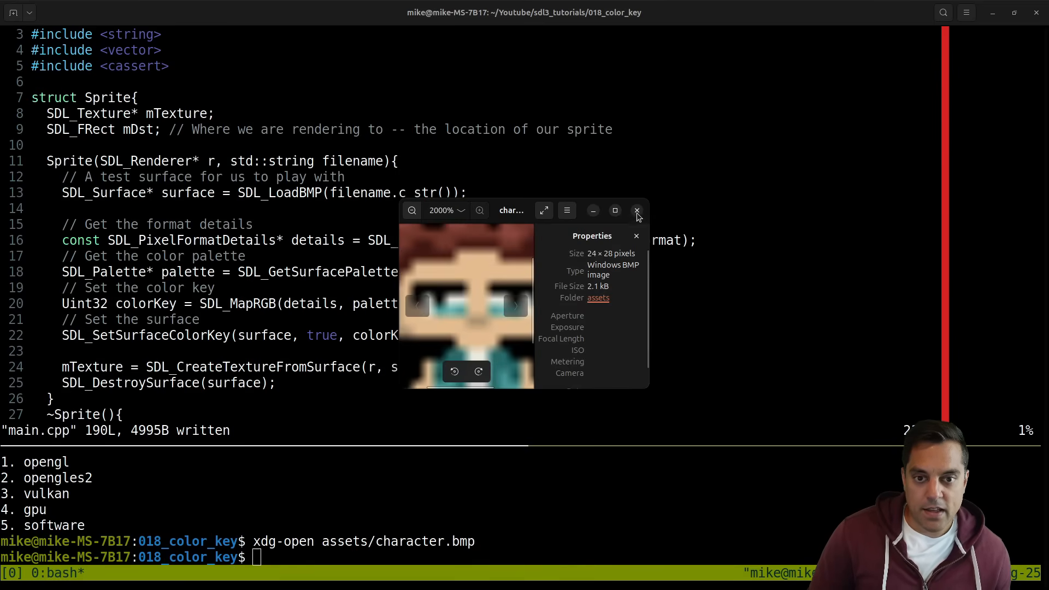
pyautogui.click(637, 209)
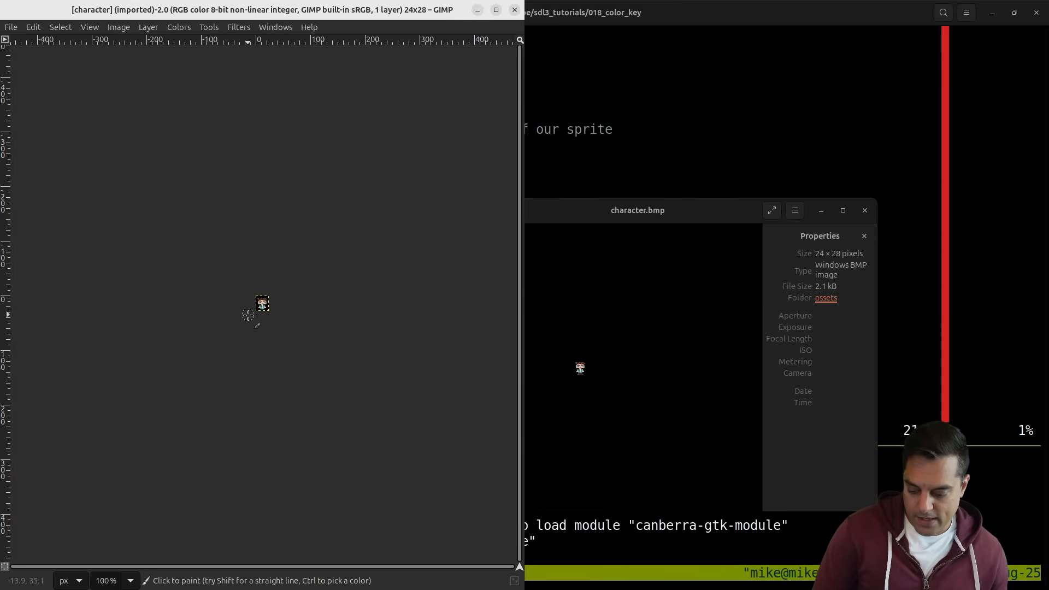
# - With Bucket Fill and foreground colour ff00ff, fill the sprite's black background with magenta
pyautogui.click(132, 580)
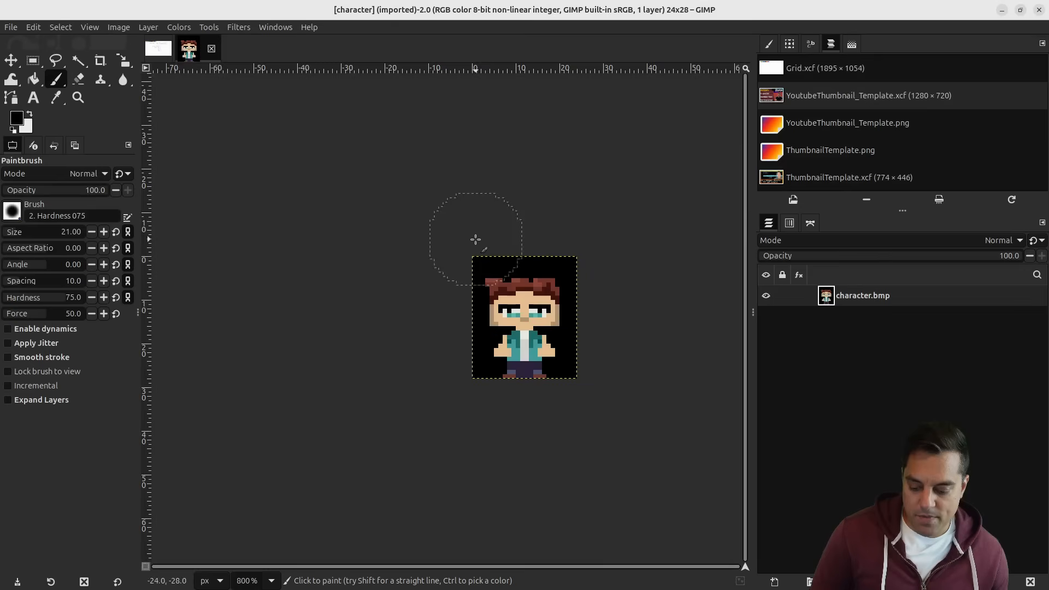
pyautogui.click(32, 79)
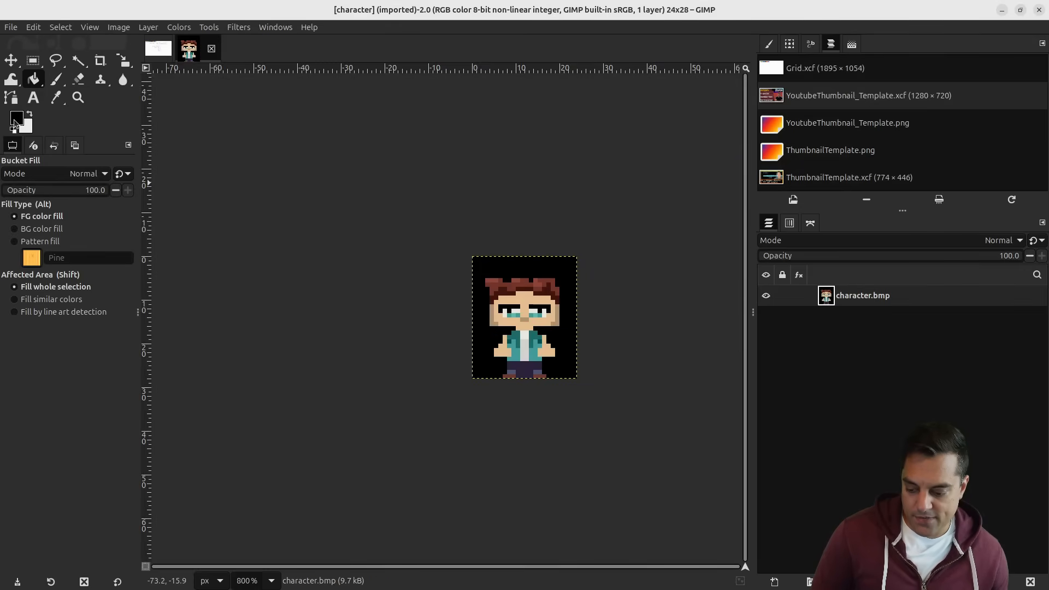
pyautogui.click(16, 118)
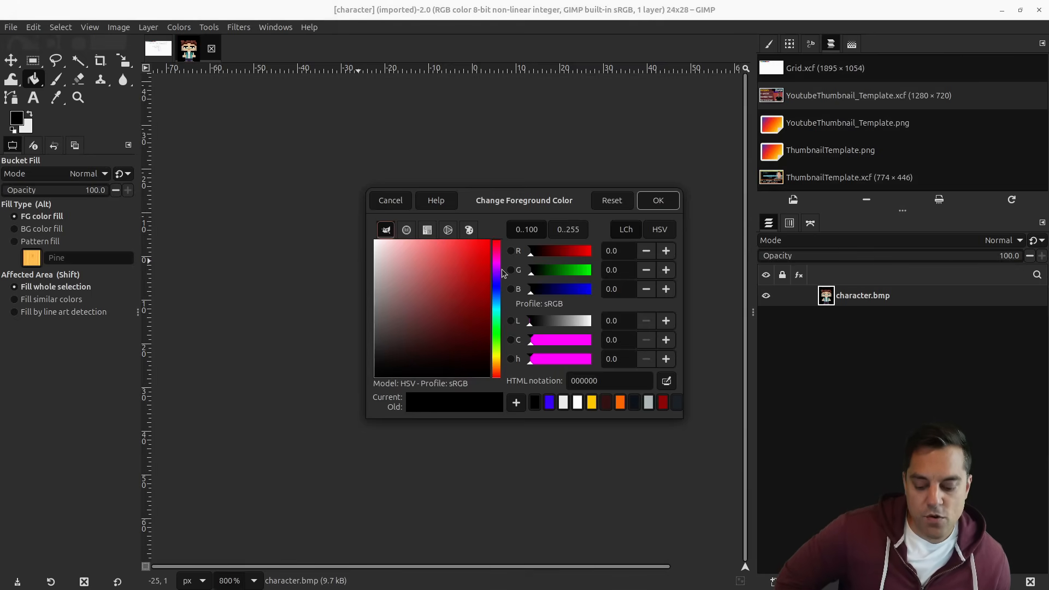
pyautogui.moveTo(500, 269)
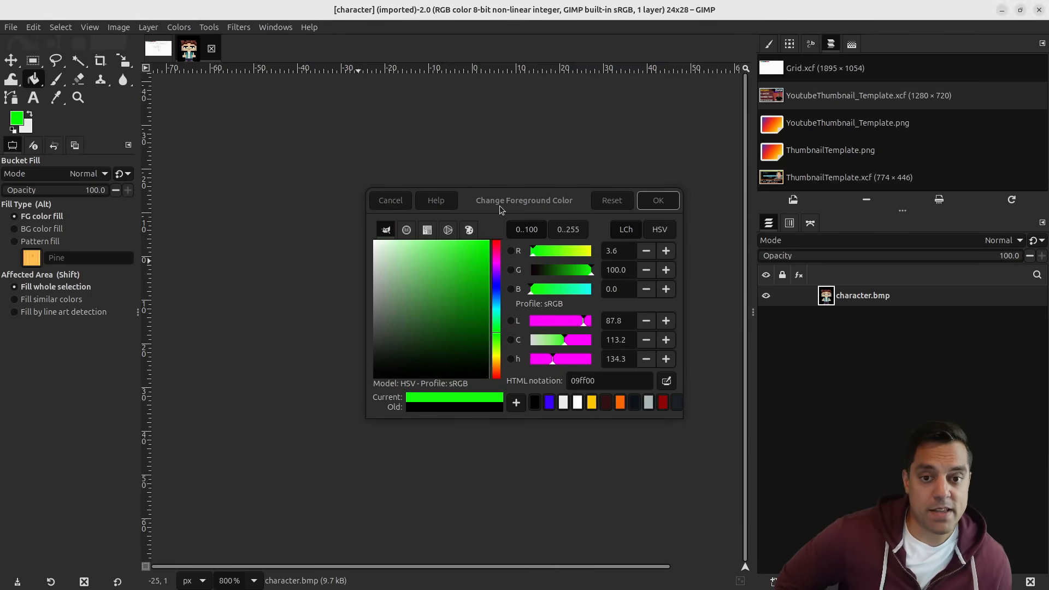
pyautogui.moveTo(498, 275)
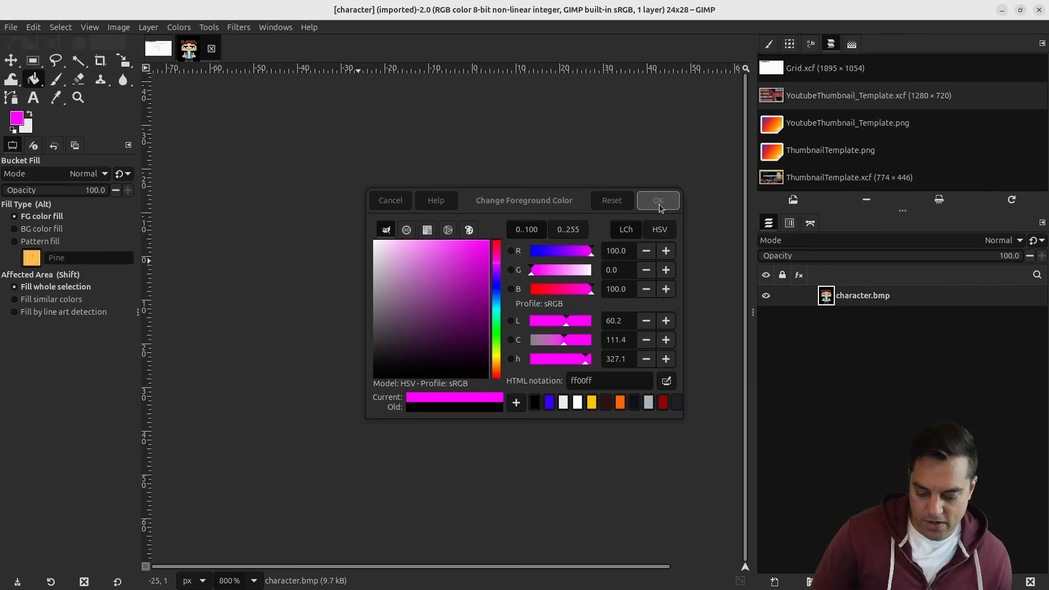
pyautogui.click(657, 200)
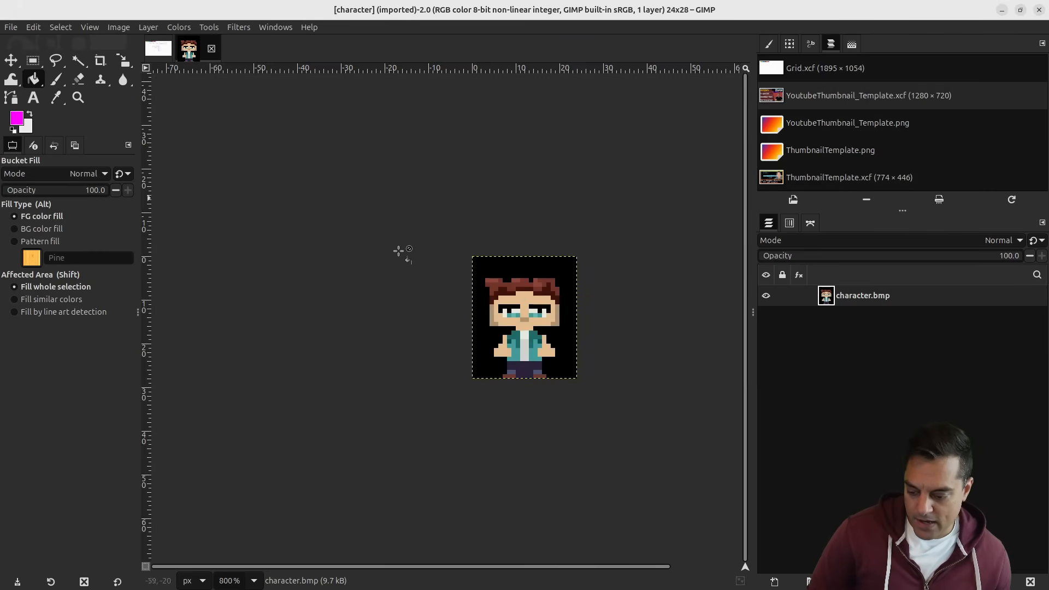
pyautogui.moveTo(517, 267)
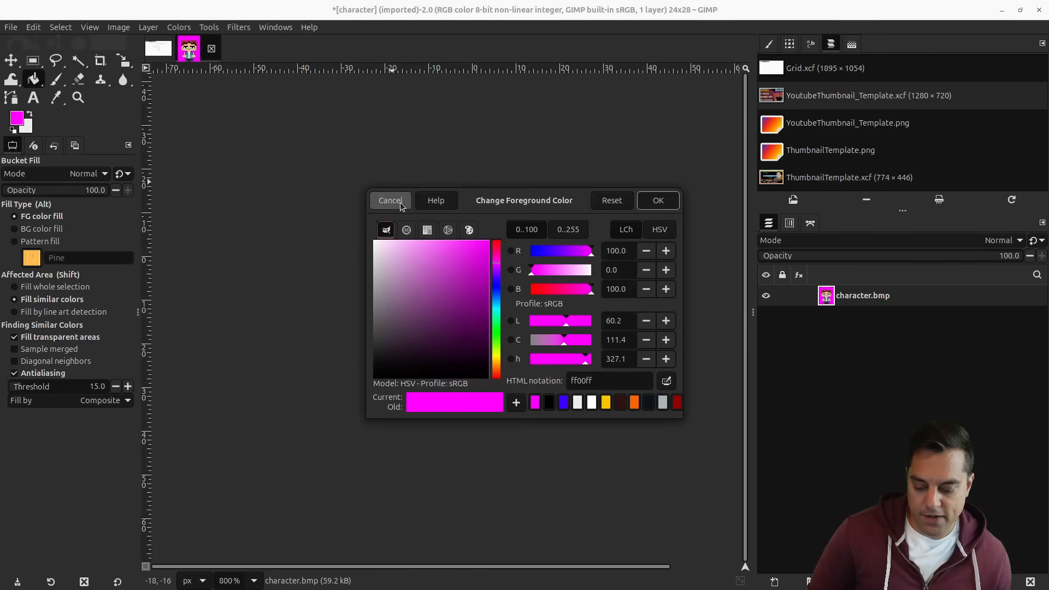
pyautogui.click(390, 200)
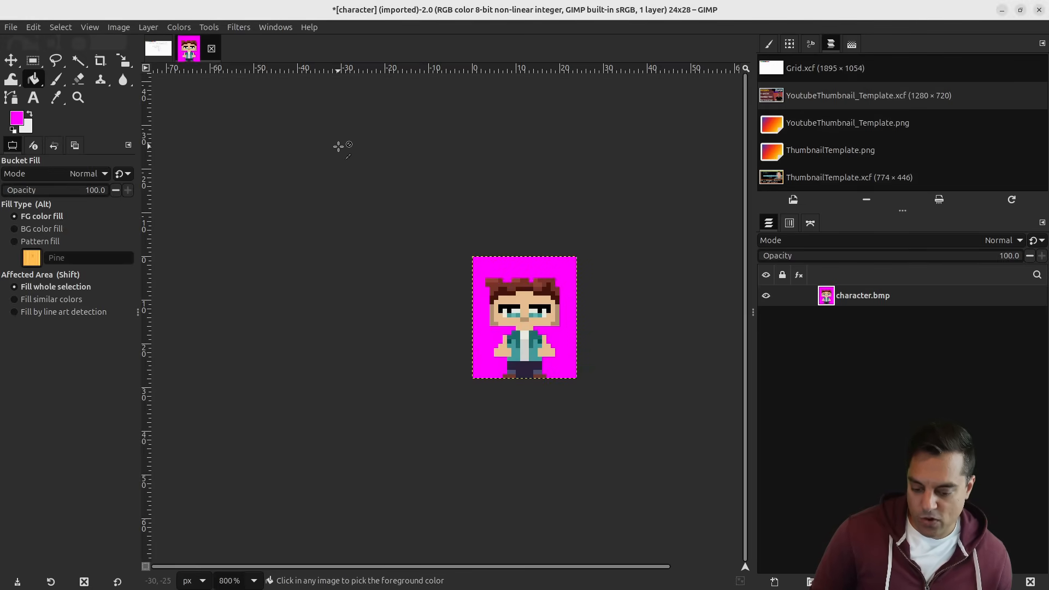
pyautogui.click(9, 26)
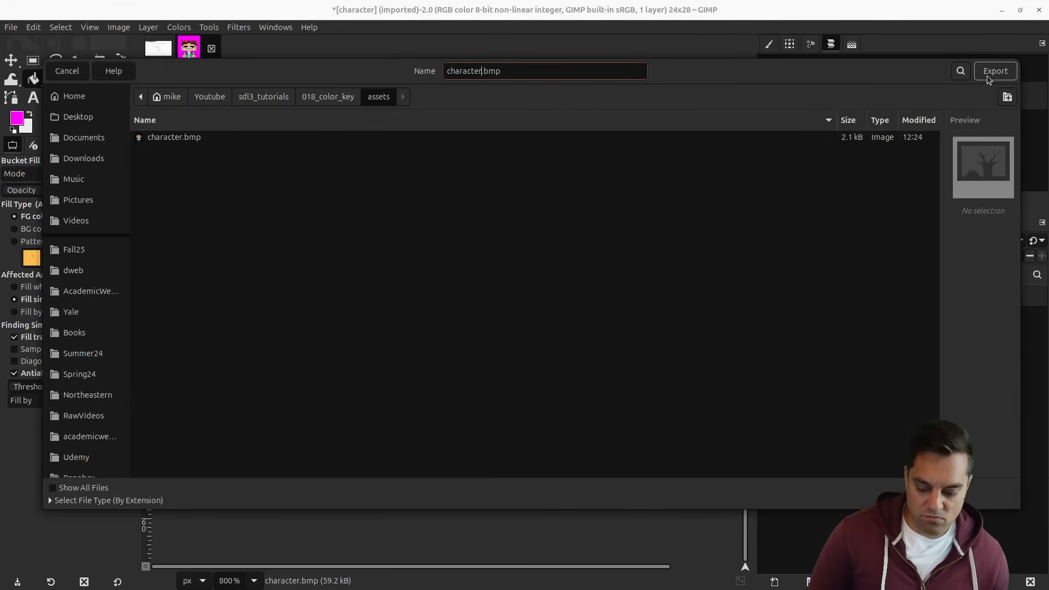
# - Export the magenta sprite over character.bmp as 24-bit RGB BMP and check it in the image viewer
pyautogui.click(994, 70)
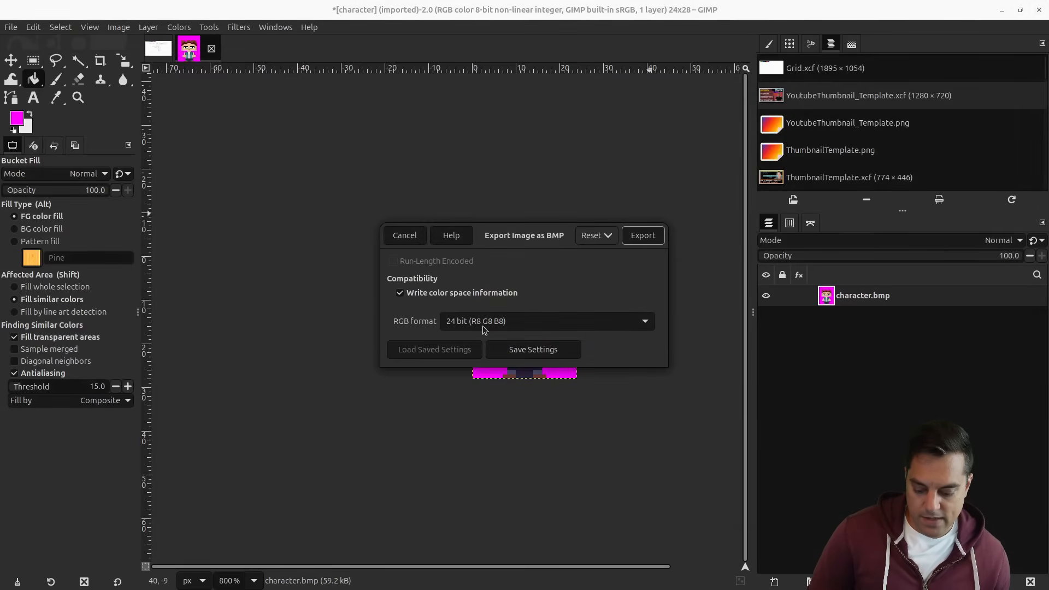
pyautogui.click(642, 235)
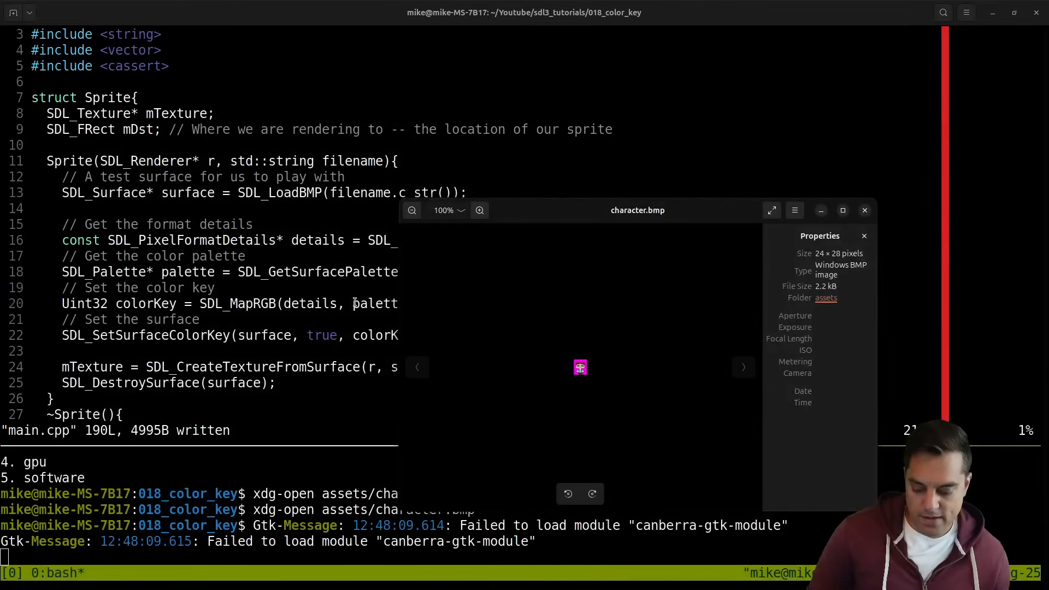
pyautogui.click(480, 210)
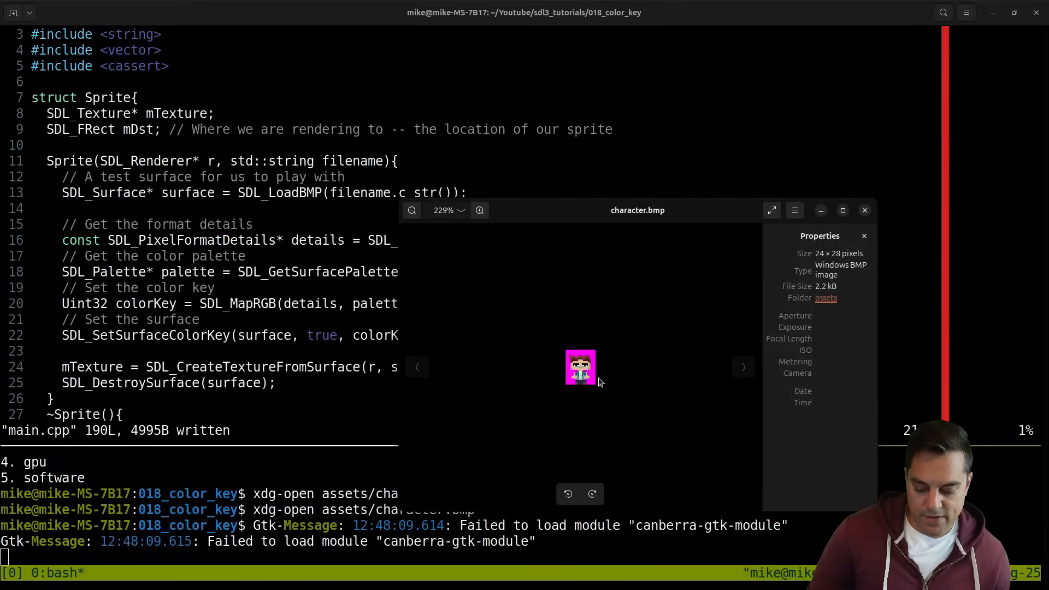
pyautogui.click(864, 210)
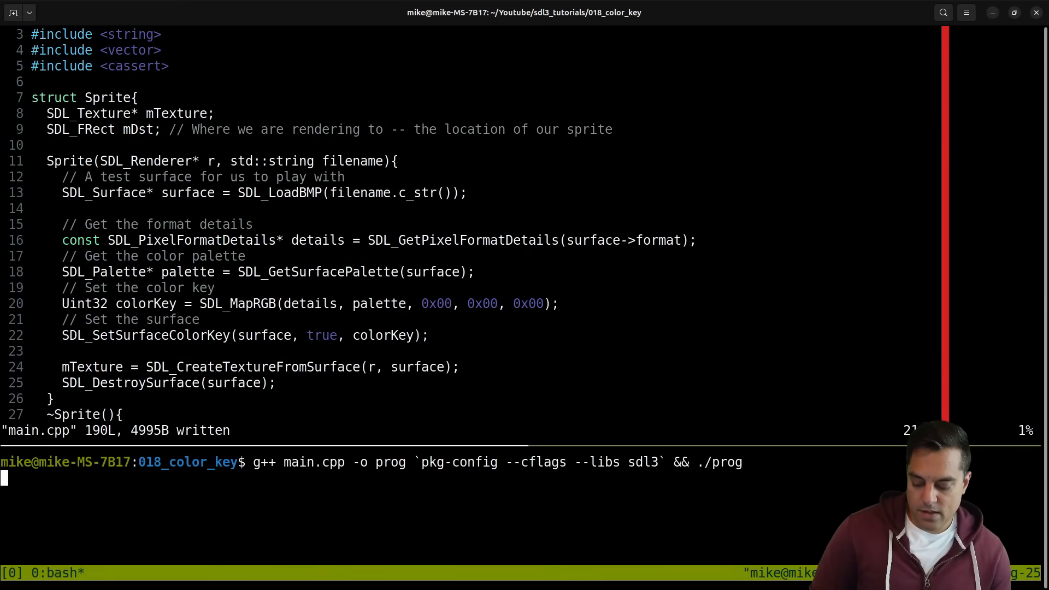
# - Change SDL_MapRGB's color key to magenta 0xFF, 0x00, 0xFF, rebuild the program and bring up the SDL3 course page
pyautogui.press('Return')
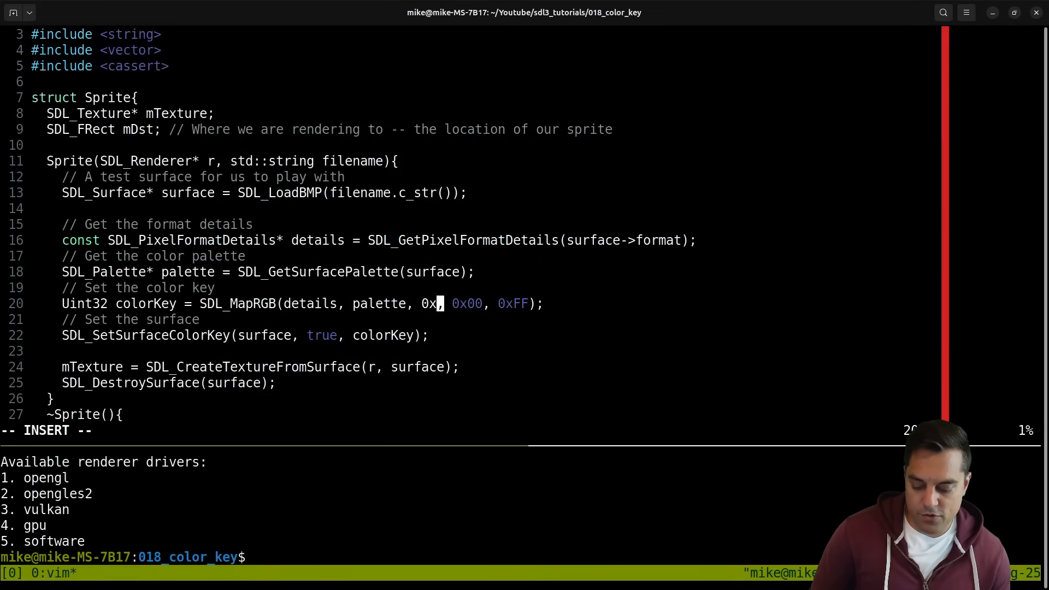
pyautogui.write('FF')
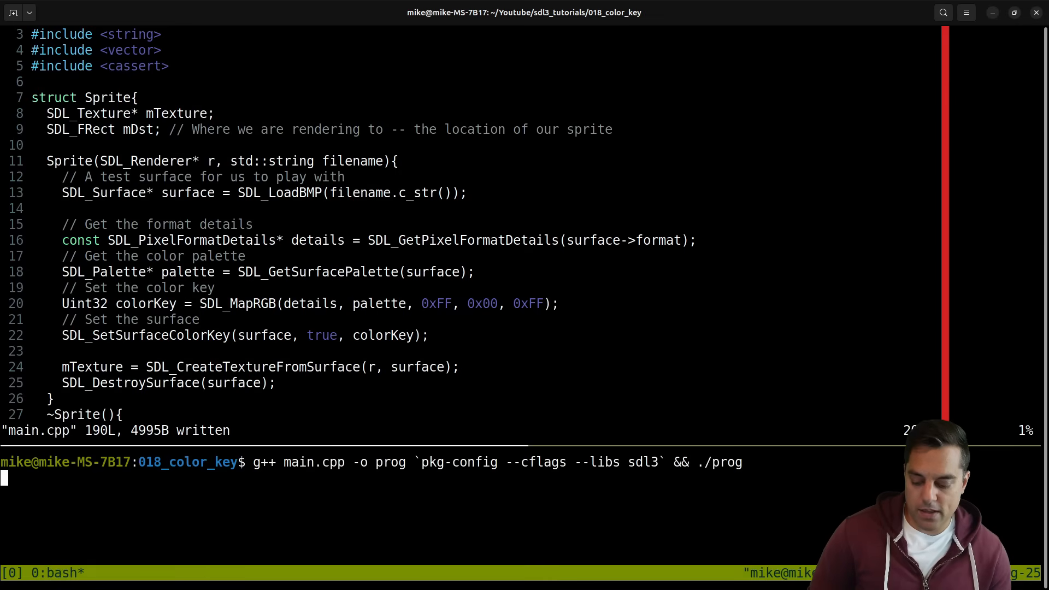
pyautogui.press('Return')
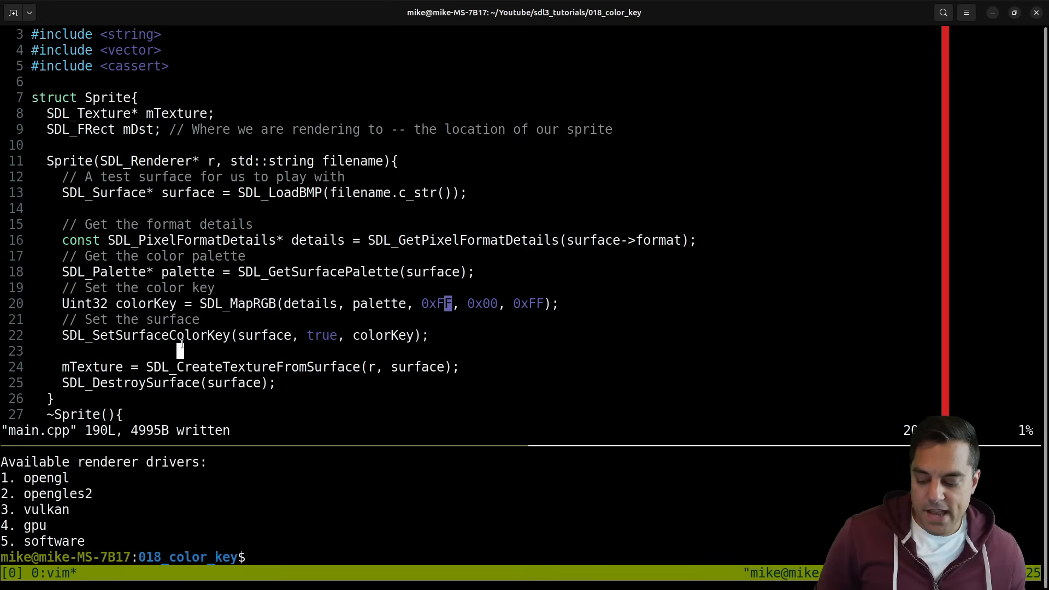
pyautogui.doubleClick(144, 336)
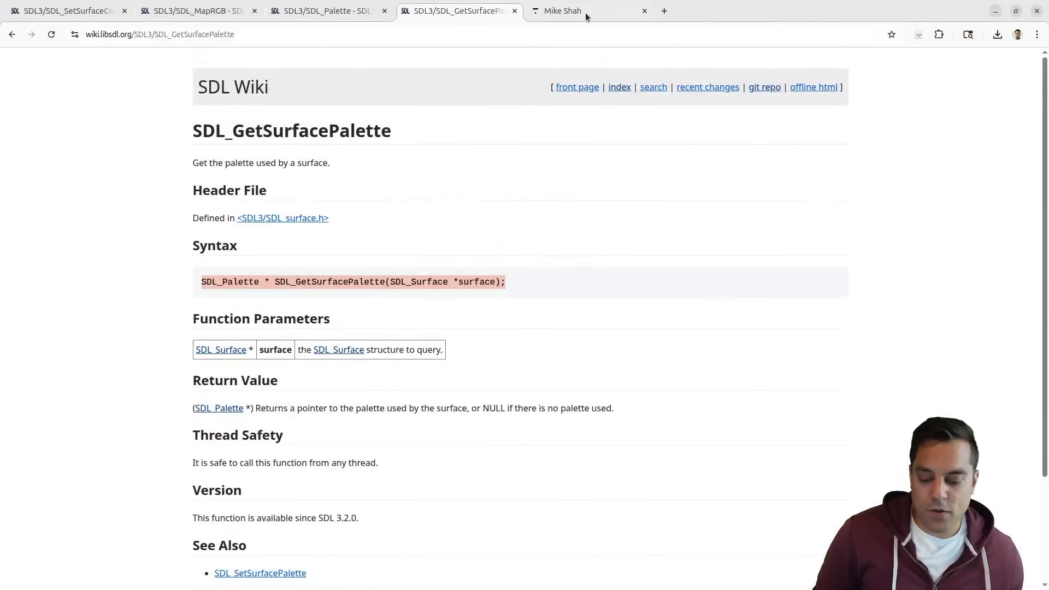
pyautogui.click(562, 11)
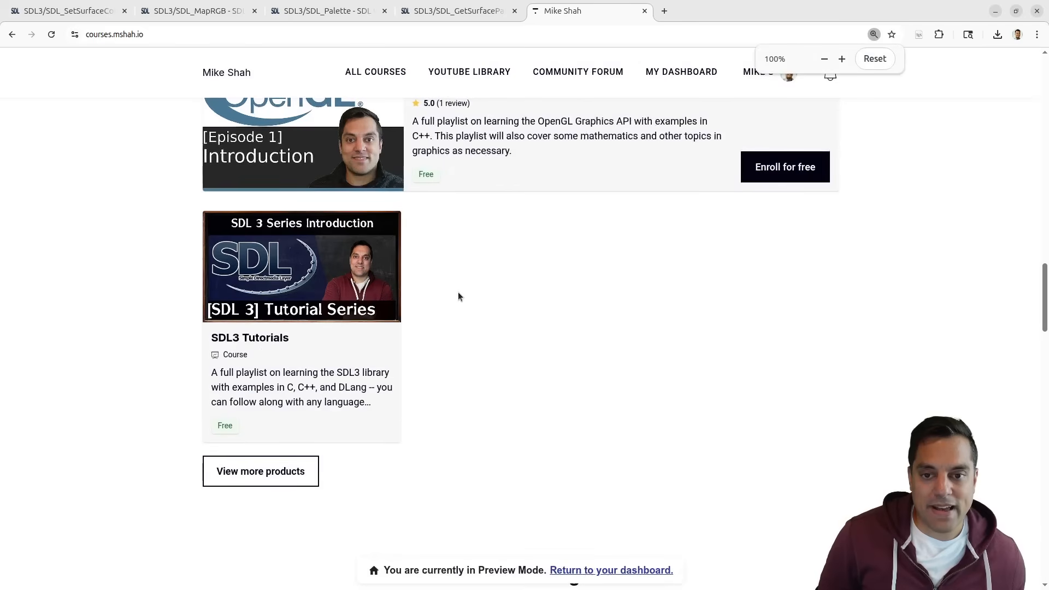